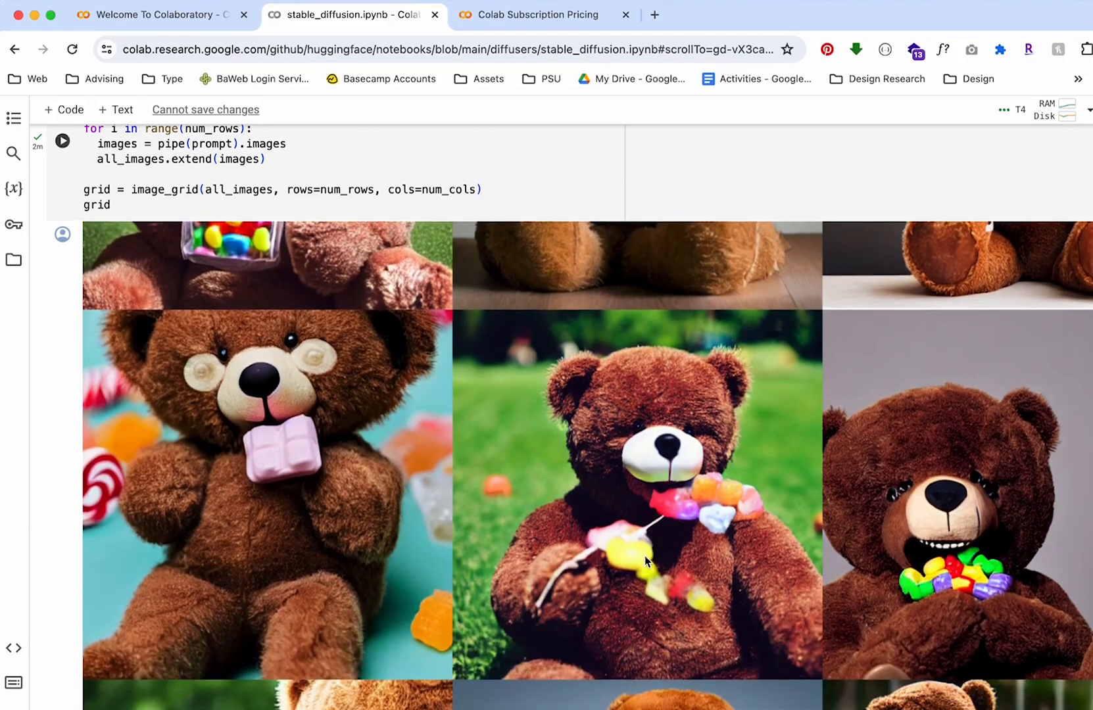
- Scroll the teddy bear and unicorn grids, then view the chat gpt dall-e Google image results
{"action": "scroll", "scroll_direction": "down", "scroll_amount": 3}
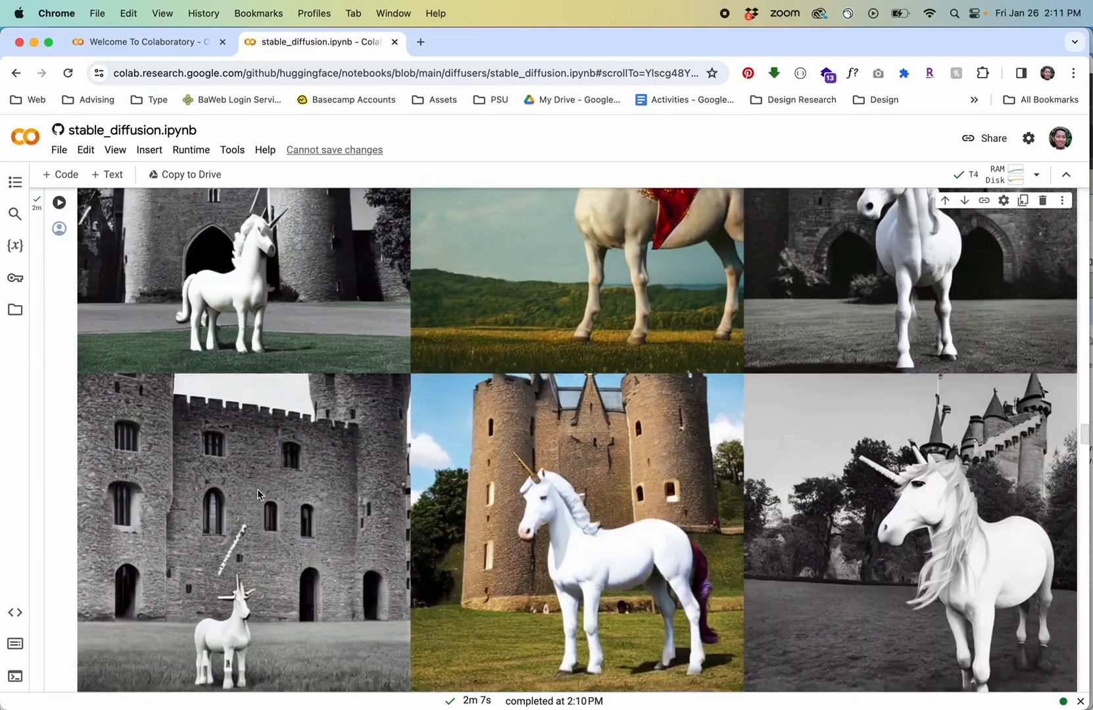
{"action": "scroll", "scroll_direction": "down", "scroll_amount": 3}
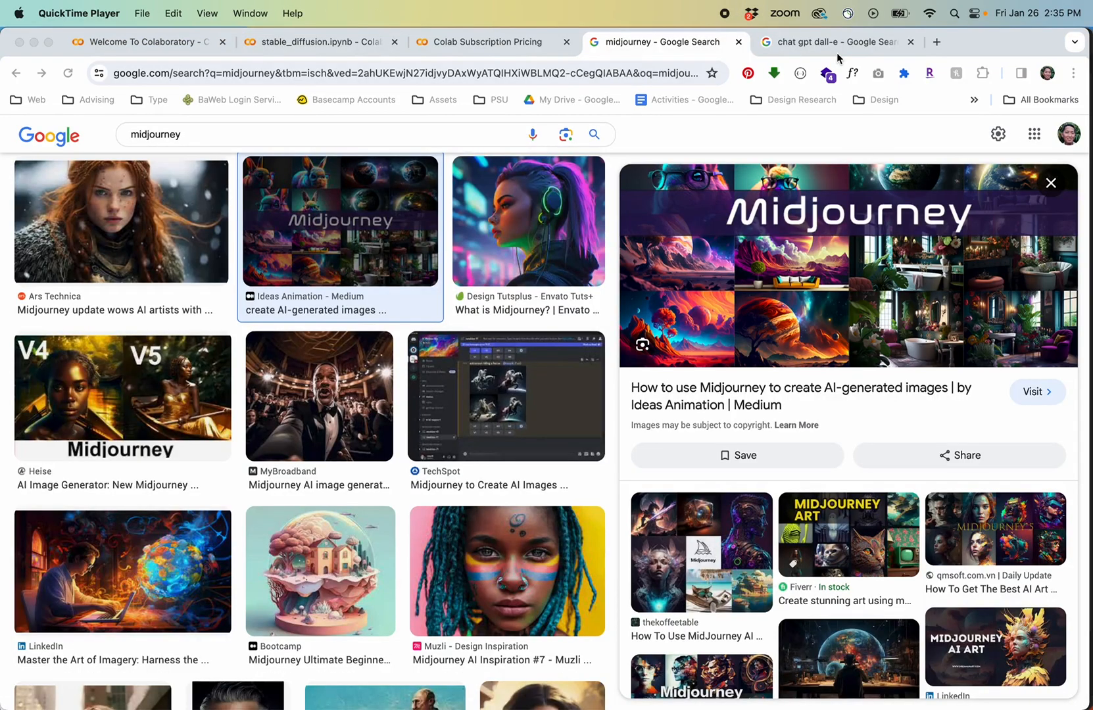
{"action": "left_click", "coordinate": [836, 42]}
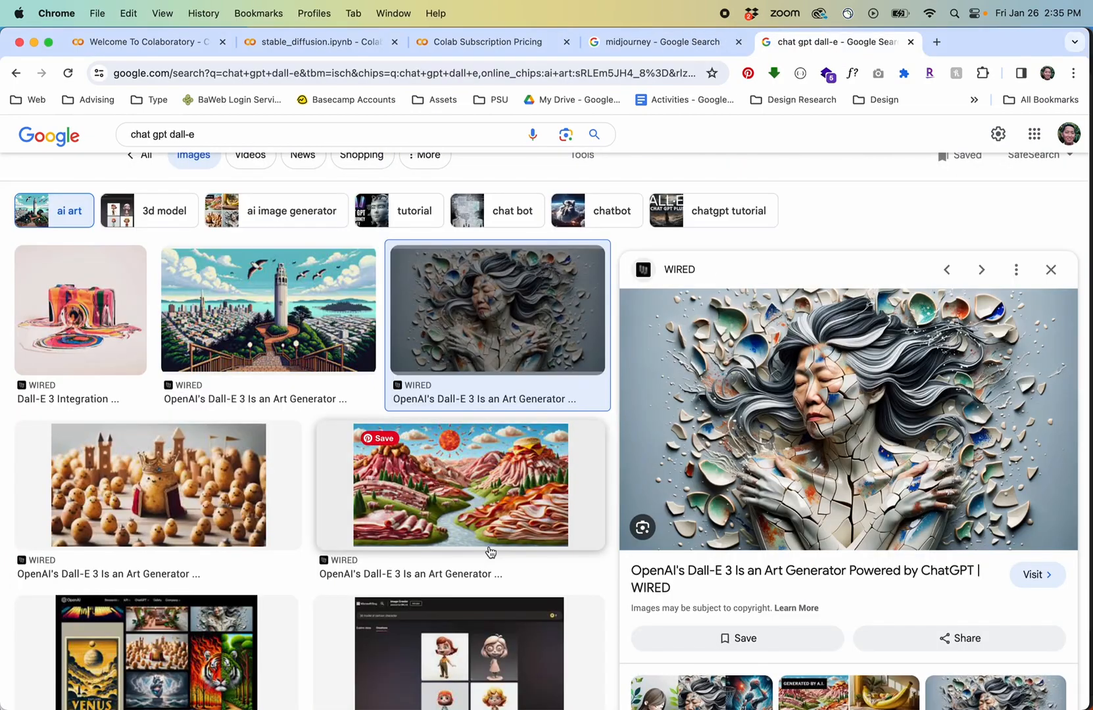
{"action": "scroll", "scroll_direction": "down", "scroll_amount": 3}
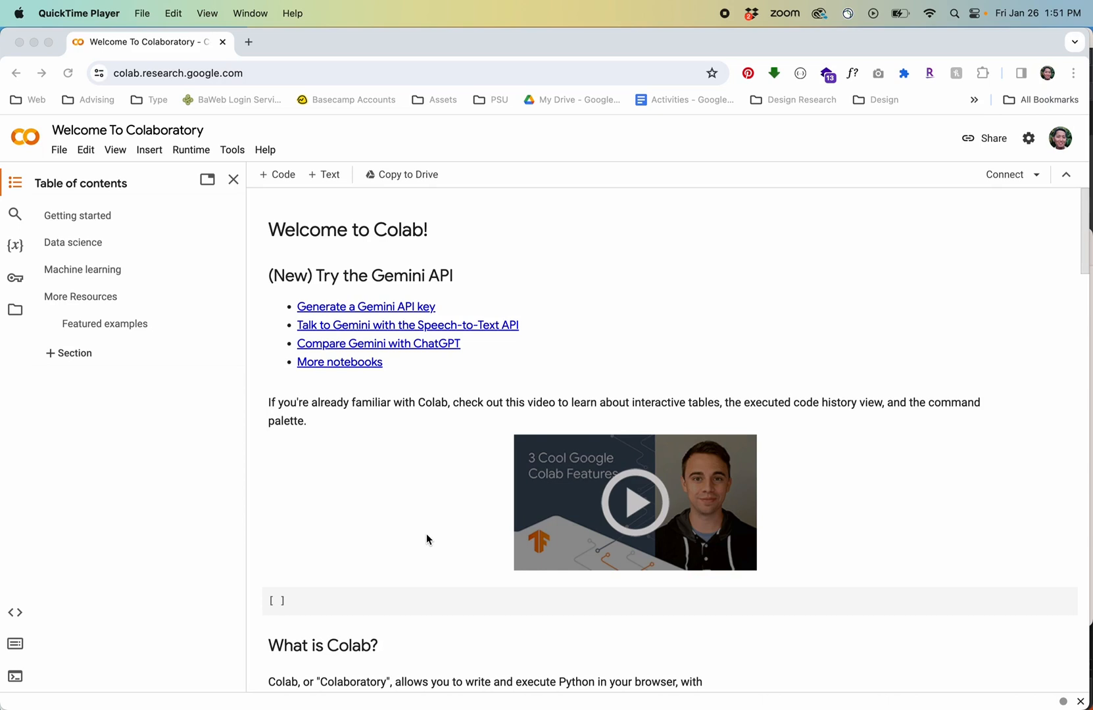
{"action": "scroll", "scroll_direction": "down", "scroll_amount": 3}
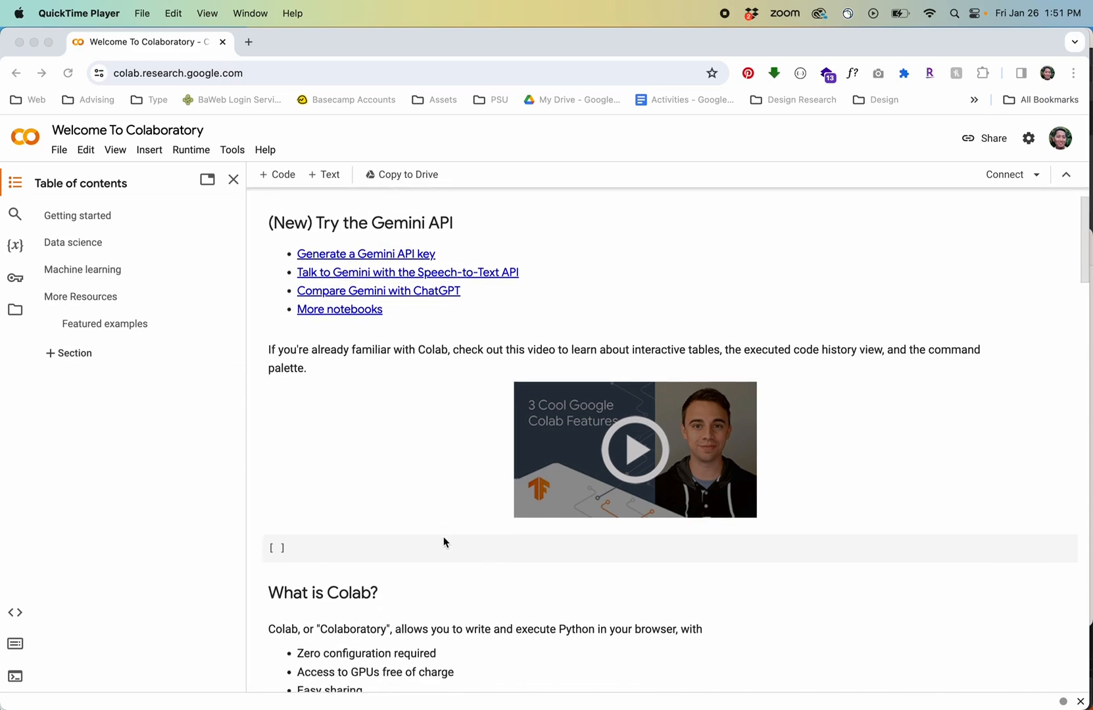
{"action": "scroll", "scroll_direction": "down", "scroll_amount": 3}
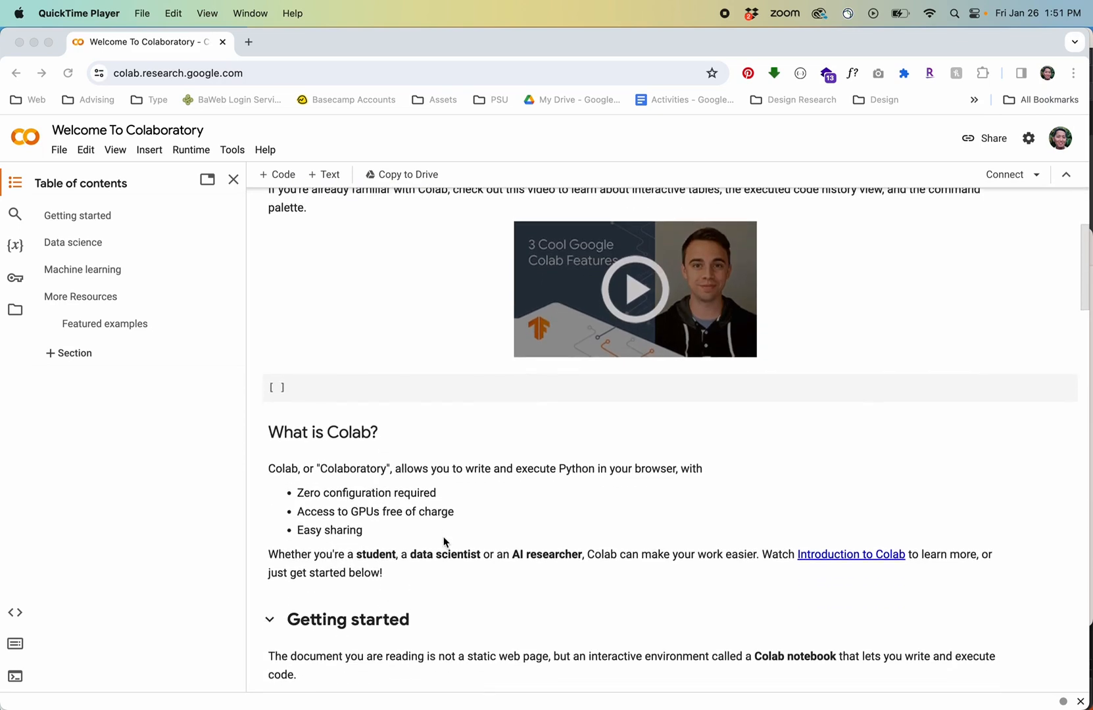
{"action": "scroll", "scroll_direction": "down", "scroll_amount": 3}
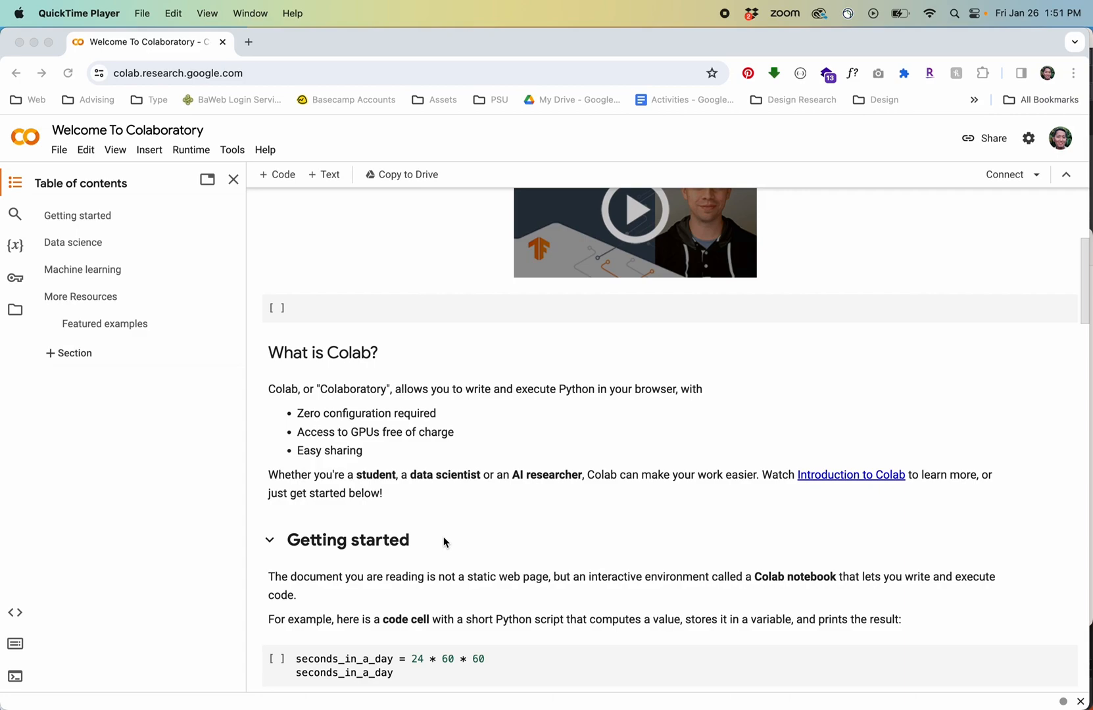
{"action": "scroll", "scroll_direction": "down", "scroll_amount": 3}
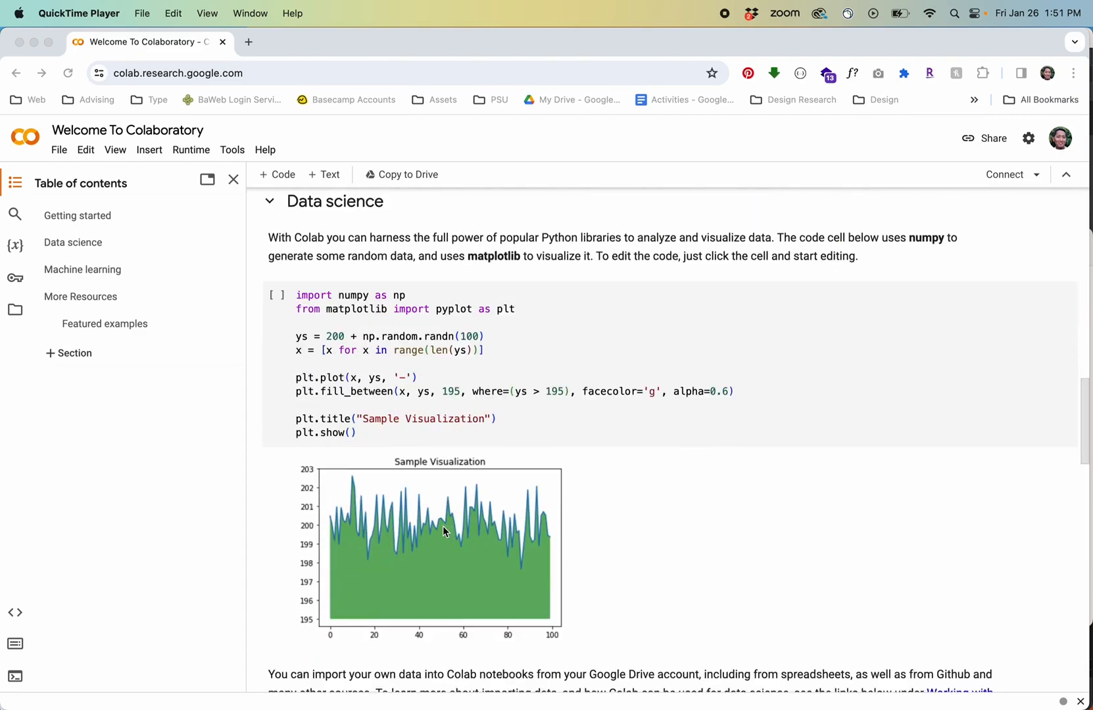
{"action": "scroll", "scroll_direction": "up", "scroll_amount": 3}
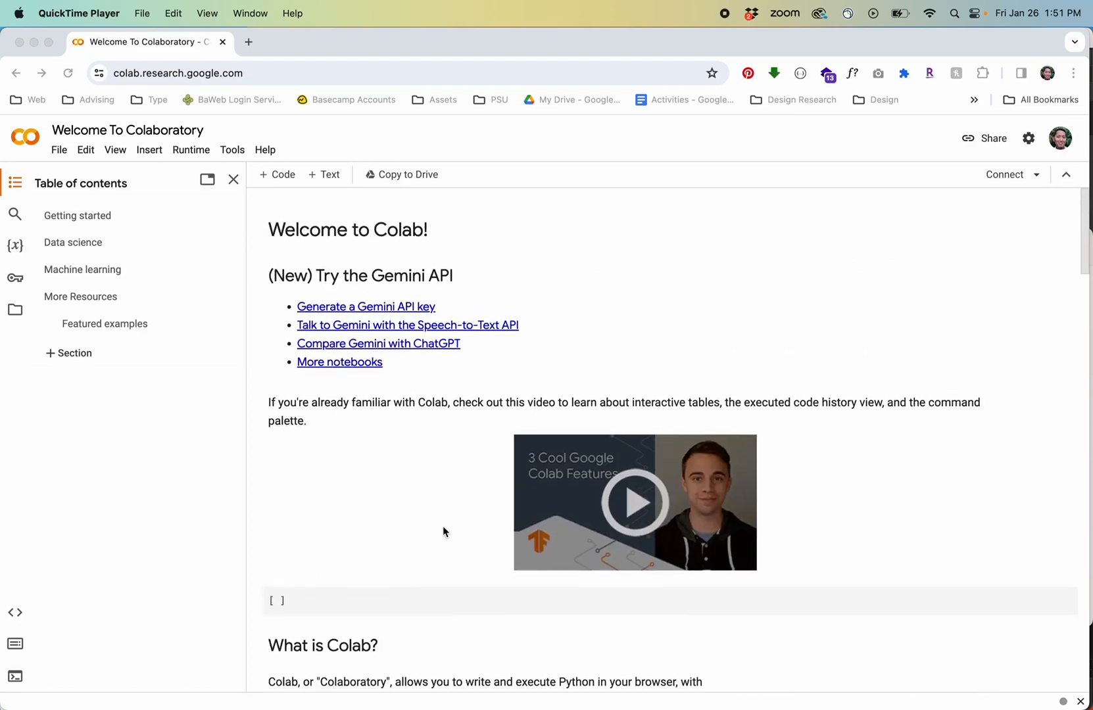
{"action": "mouse_move", "coordinate": [132, 78]}
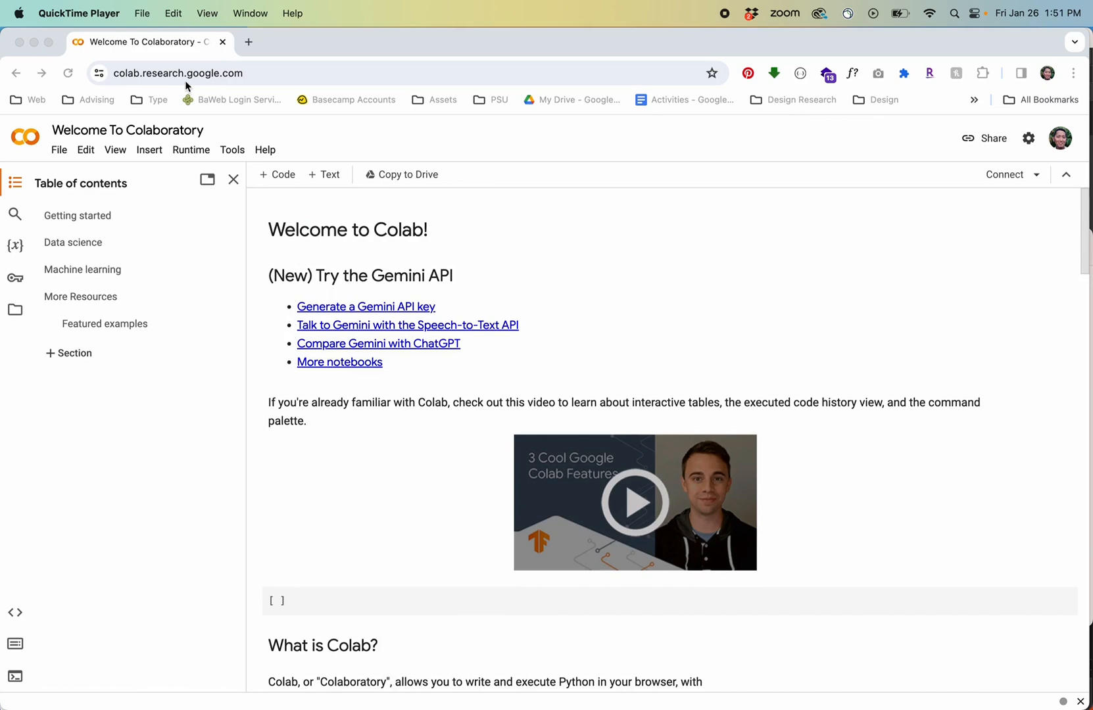
{"action": "mouse_move", "coordinate": [210, 297]}
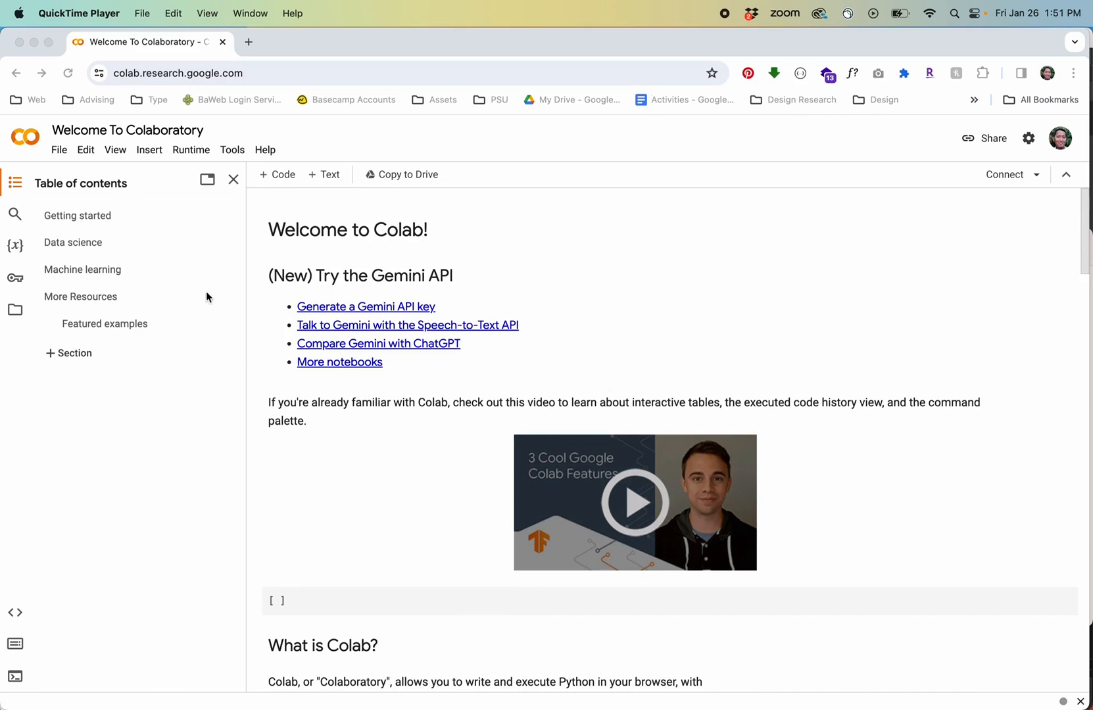
{"action": "mouse_move", "coordinate": [405, 414]}
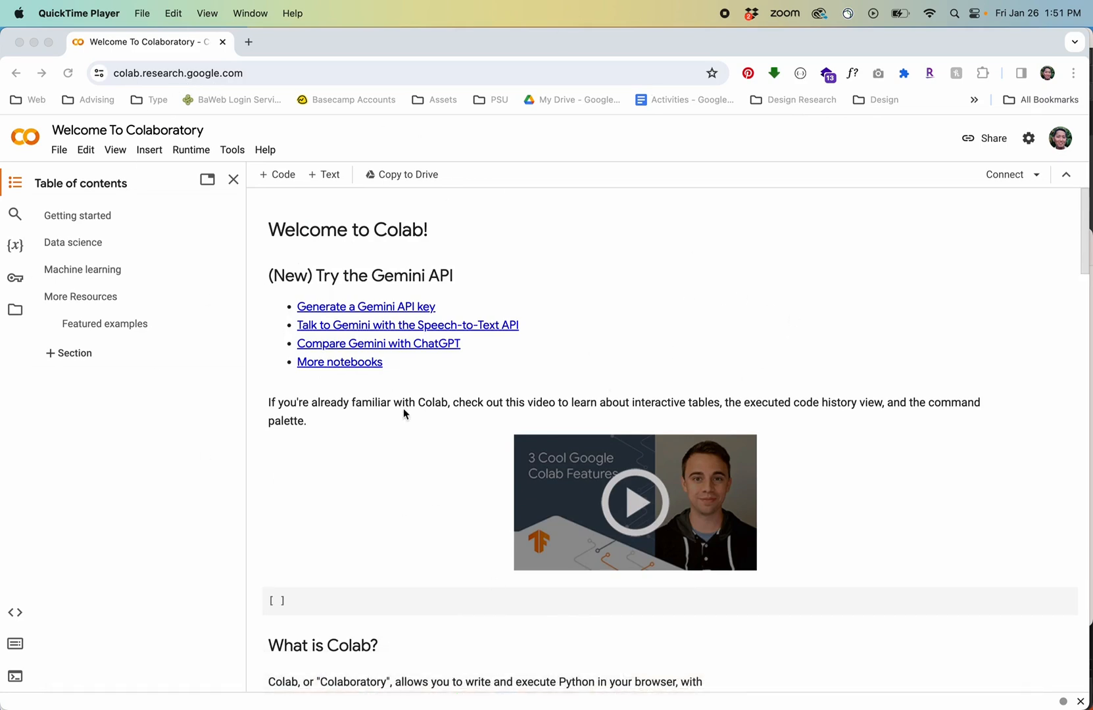
{"action": "mouse_move", "coordinate": [449, 427]}
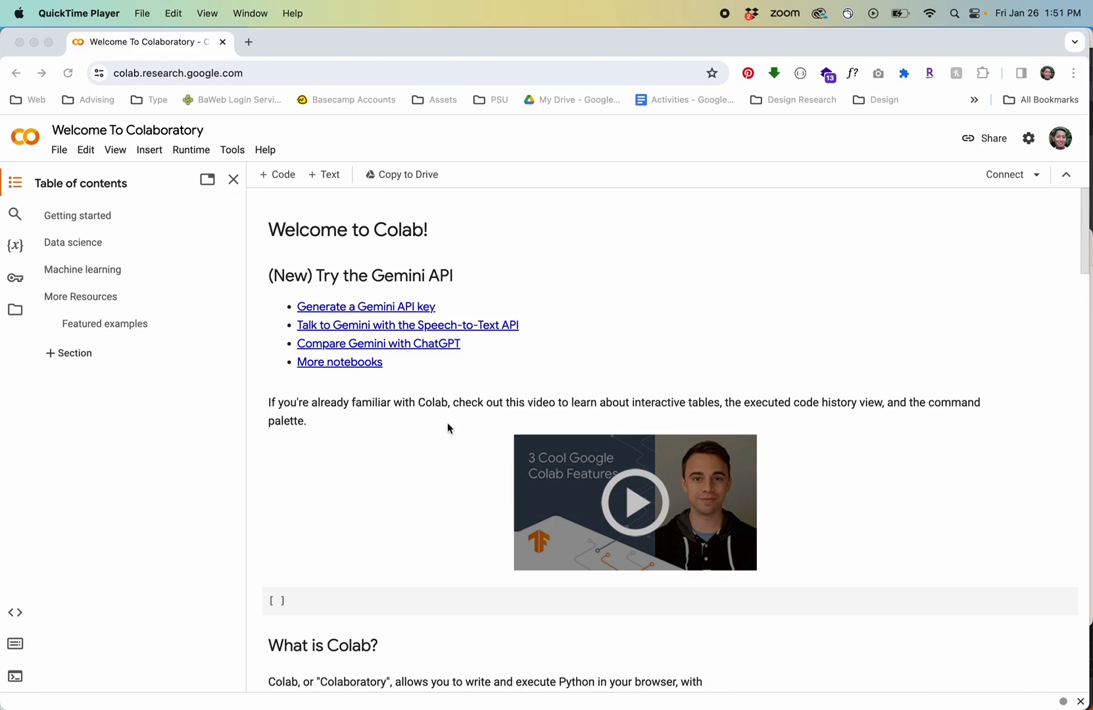
{"action": "mouse_move", "coordinate": [451, 321]}
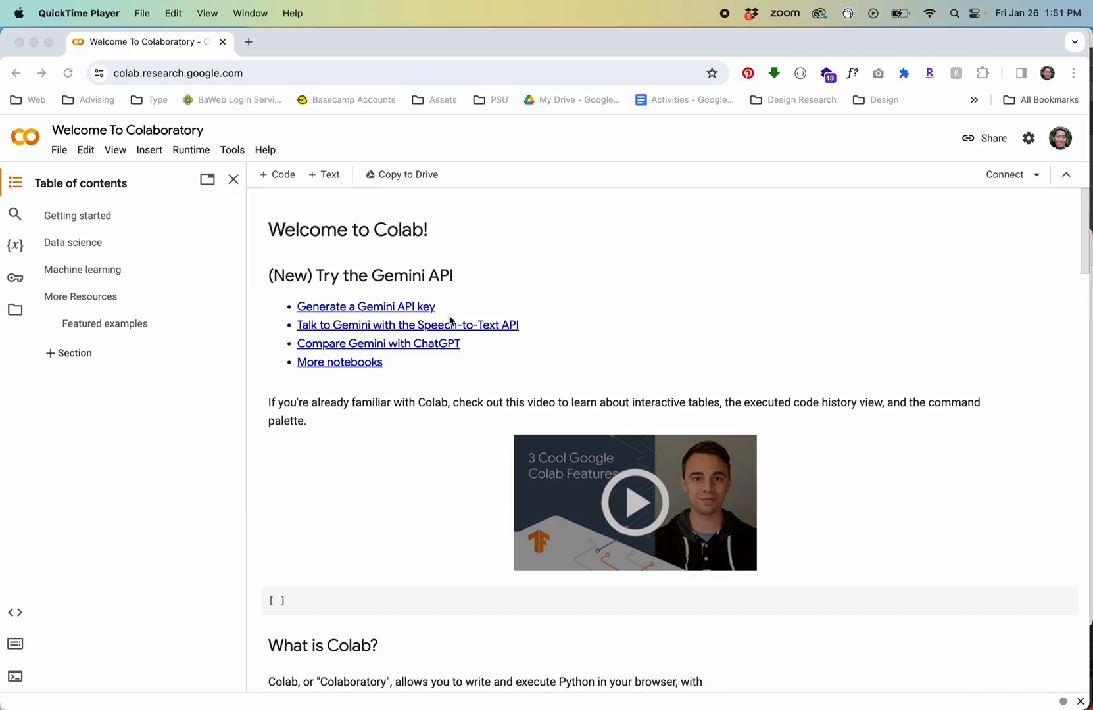
{"action": "type", "text": "stable diffusion google colab"}
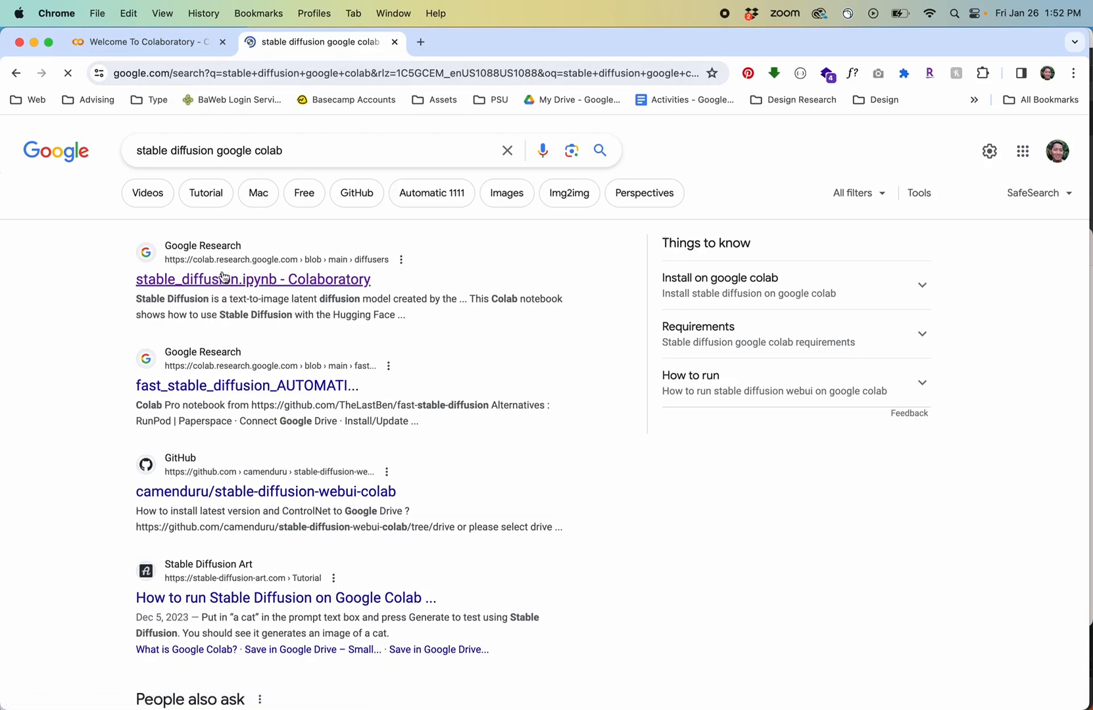
- Load the 'stable_diffusion.ipynb - Colaboratory' result from the Google search page
{"action": "left_click", "coordinate": [253, 279]}
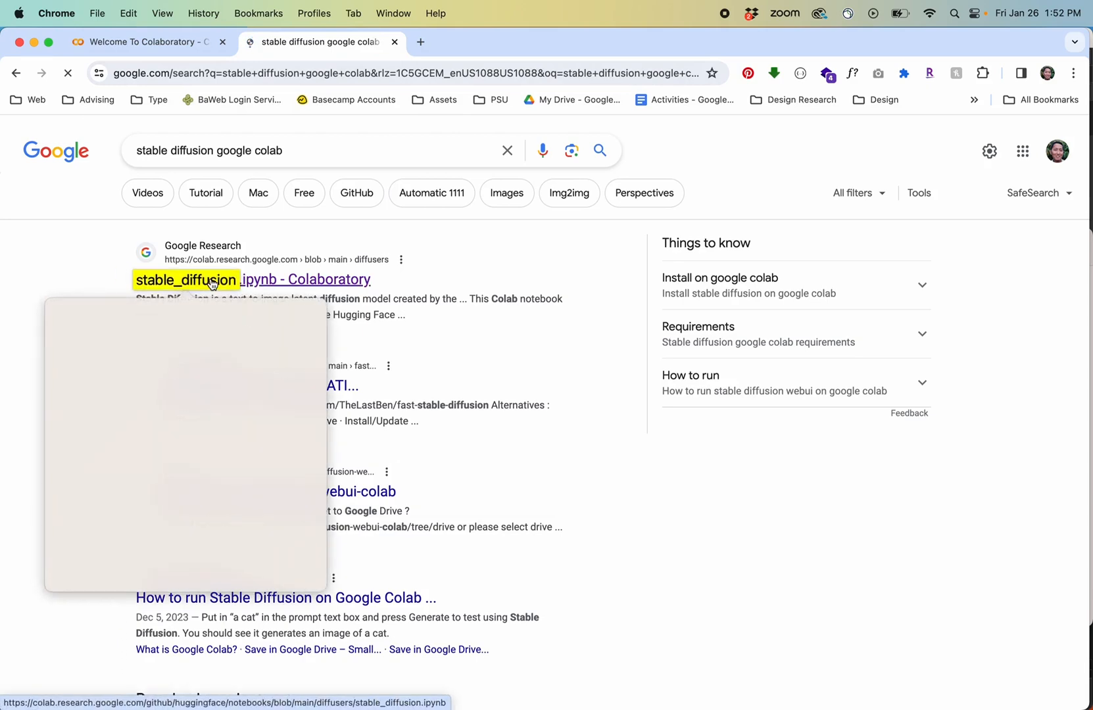
{"action": "left_click", "coordinate": [185, 280]}
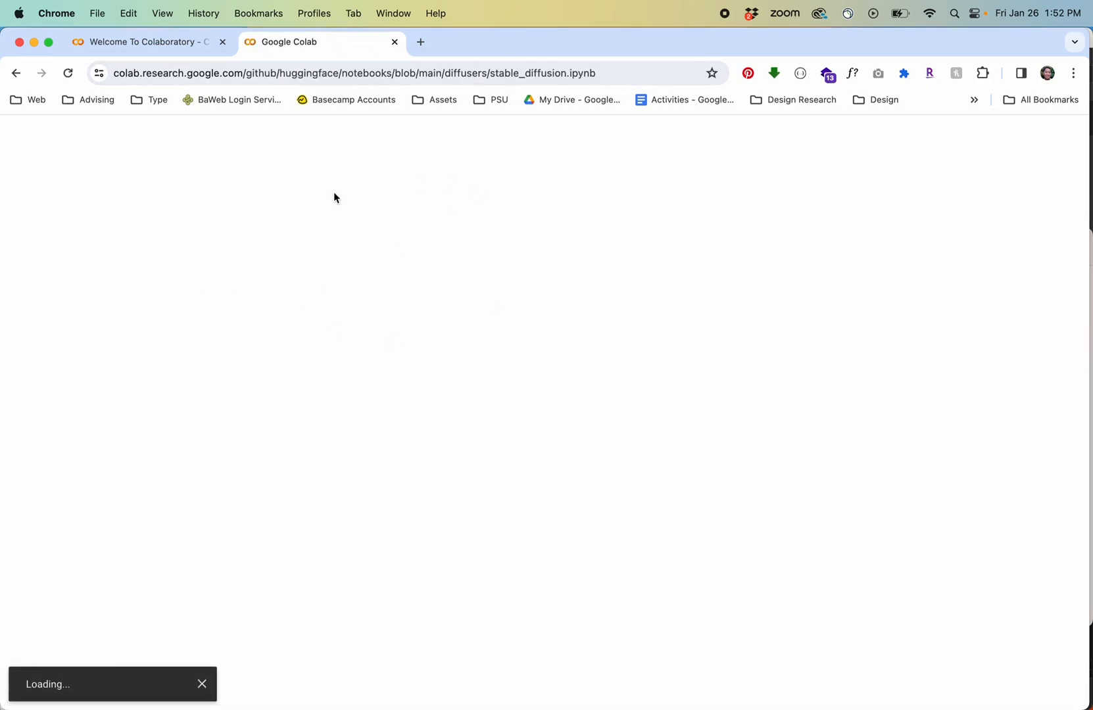
{"action": "mouse_move", "coordinate": [224, 243]}
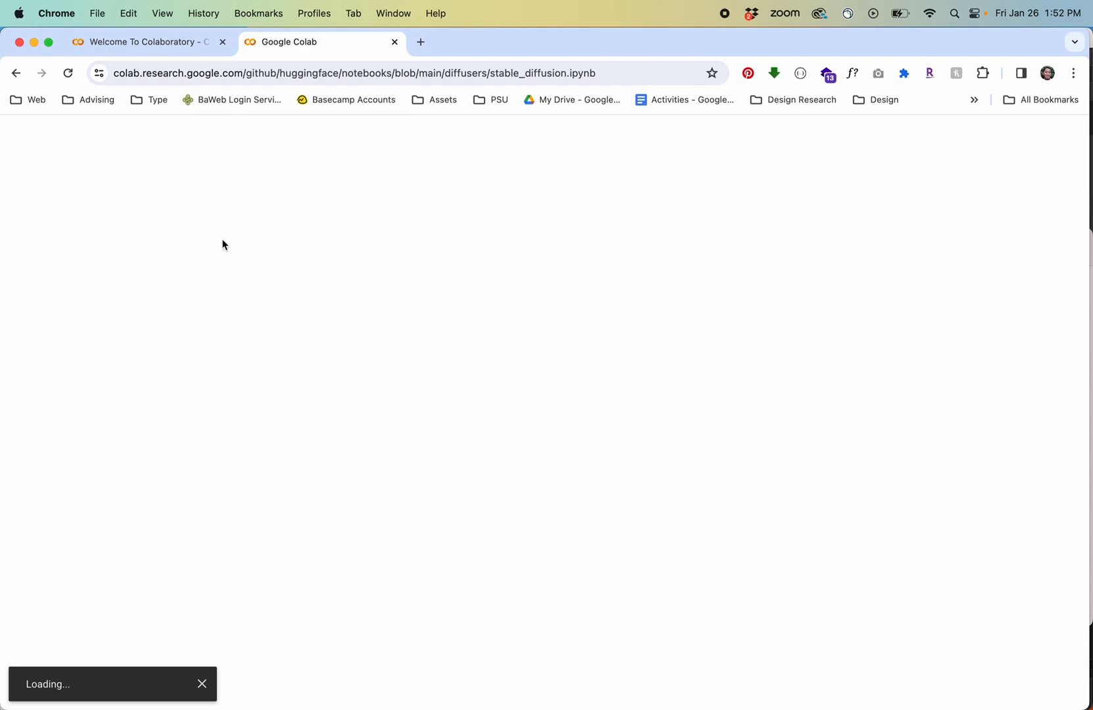
{"action": "mouse_move", "coordinate": [262, 220]}
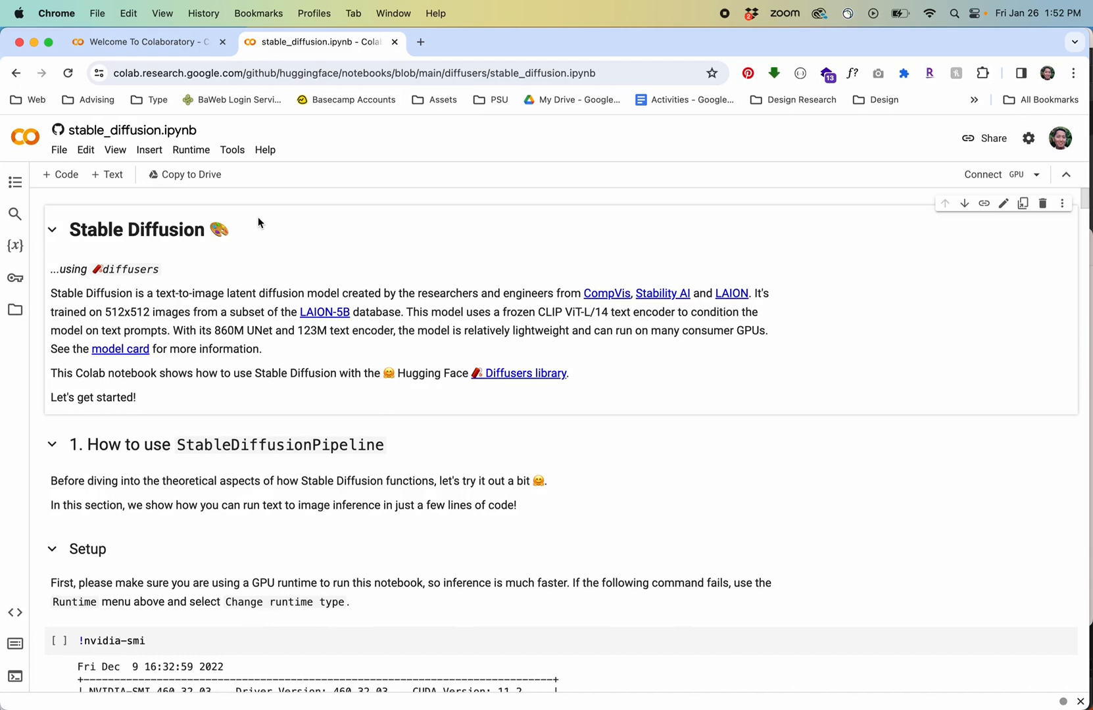
{"action": "mouse_move", "coordinate": [435, 406]}
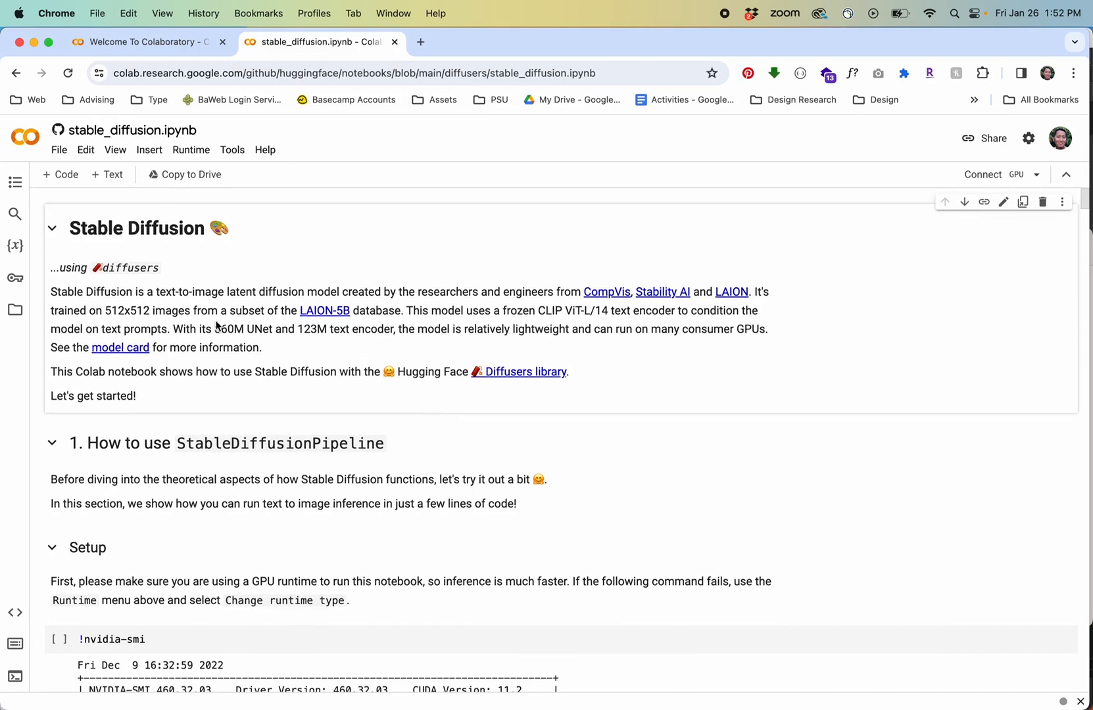
{"action": "scroll", "scroll_direction": "down", "scroll_amount": 3}
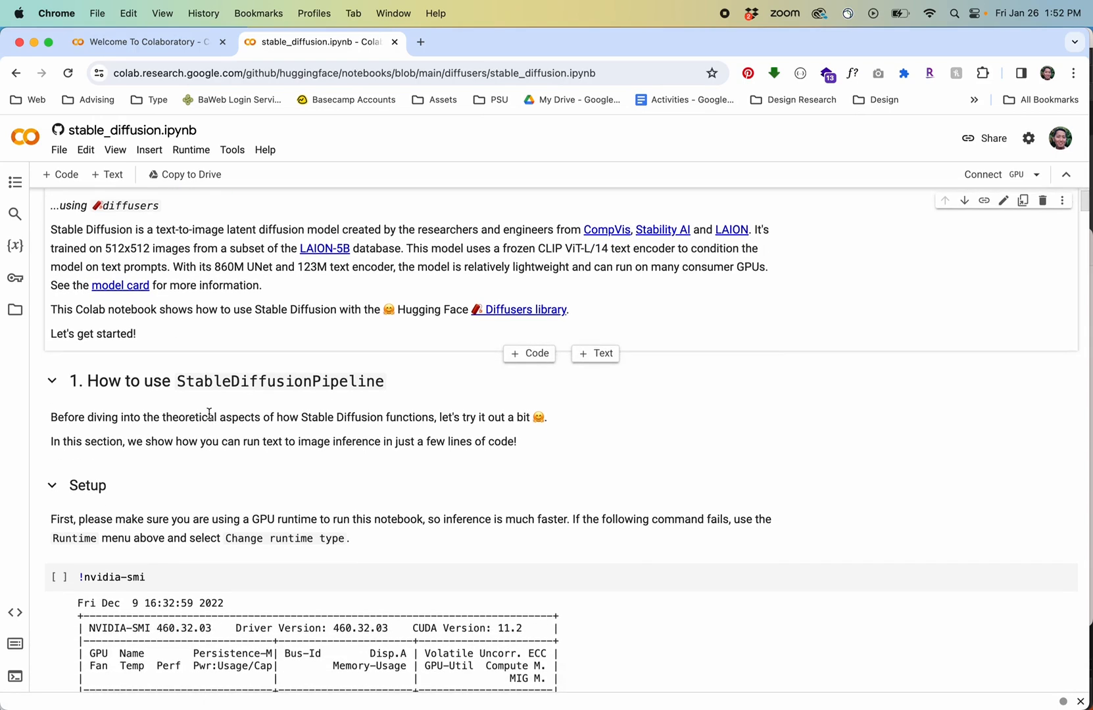
{"action": "scroll", "scroll_direction": "down", "scroll_amount": 3}
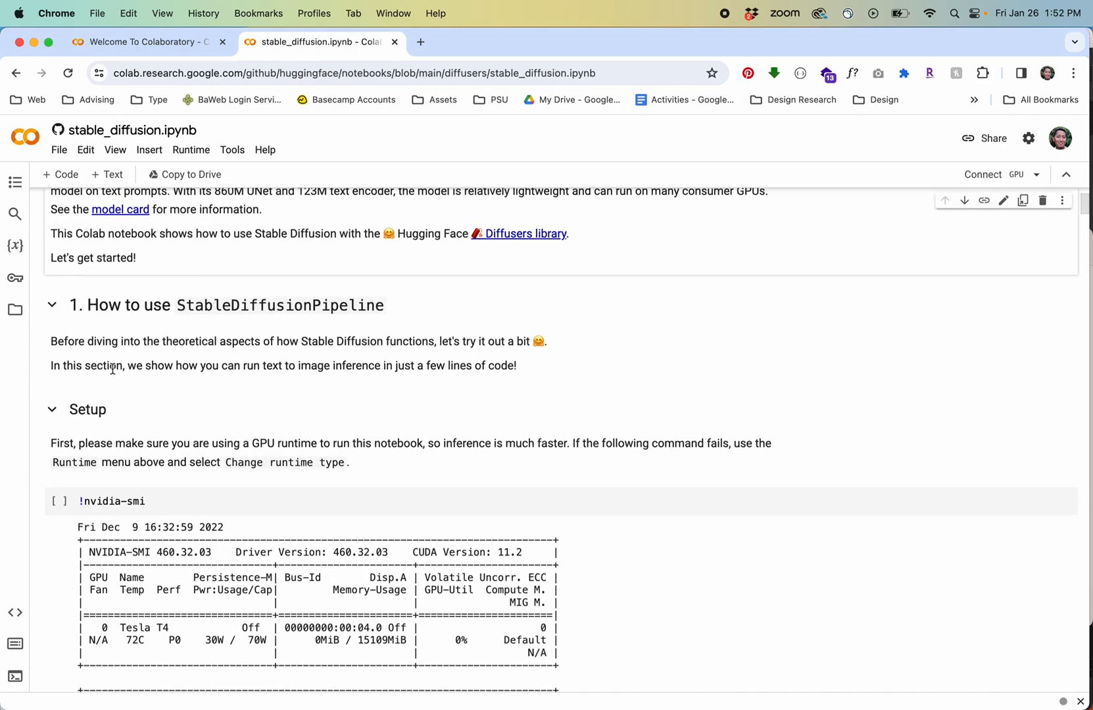
{"action": "scroll", "scroll_direction": "down", "scroll_amount": 3}
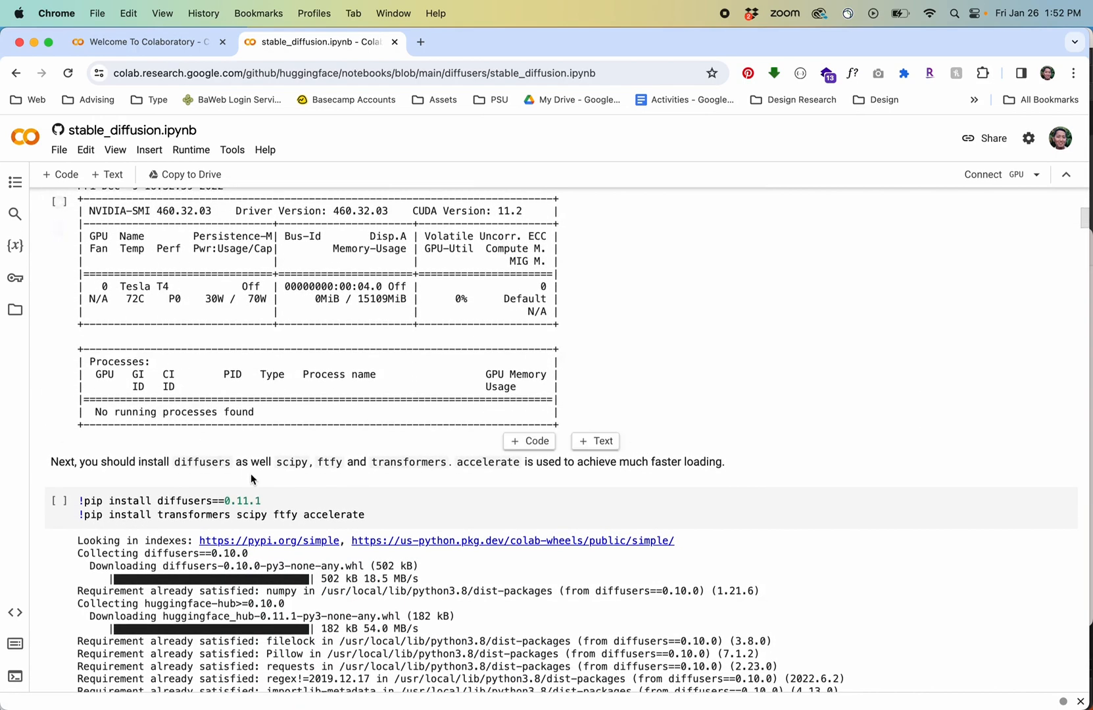
{"action": "scroll", "scroll_direction": "down", "scroll_amount": 3}
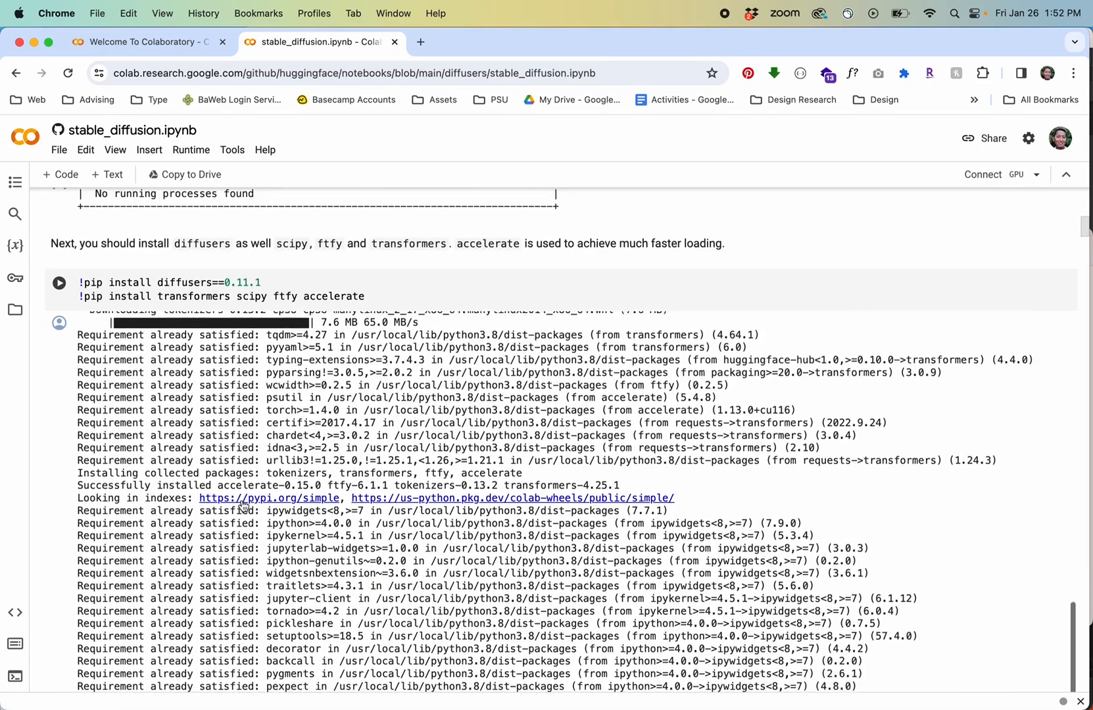
{"action": "scroll", "scroll_direction": "down", "scroll_amount": 3}
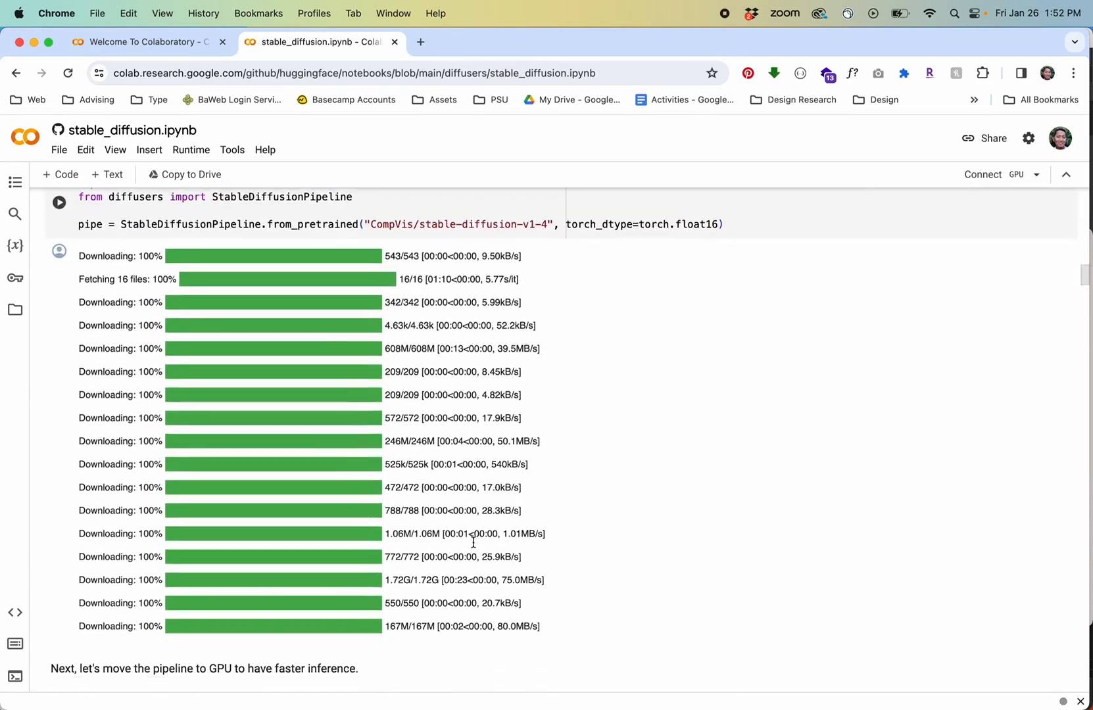
{"action": "scroll", "scroll_direction": "down", "scroll_amount": 3}
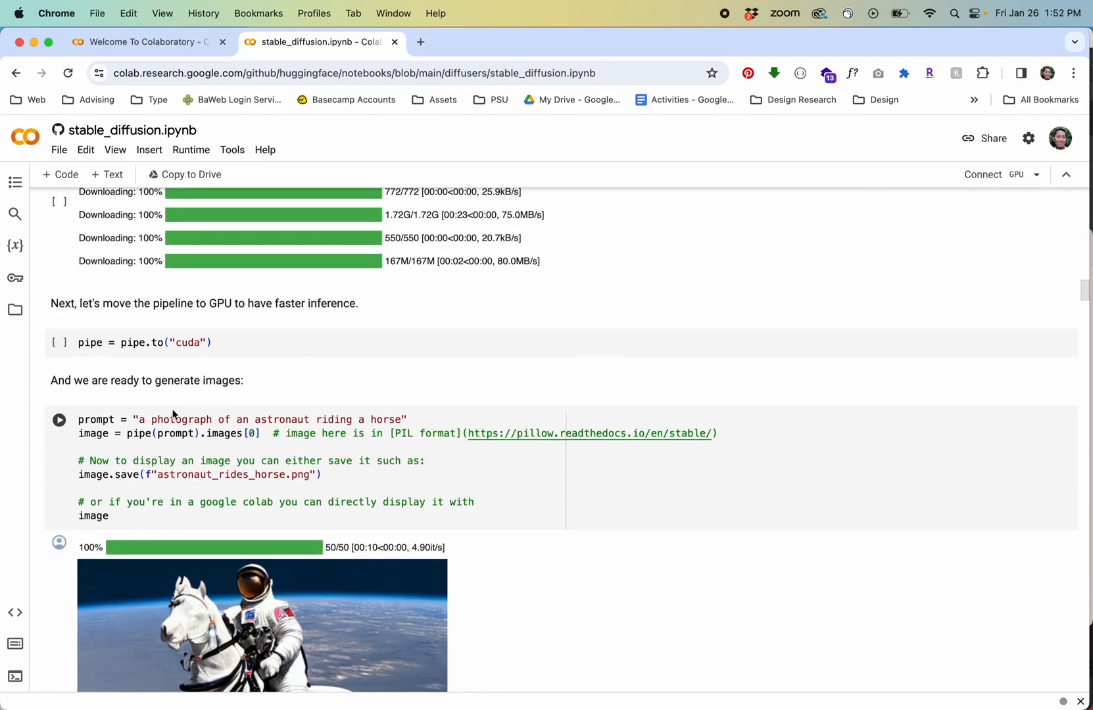
{"action": "scroll", "scroll_direction": "down", "scroll_amount": 3}
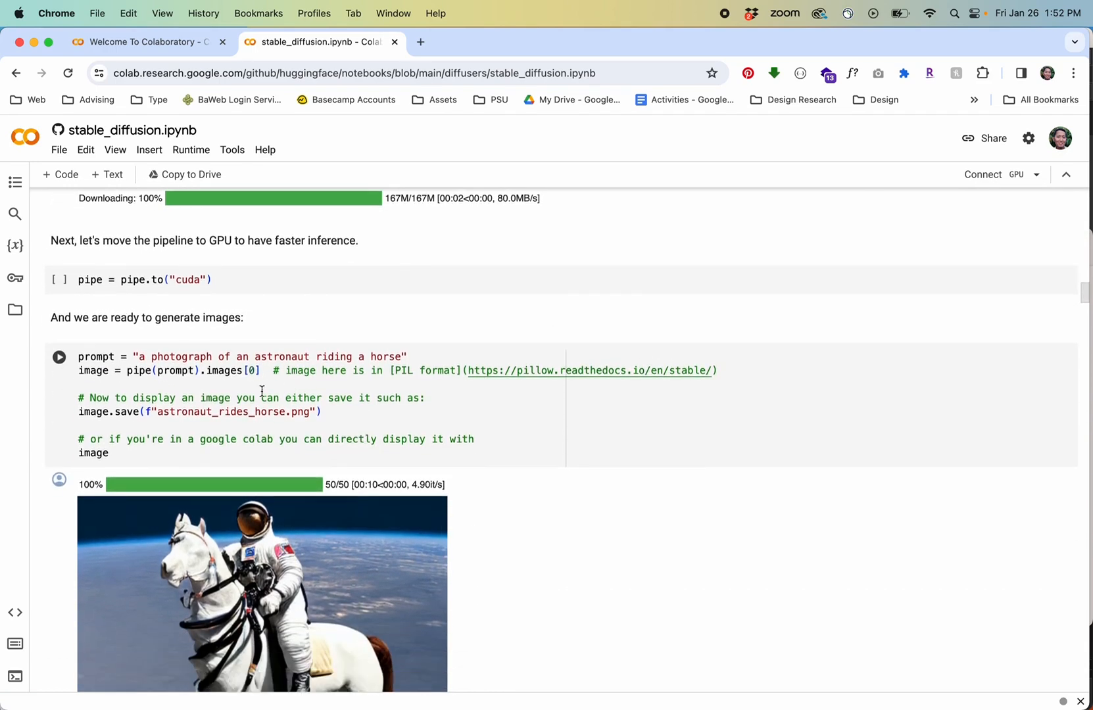
{"action": "scroll", "scroll_direction": "down", "scroll_amount": 3}
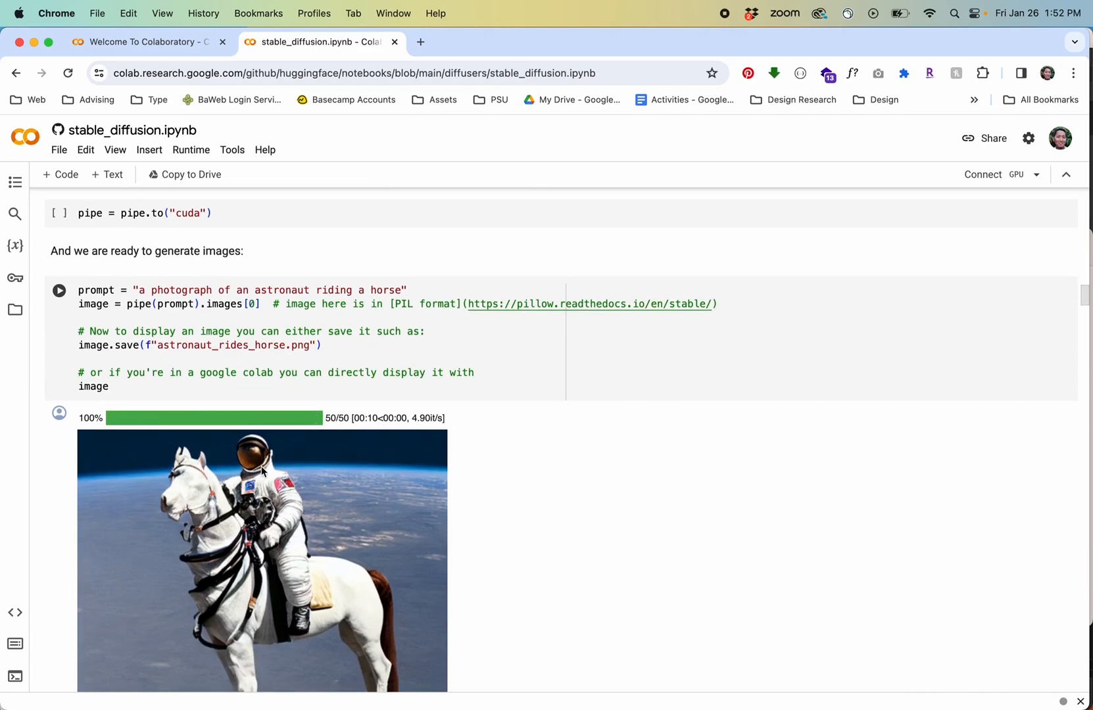
{"action": "scroll", "scroll_direction": "down", "scroll_amount": 3}
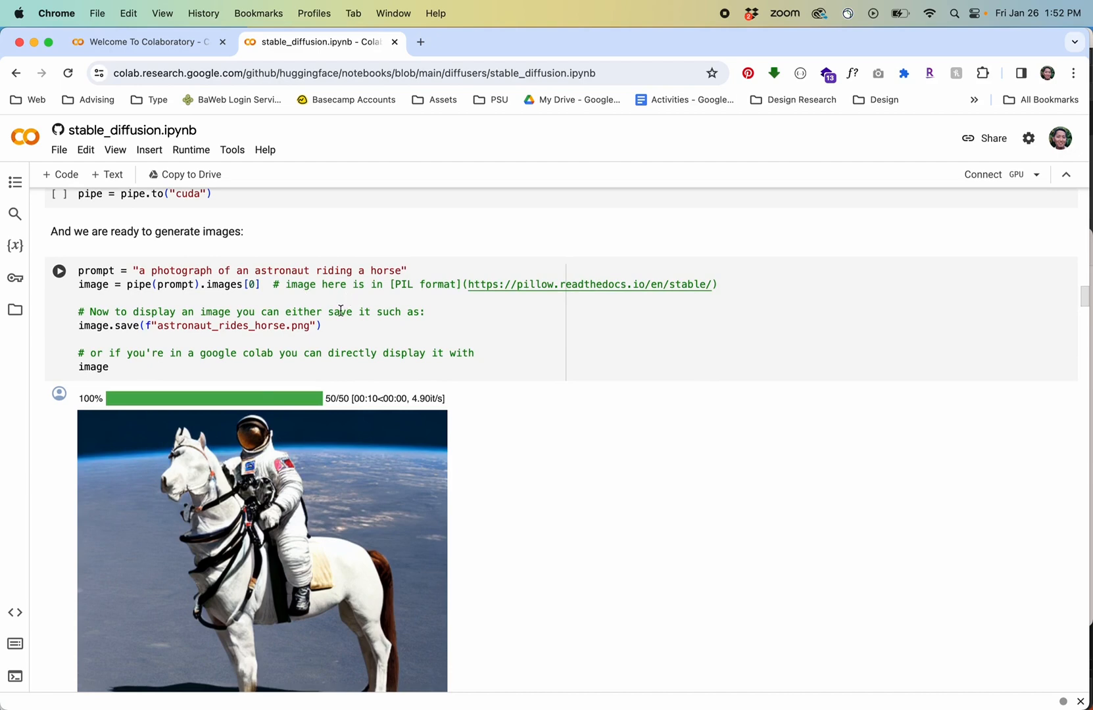
{"action": "scroll", "scroll_direction": "down", "scroll_amount": 3}
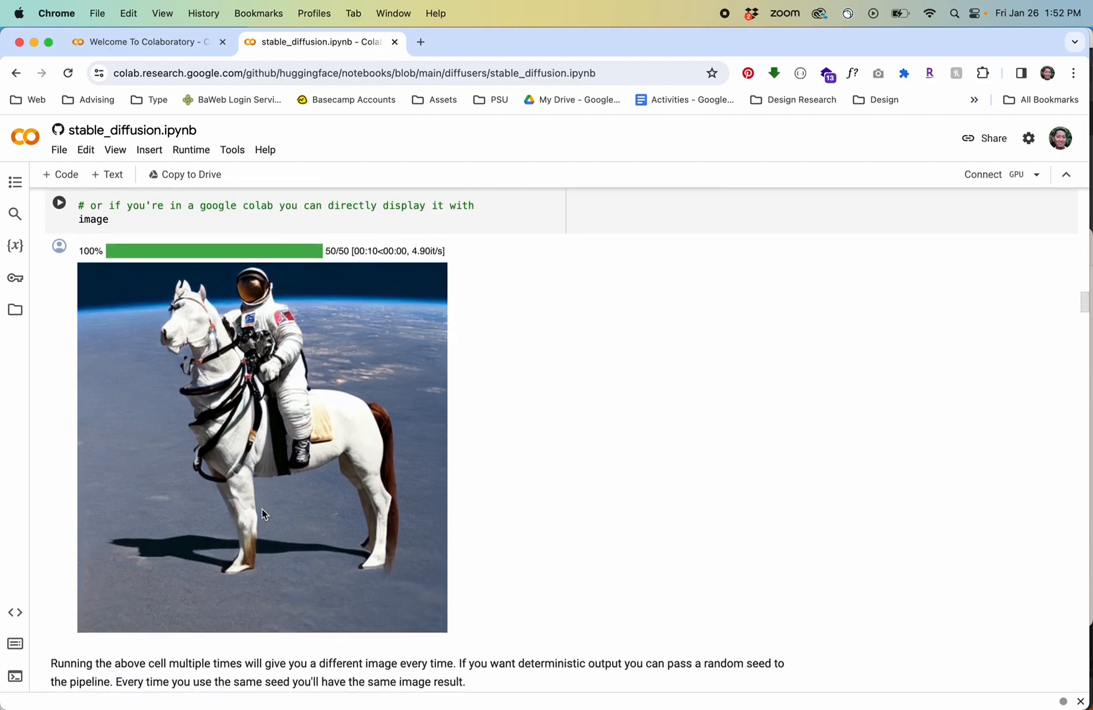
{"action": "scroll", "scroll_direction": "down", "scroll_amount": 3}
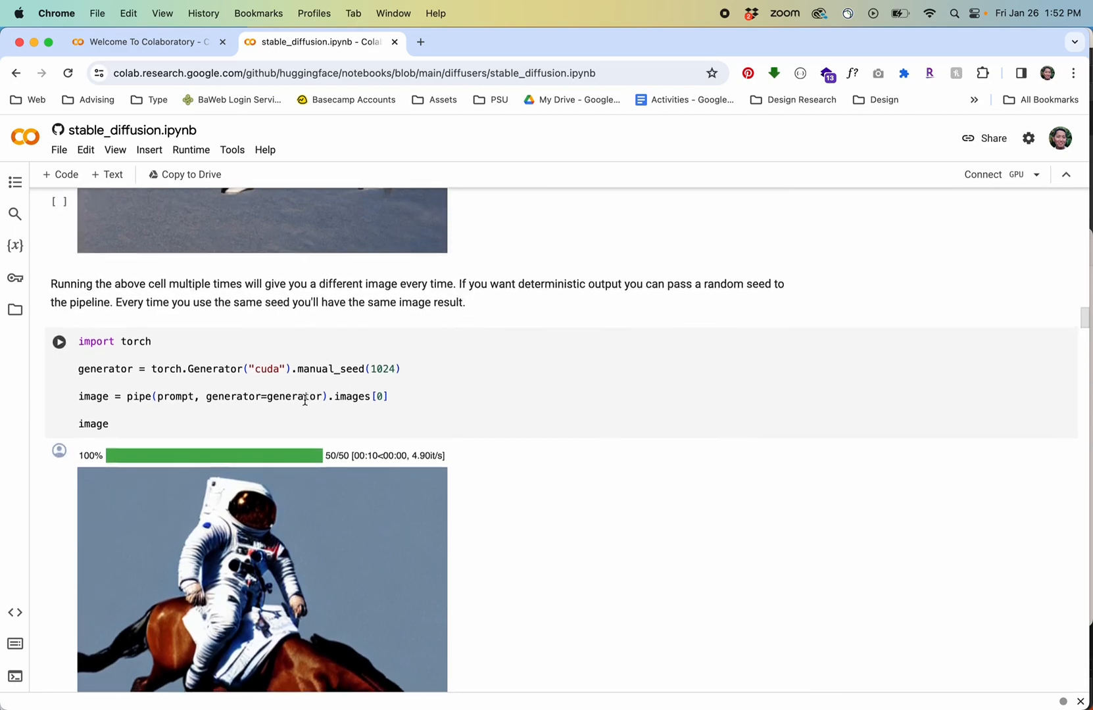
{"action": "scroll", "scroll_direction": "down", "scroll_amount": 3}
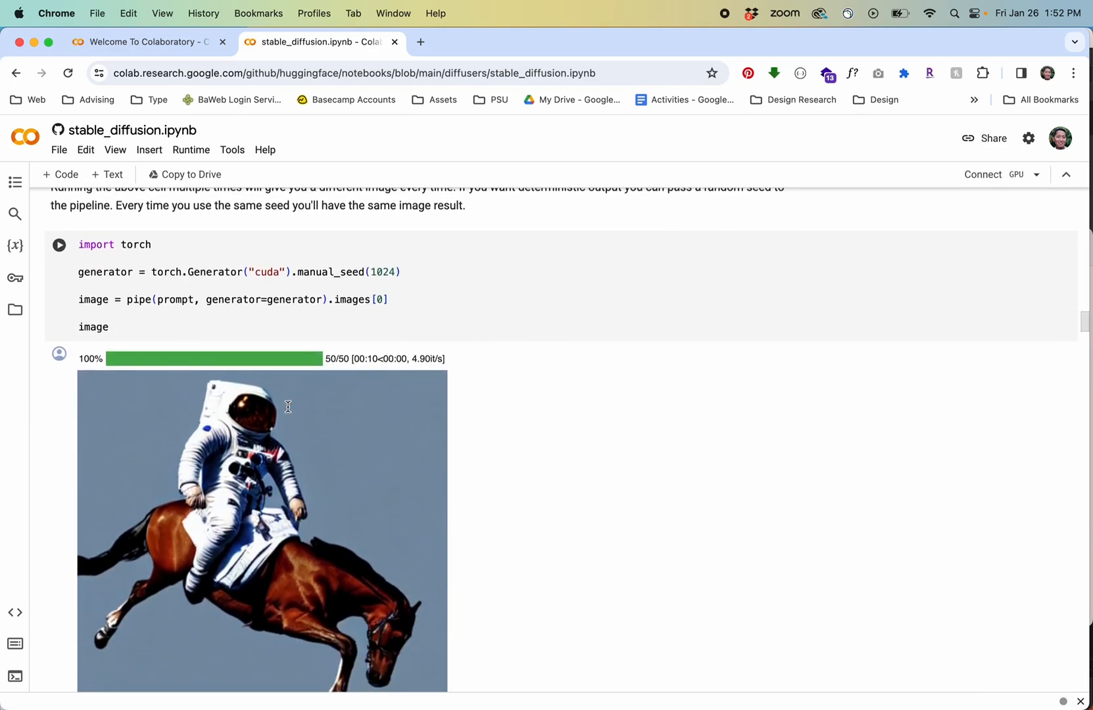
{"action": "scroll", "scroll_direction": "down", "scroll_amount": 3}
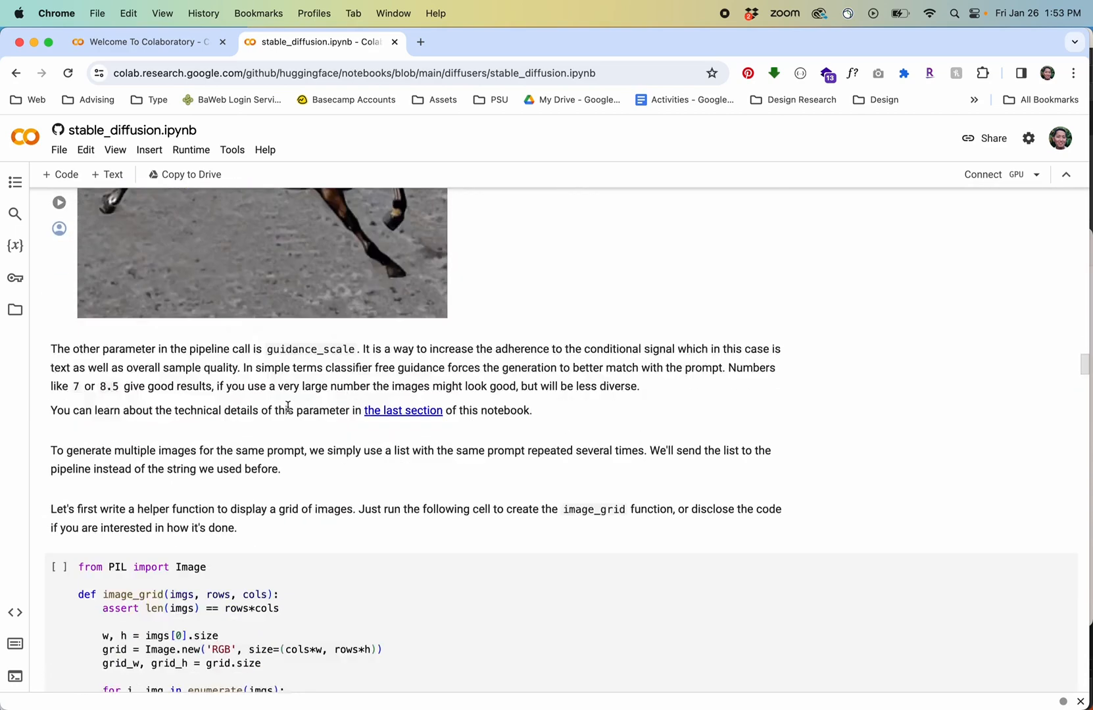
{"action": "scroll", "scroll_direction": "down", "scroll_amount": 3}
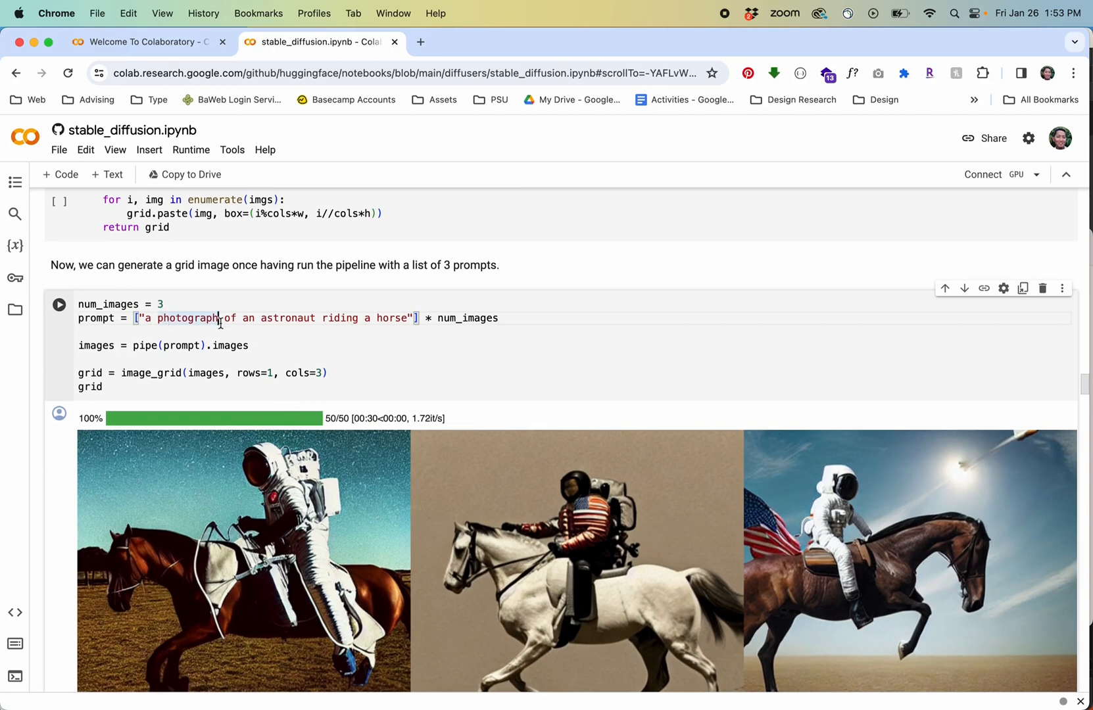
{"action": "scroll", "scroll_direction": "down", "scroll_amount": 3}
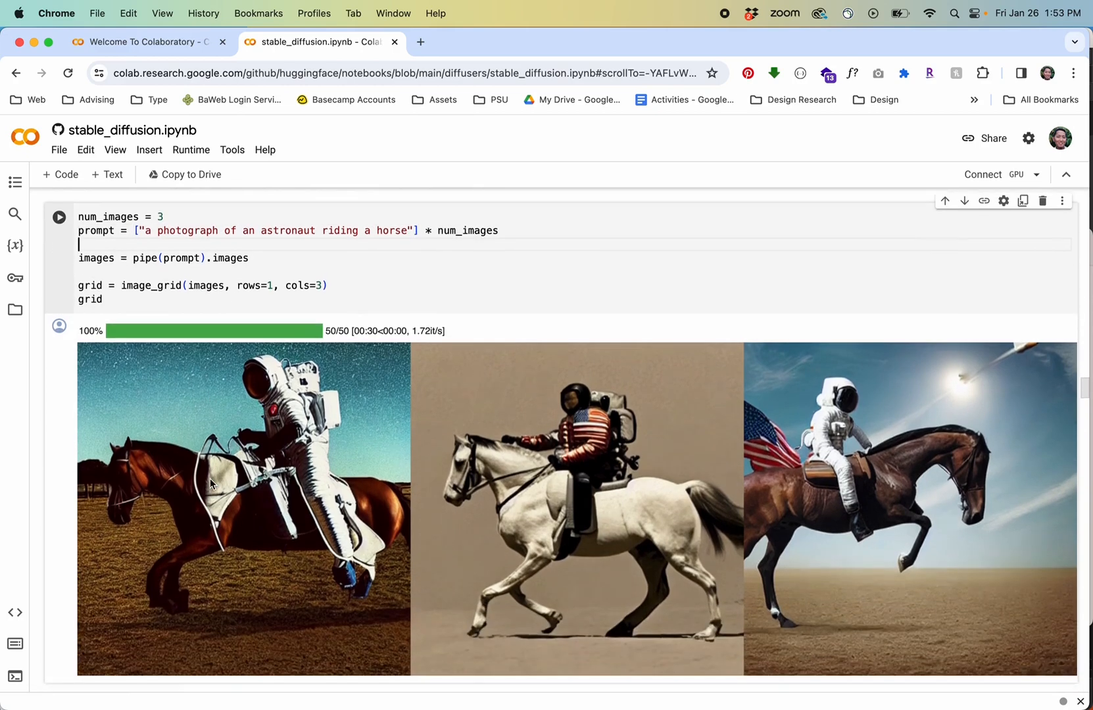
{"action": "scroll", "scroll_direction": "down", "scroll_amount": 3}
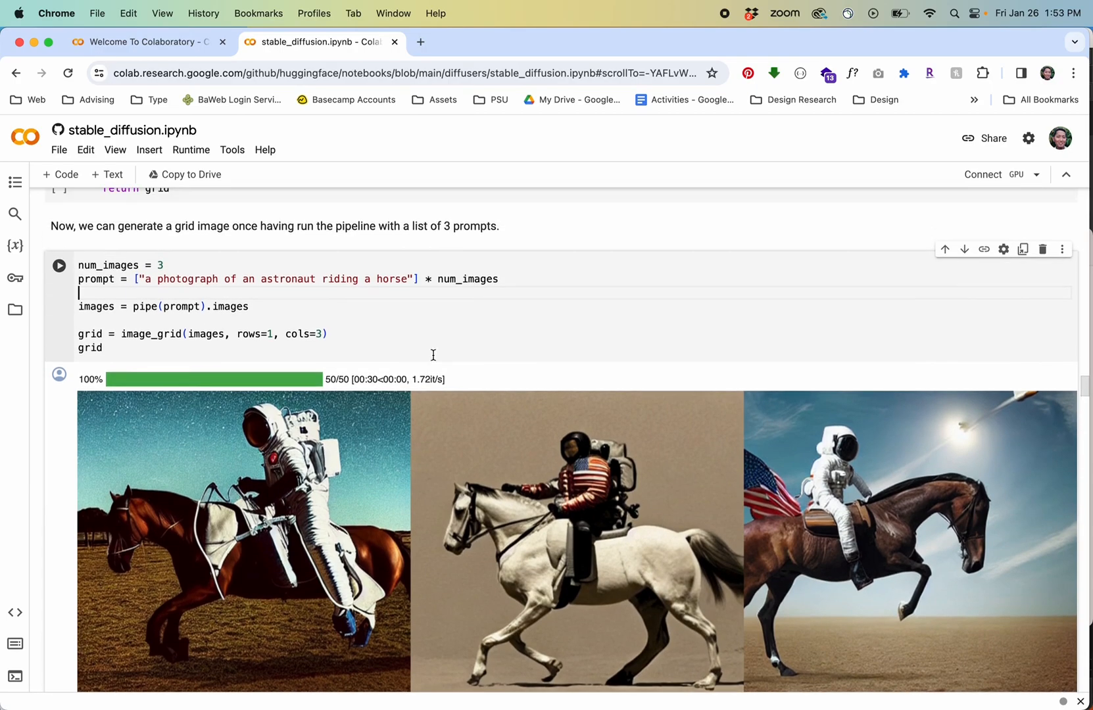
{"action": "scroll", "scroll_direction": "down", "scroll_amount": 3}
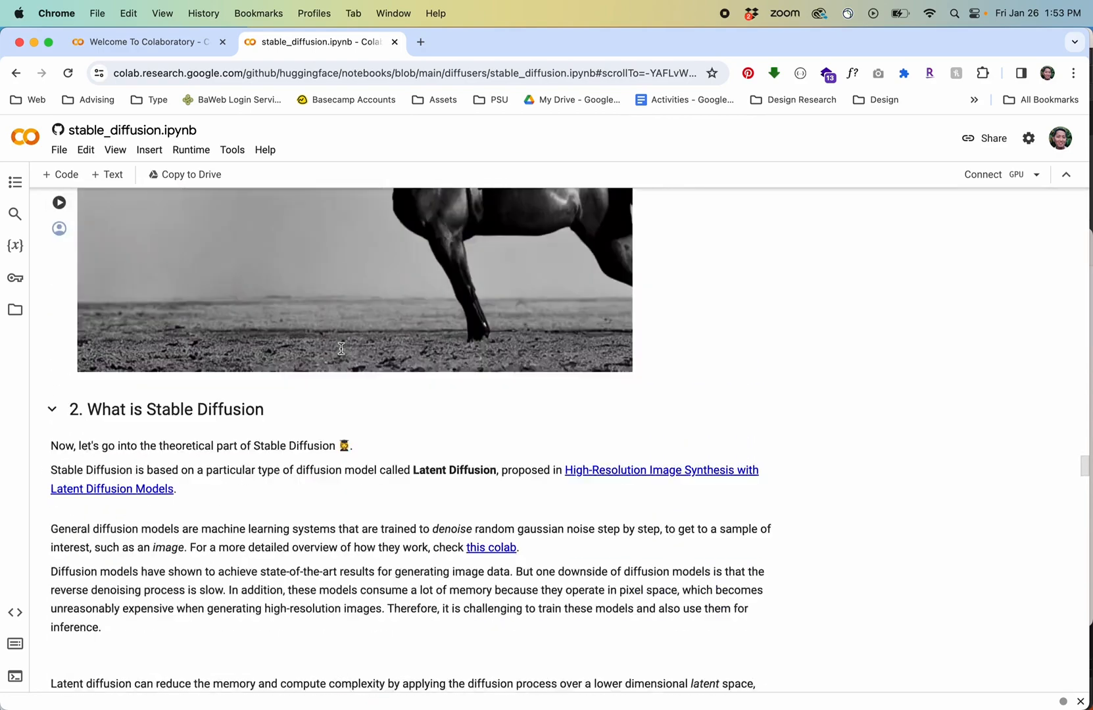
{"action": "scroll", "scroll_direction": "down", "scroll_amount": 3}
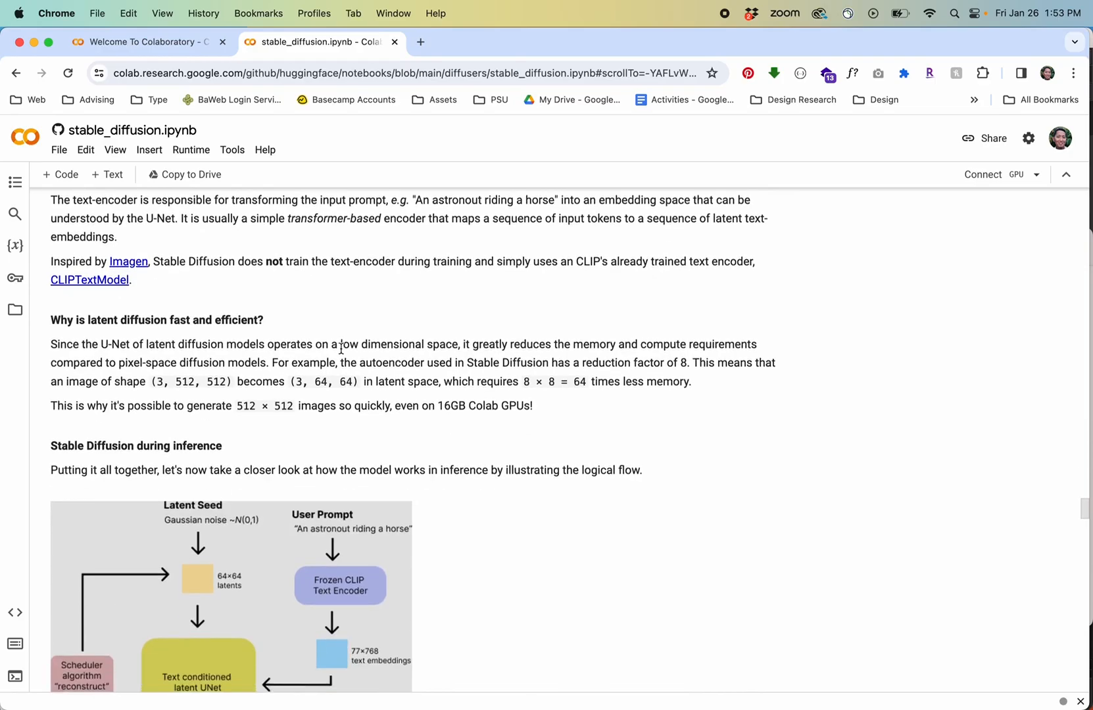
{"action": "scroll", "scroll_direction": "down", "scroll_amount": 3}
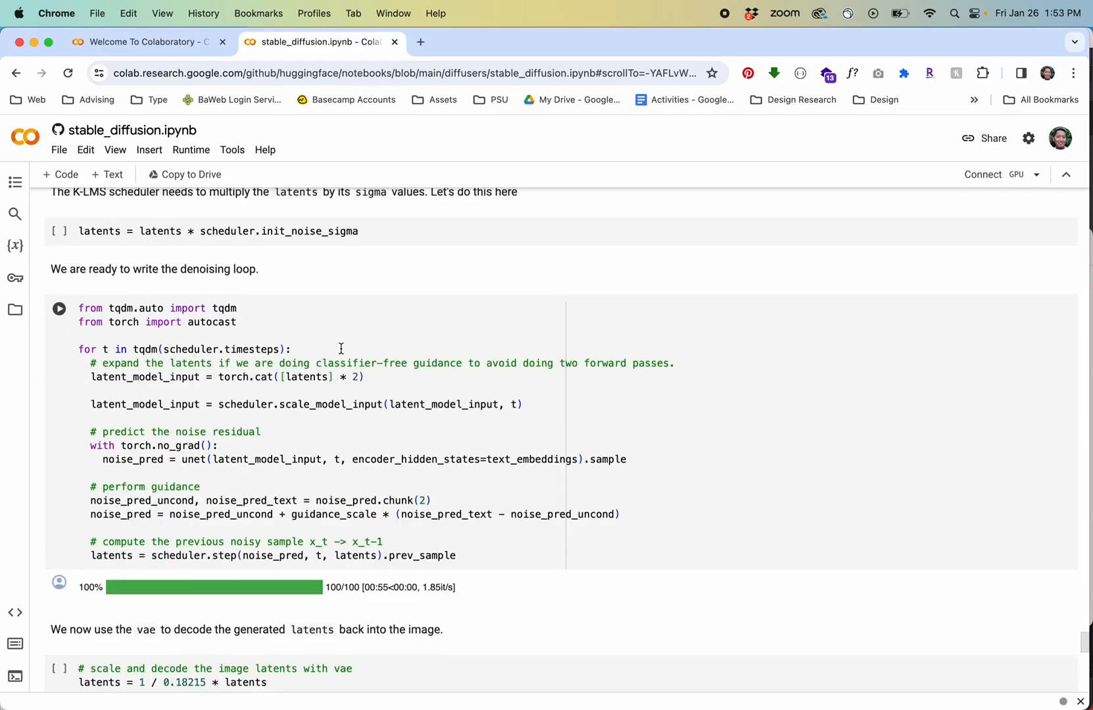
{"action": "scroll", "scroll_direction": "down", "scroll_amount": 3}
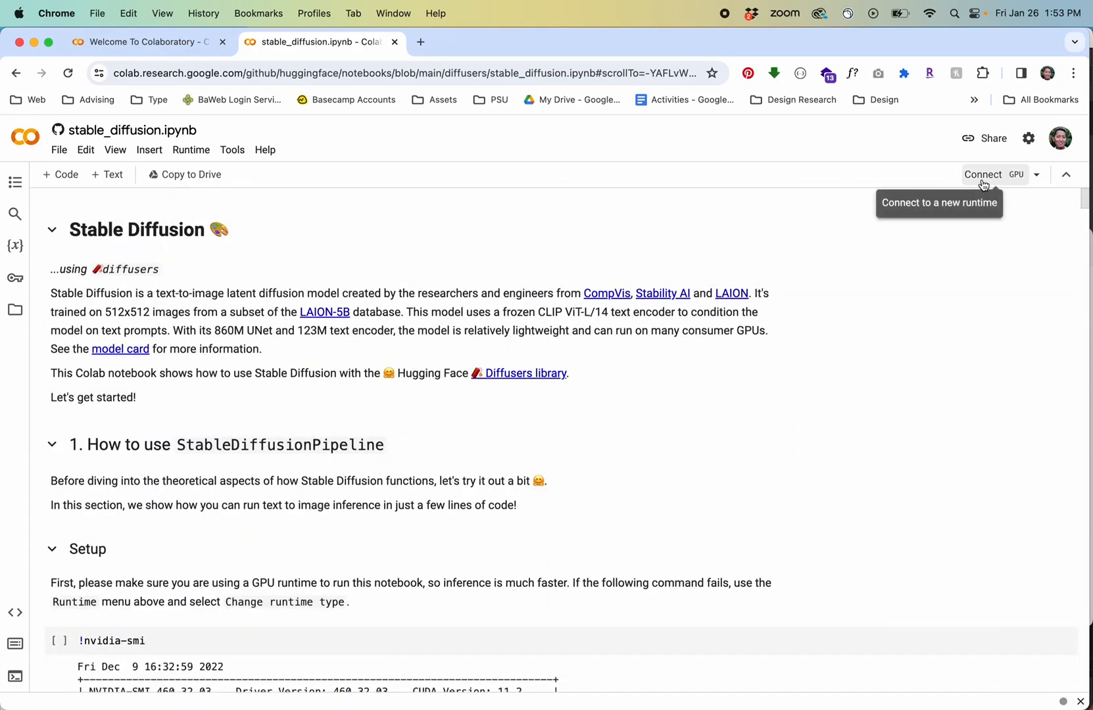
- Connect the notebook to a T4 GPU Python 3 runtime and look through the setup cells
{"action": "left_click", "coordinate": [983, 173]}
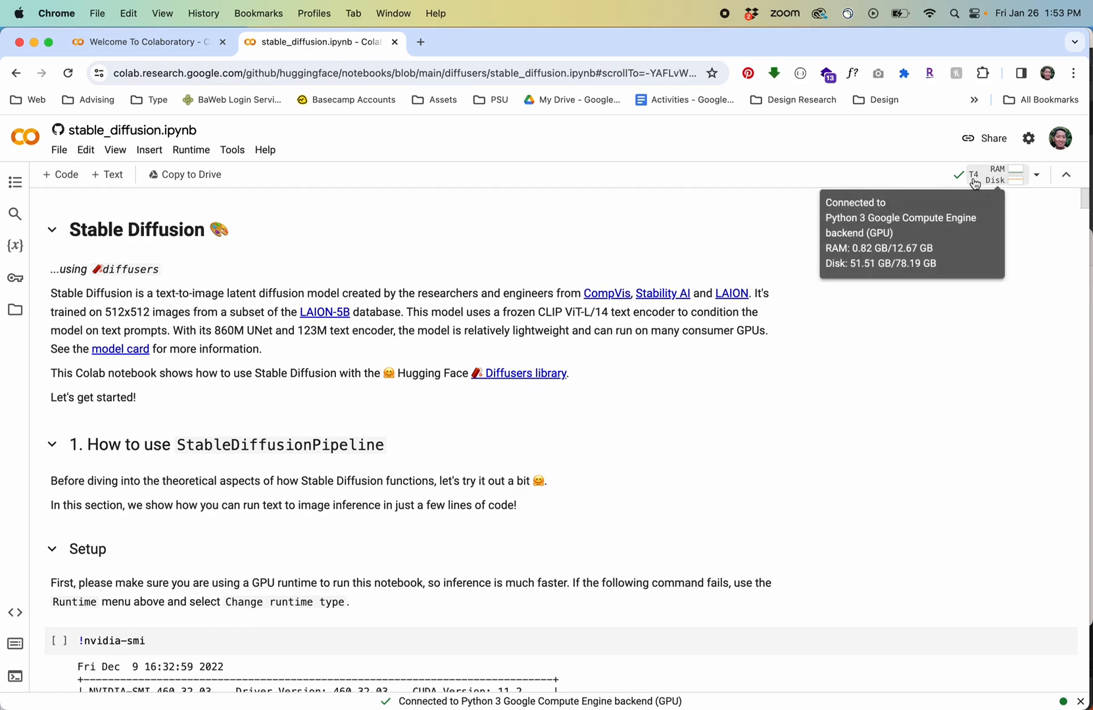
{"action": "mouse_move", "coordinate": [236, 370]}
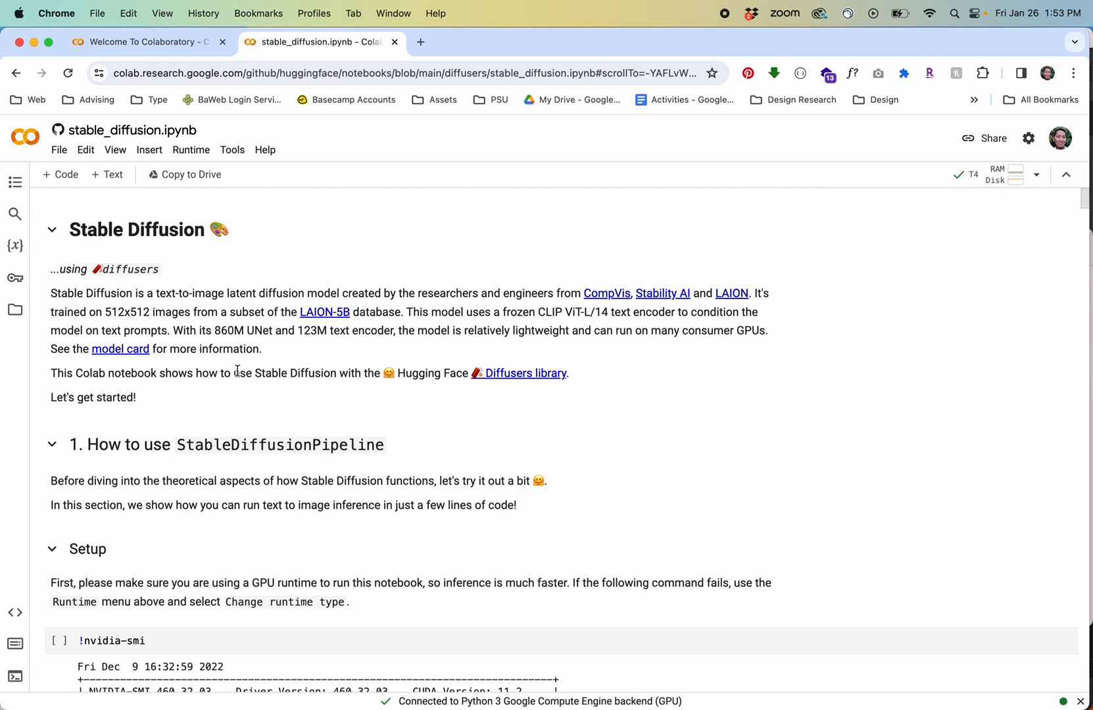
{"action": "scroll", "scroll_direction": "down", "scroll_amount": 3}
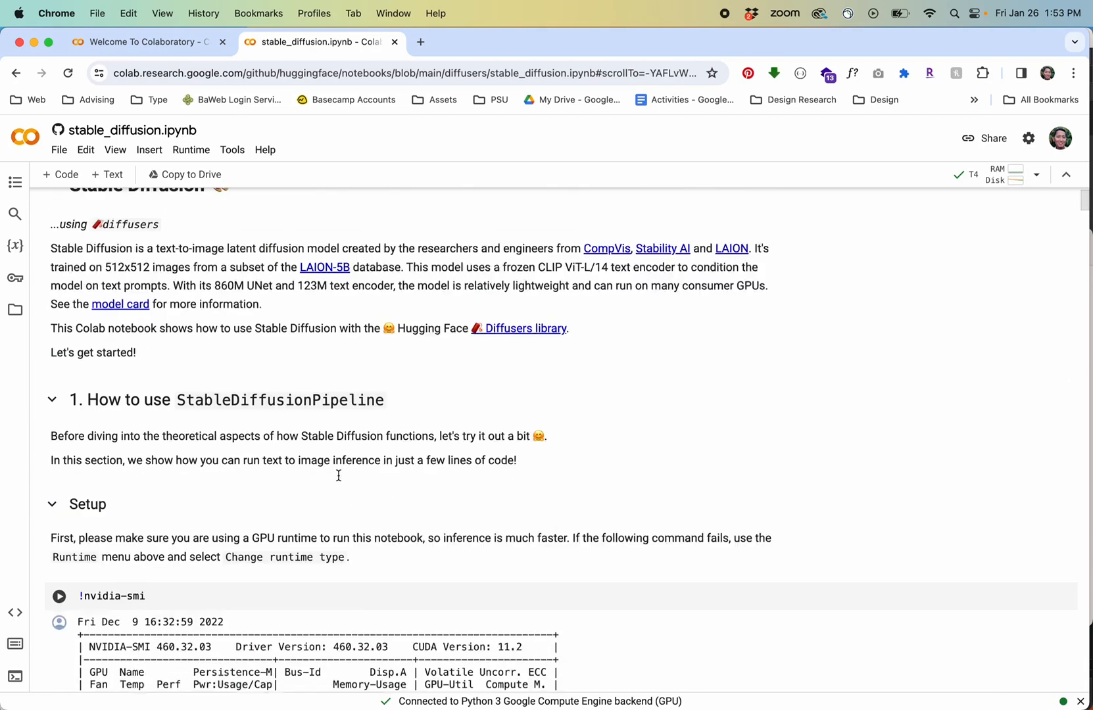
{"action": "scroll", "scroll_direction": "down", "scroll_amount": 3}
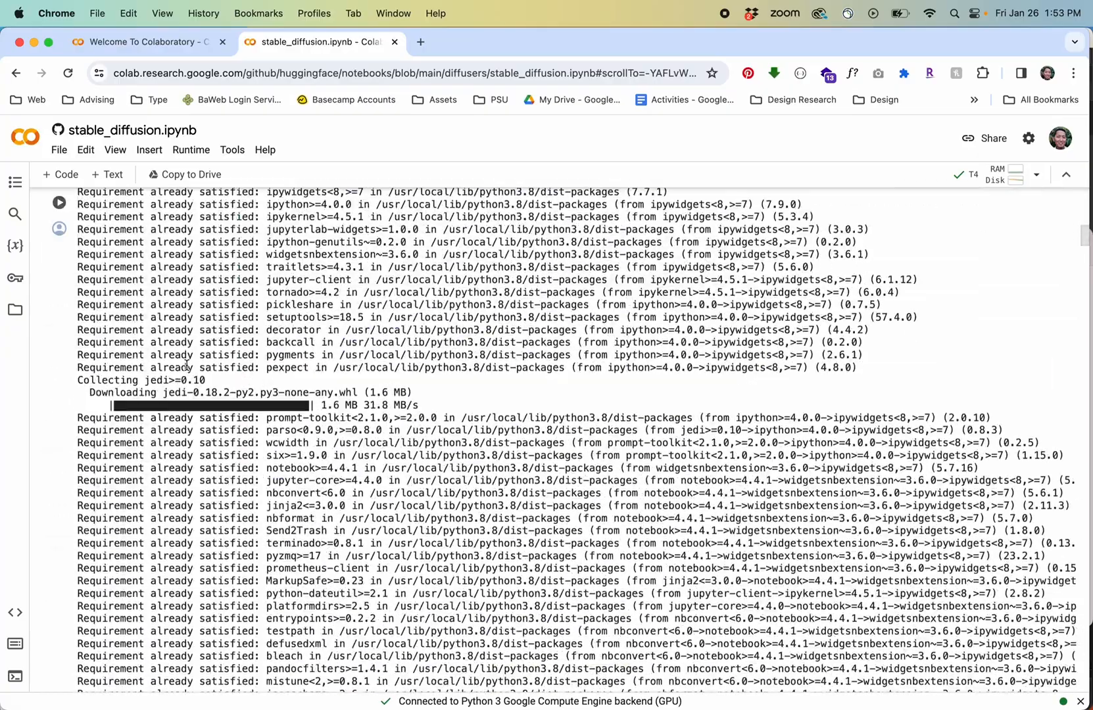
{"action": "scroll", "scroll_direction": "down", "scroll_amount": 3}
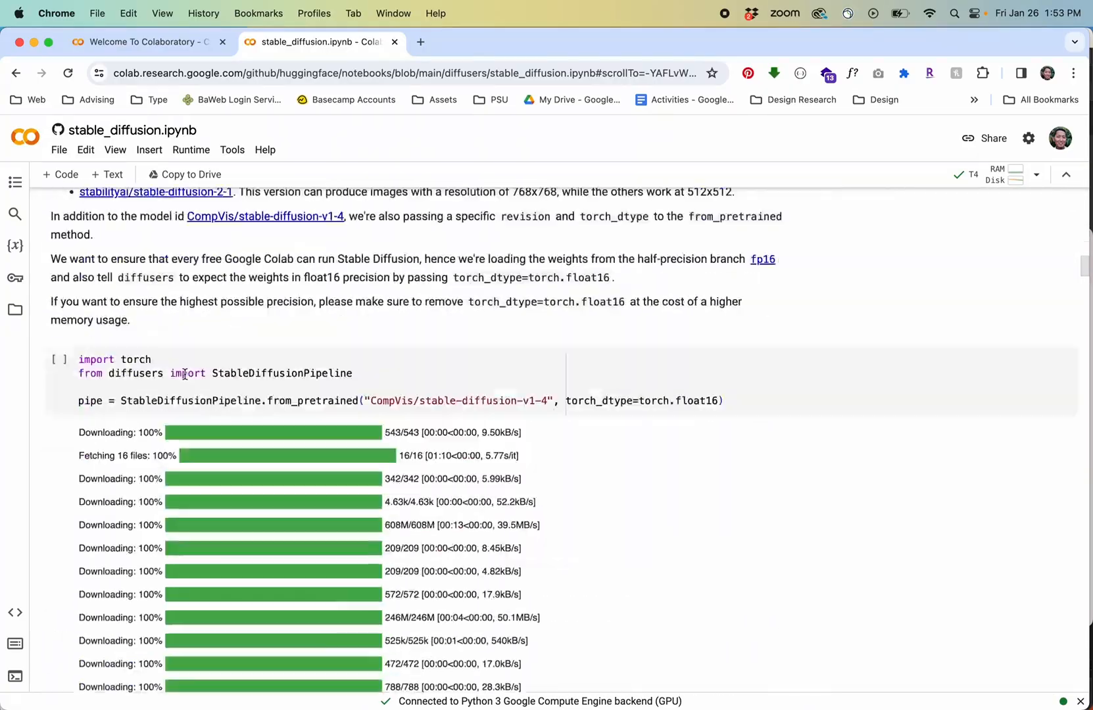
{"action": "scroll", "scroll_direction": "down", "scroll_amount": 3}
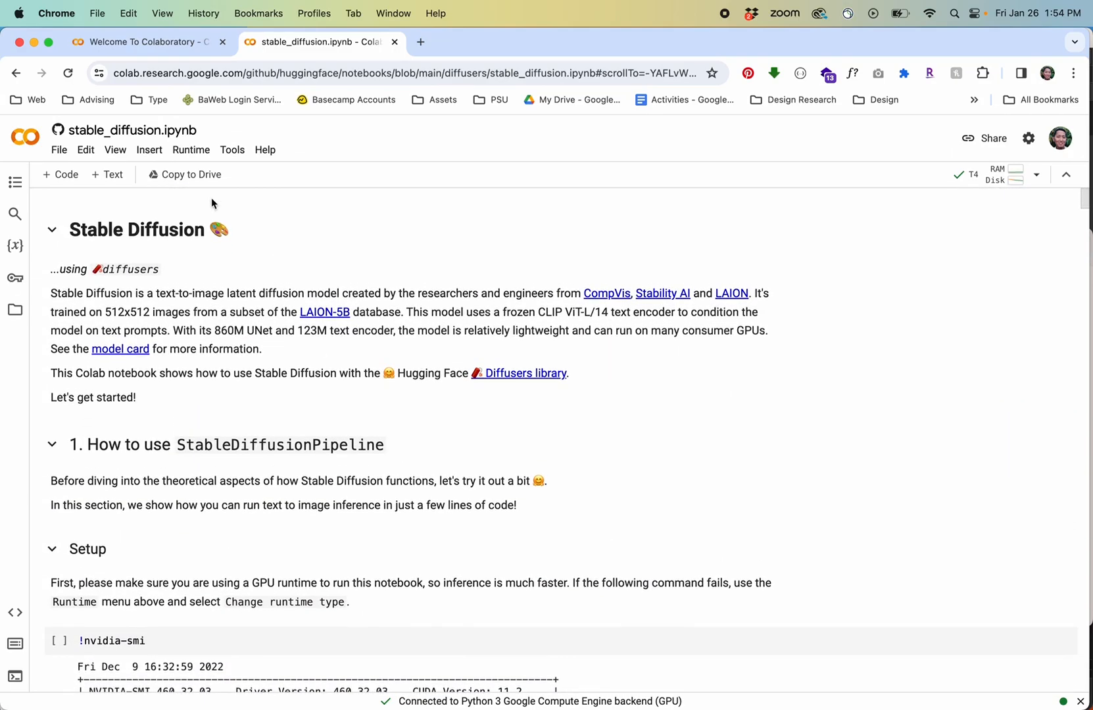
- Run all notebook cells, confirming the externally authored notebook warning
{"action": "left_click", "coordinate": [190, 150]}
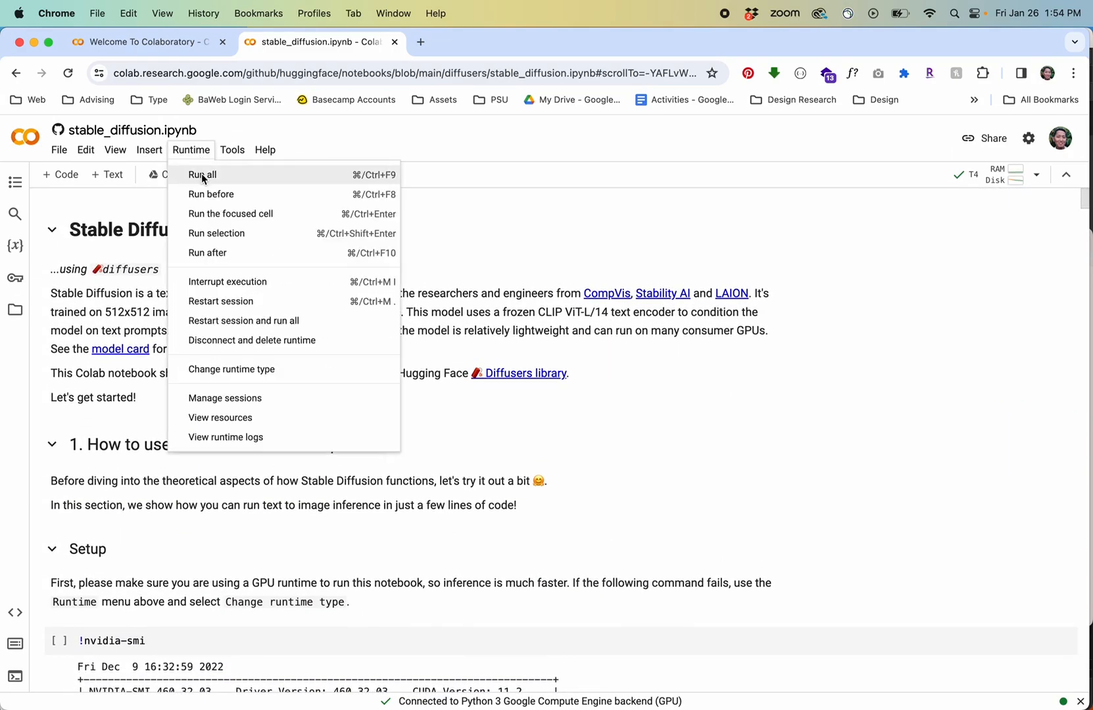
{"action": "left_click", "coordinate": [201, 174]}
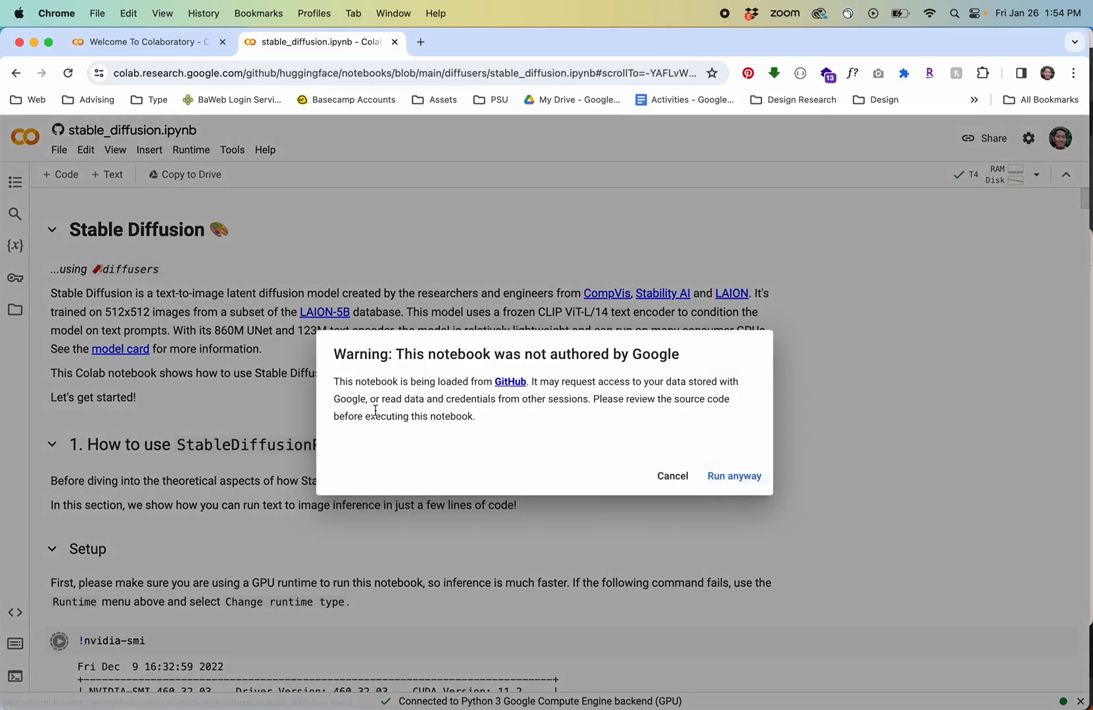
{"action": "mouse_move", "coordinate": [520, 371]}
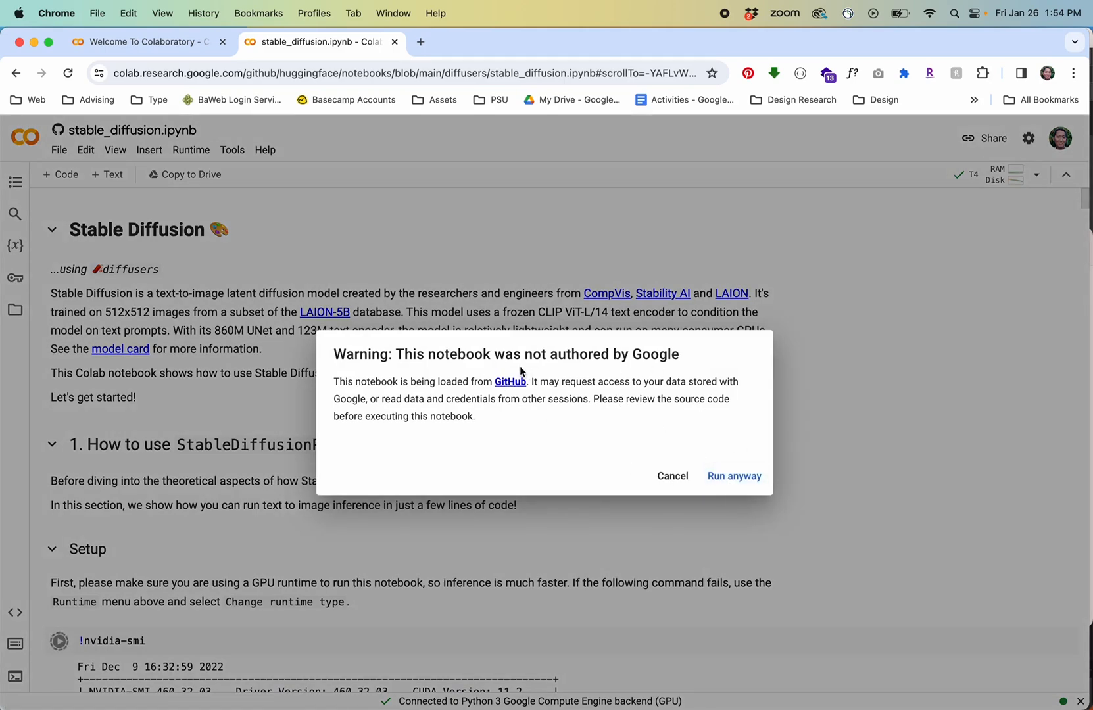
{"action": "mouse_move", "coordinate": [519, 382]}
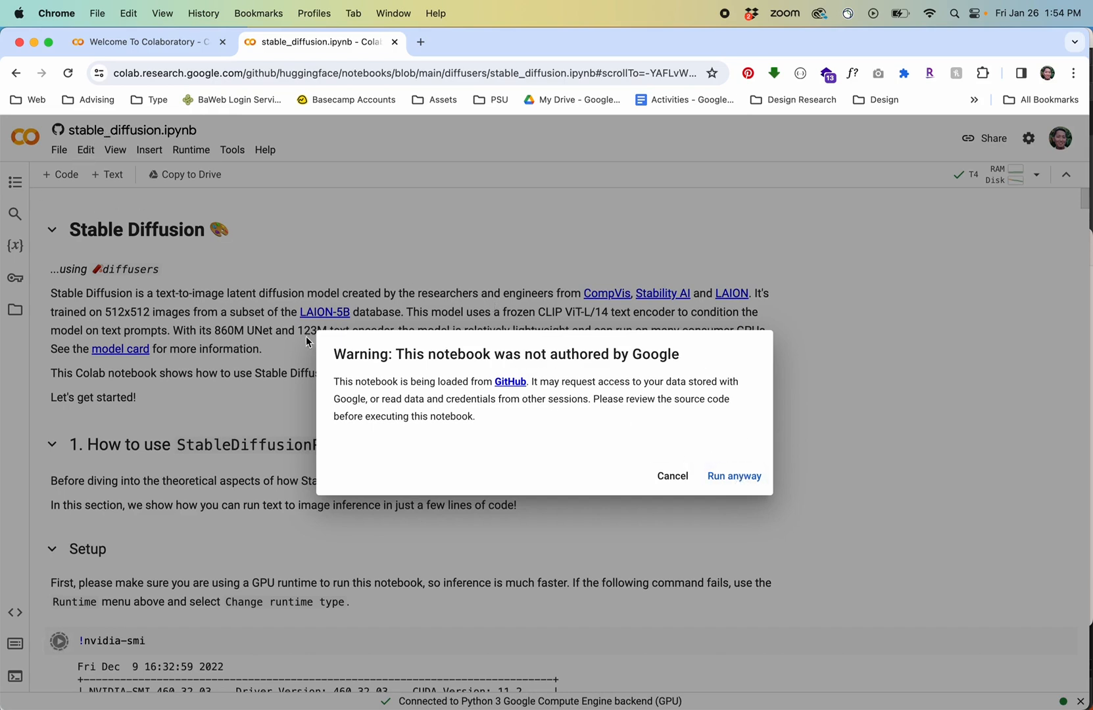
{"action": "mouse_move", "coordinate": [734, 477]}
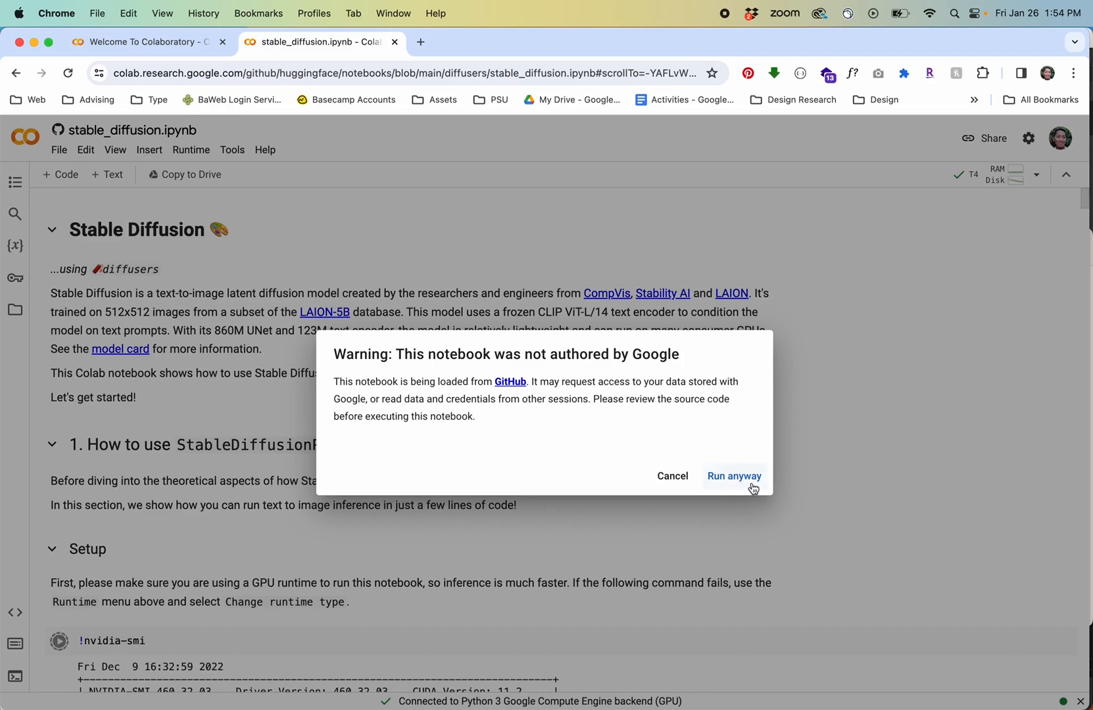
{"action": "left_click", "coordinate": [734, 476]}
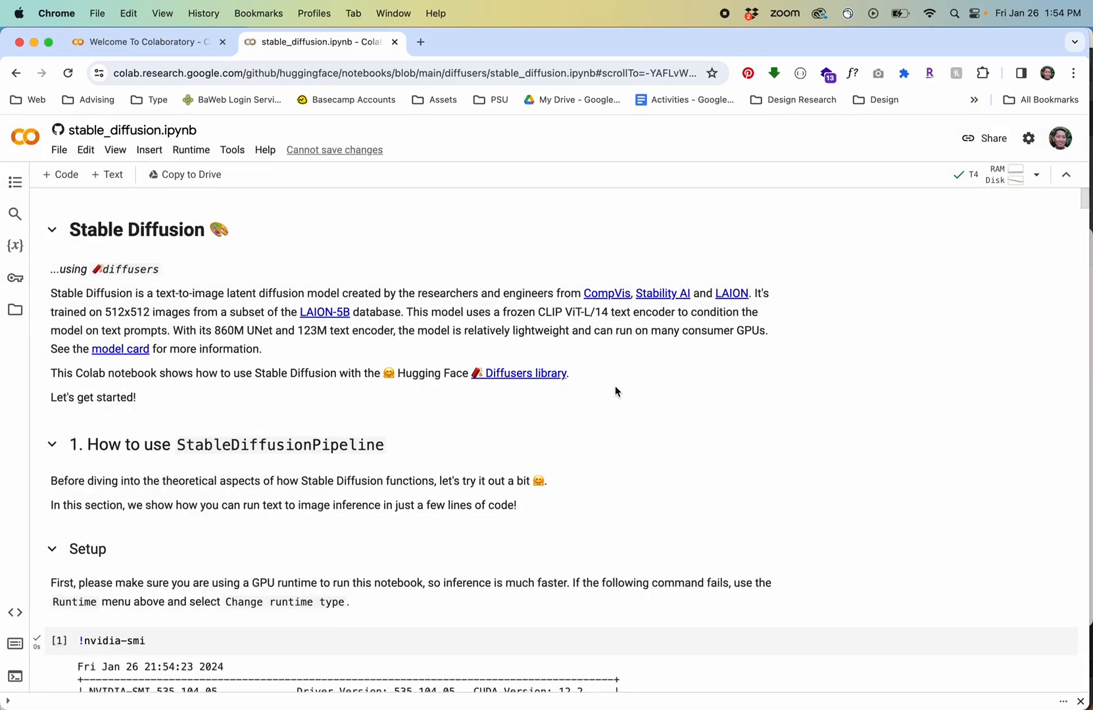
- Move past nvidia-smi and diffusers install to the 'ready to generate images' cell
{"action": "scroll", "scroll_direction": "down", "scroll_amount": 3}
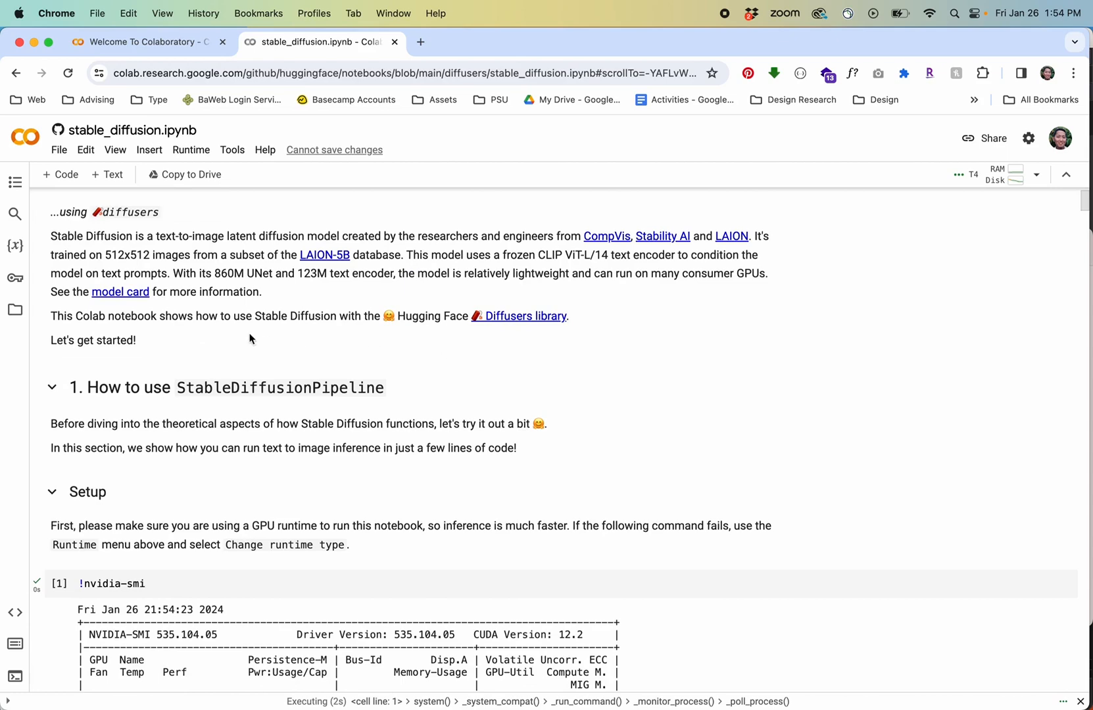
{"action": "scroll", "scroll_direction": "down", "scroll_amount": 3}
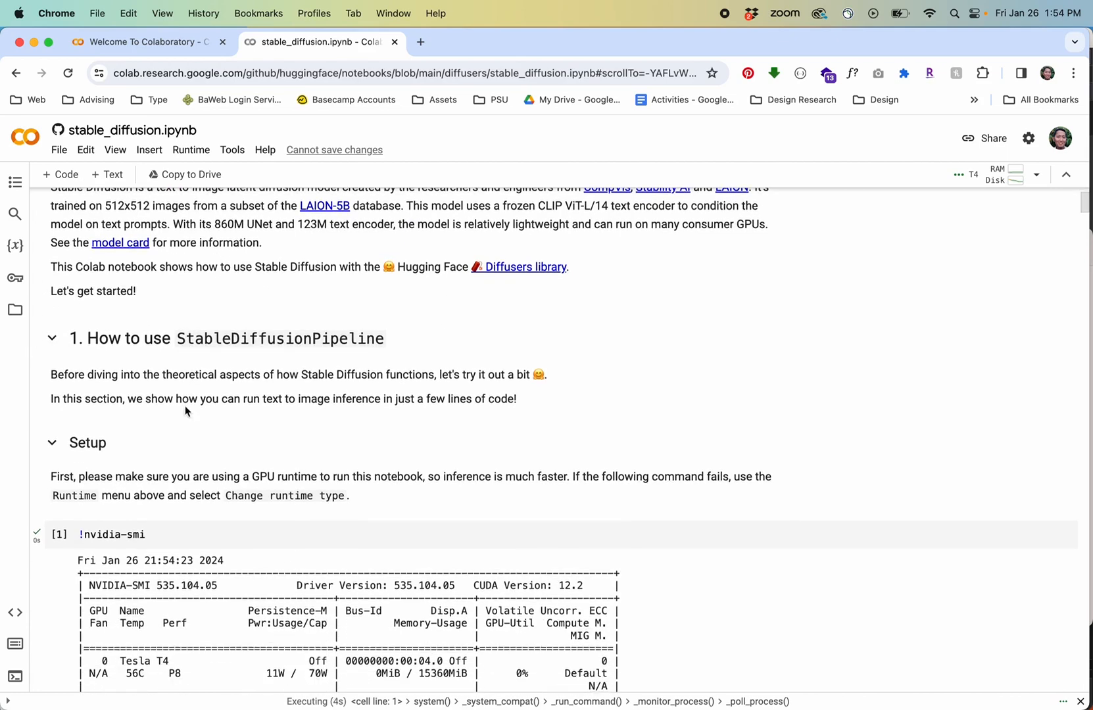
{"action": "scroll", "scroll_direction": "down", "scroll_amount": 3}
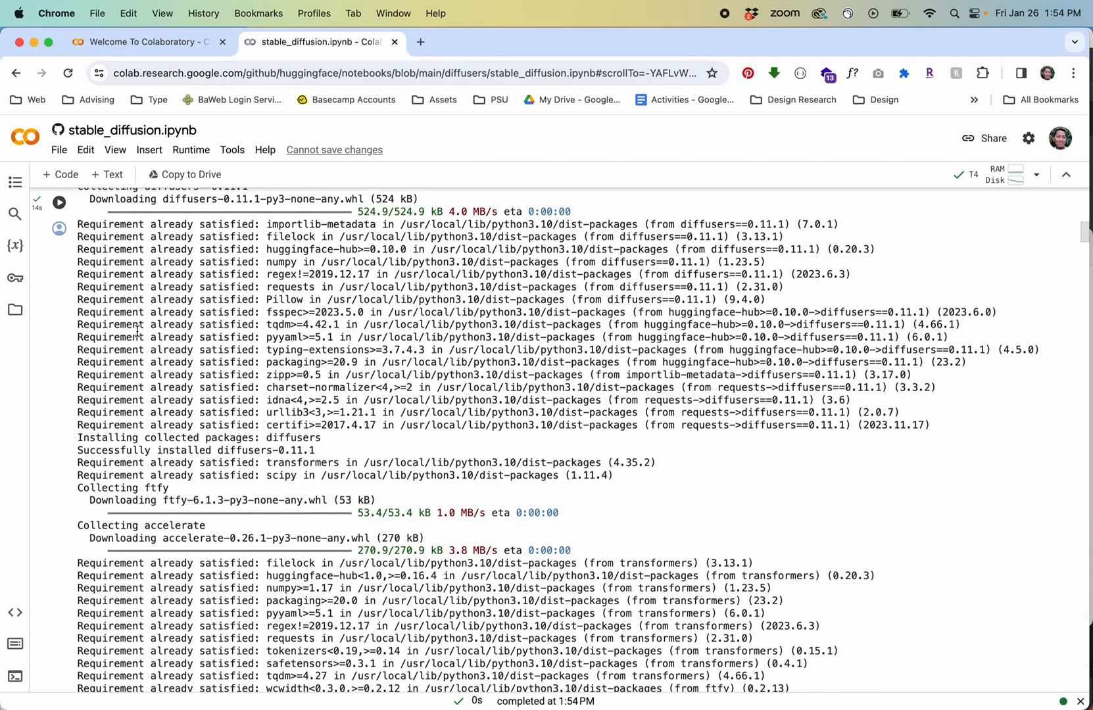
{"action": "scroll", "scroll_direction": "down", "scroll_amount": 3}
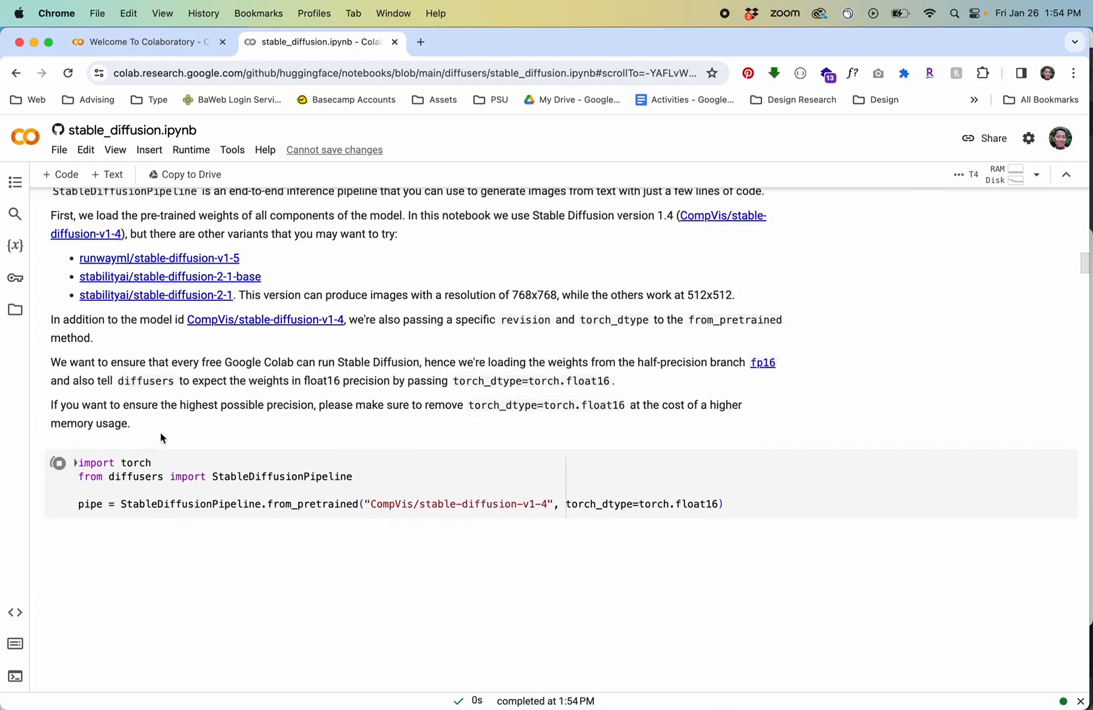
{"action": "scroll", "scroll_direction": "down", "scroll_amount": 3}
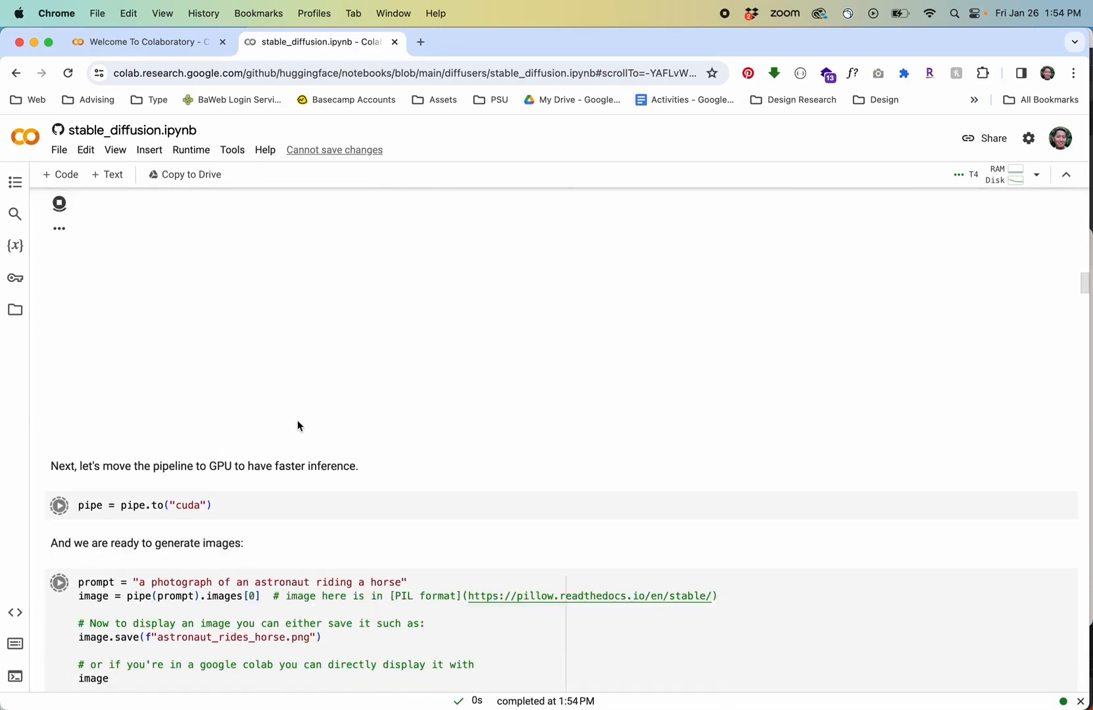
- Replace 'astronaut riding a horse' in the prompt with 'monkey swinging from a tree'
{"action": "left_click", "coordinate": [338, 502]}
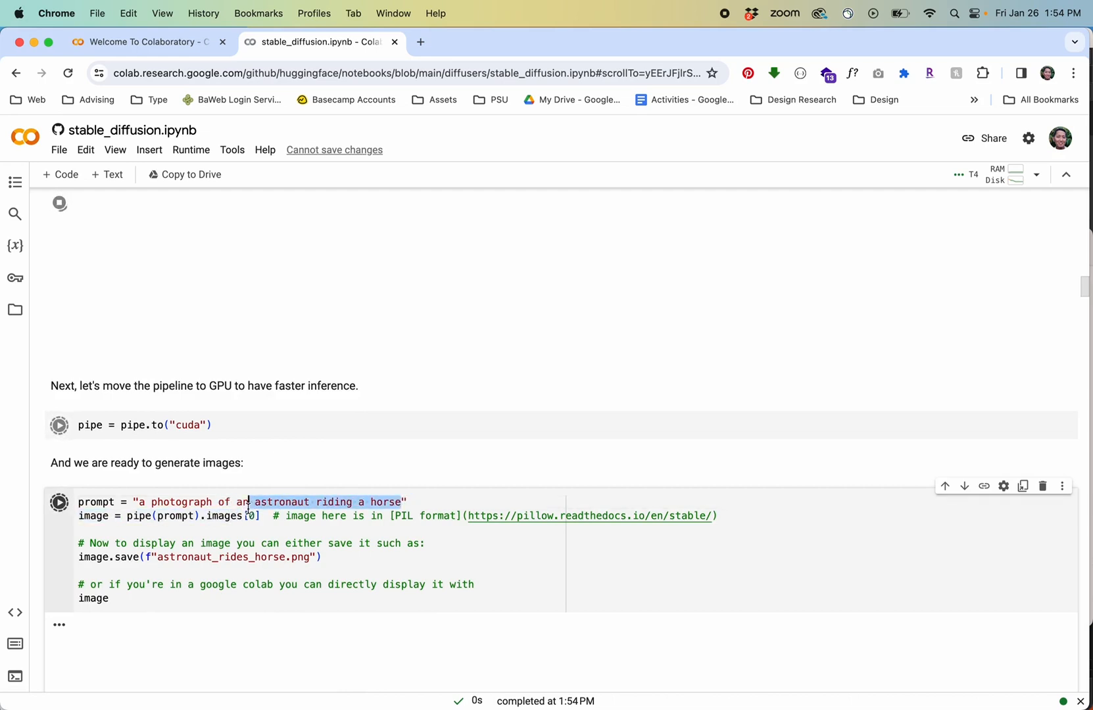
{"action": "key", "text": "Backspace"}
{"action": "type", "text": "monkey"}
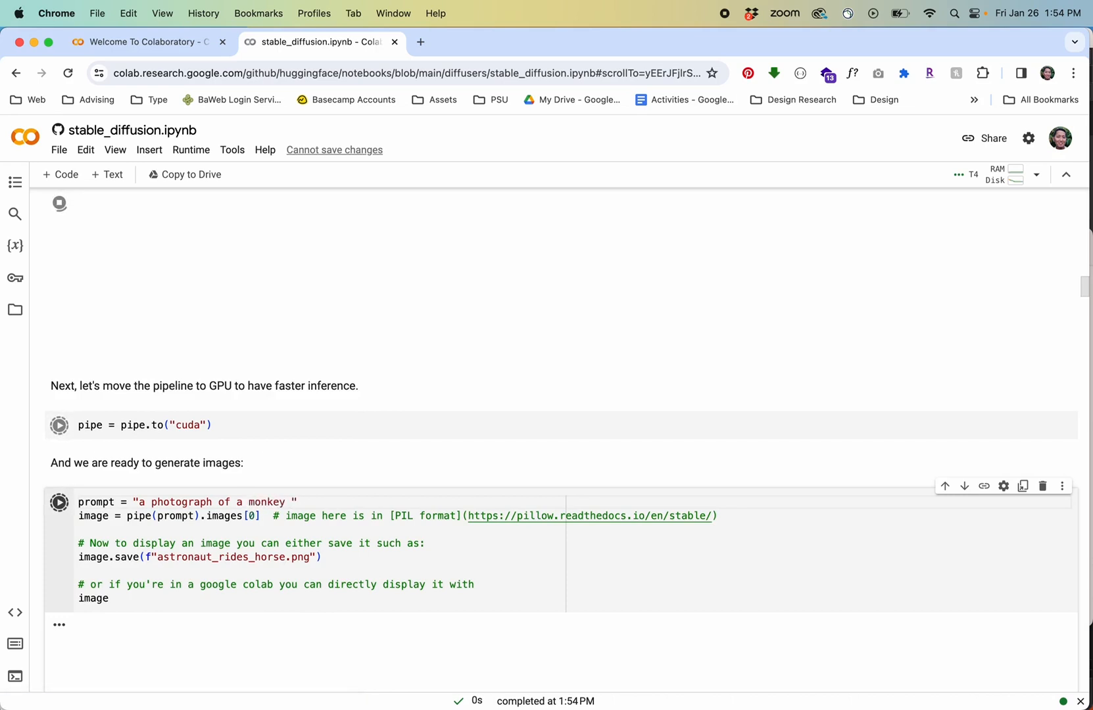
{"action": "type", "text": "swinging from a t"}
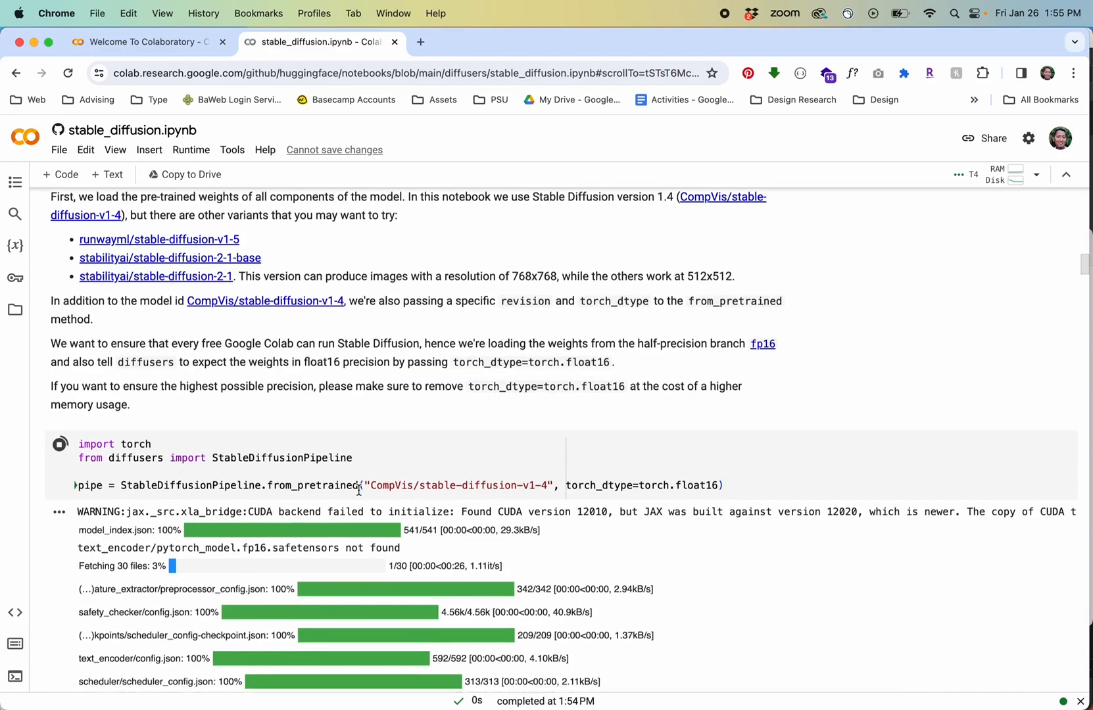
- Follow the model download, pipe.to('cuda') and first generation down to the astronaut-on-horse output
{"action": "scroll", "scroll_direction": "down", "scroll_amount": 3}
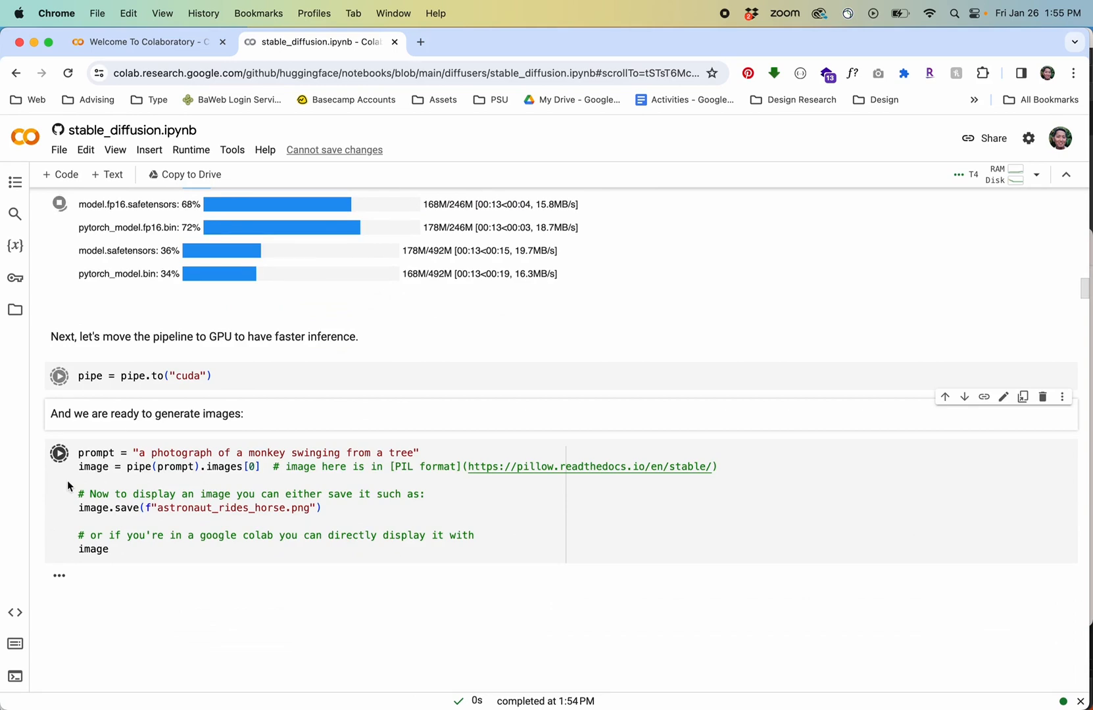
{"action": "scroll", "scroll_direction": "down", "scroll_amount": 3}
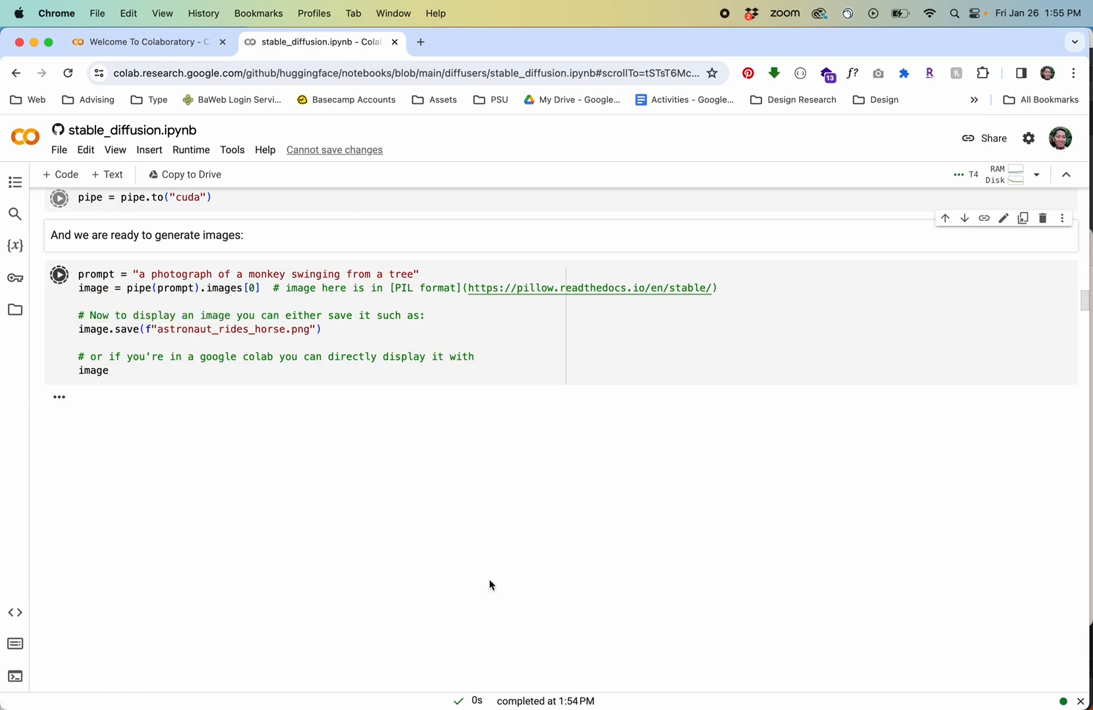
{"action": "mouse_move", "coordinate": [727, 22]}
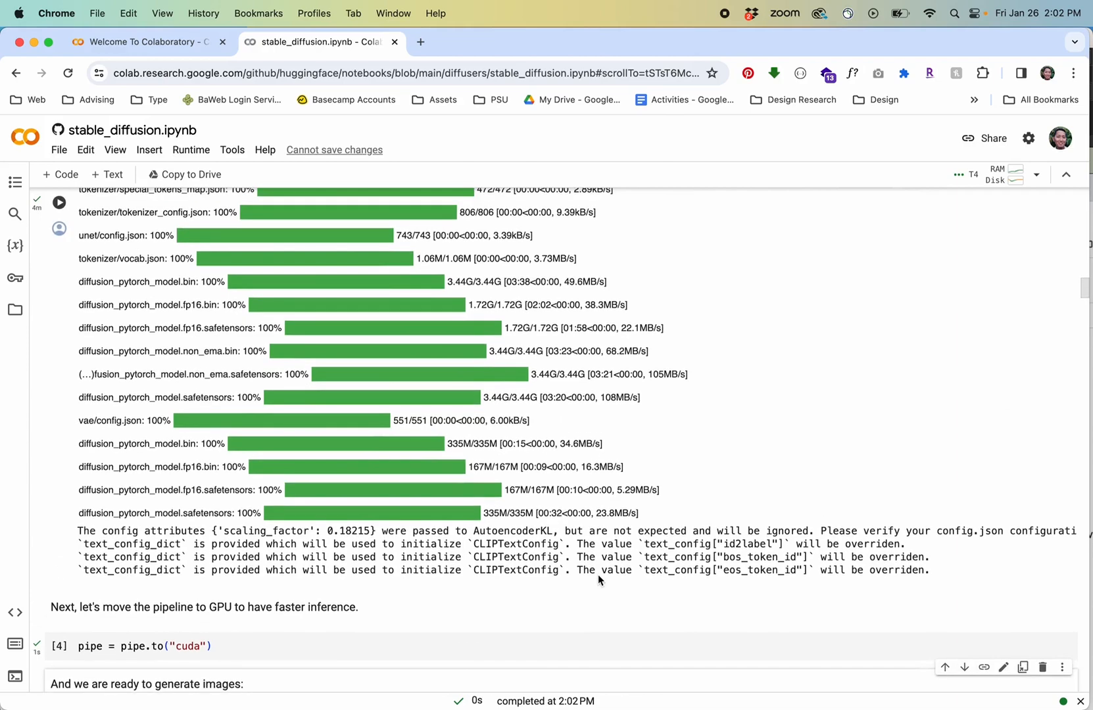
{"action": "scroll", "scroll_direction": "down", "scroll_amount": 3}
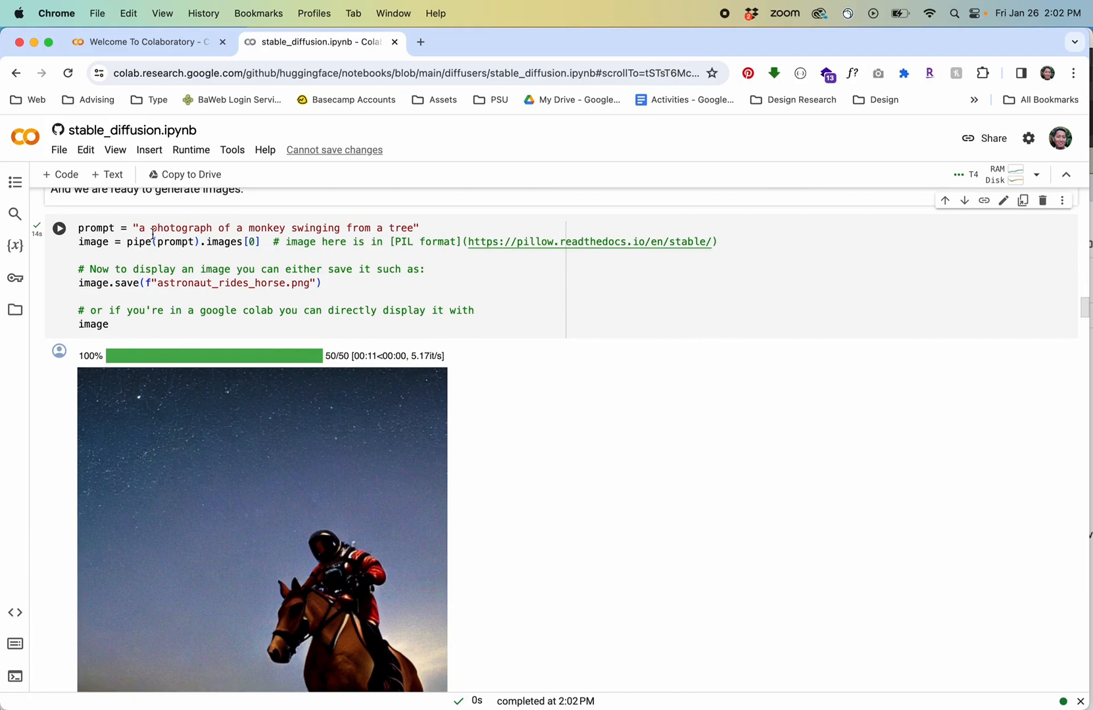
{"action": "scroll", "scroll_direction": "down", "scroll_amount": 3}
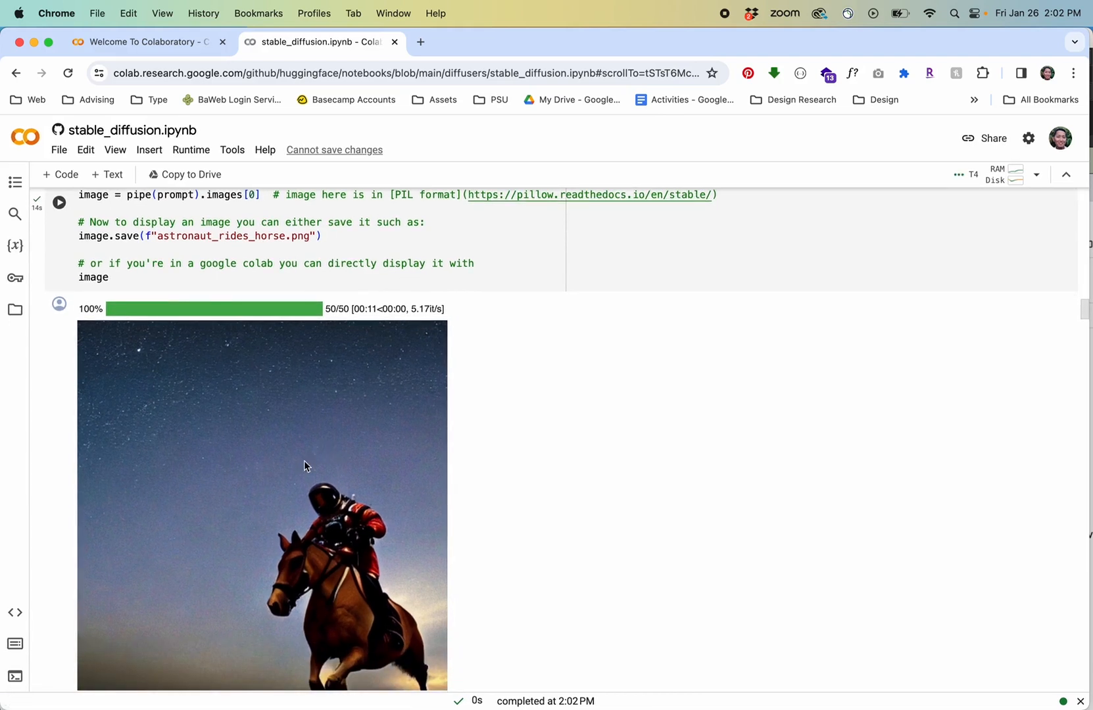
{"action": "scroll", "scroll_direction": "down", "scroll_amount": 3}
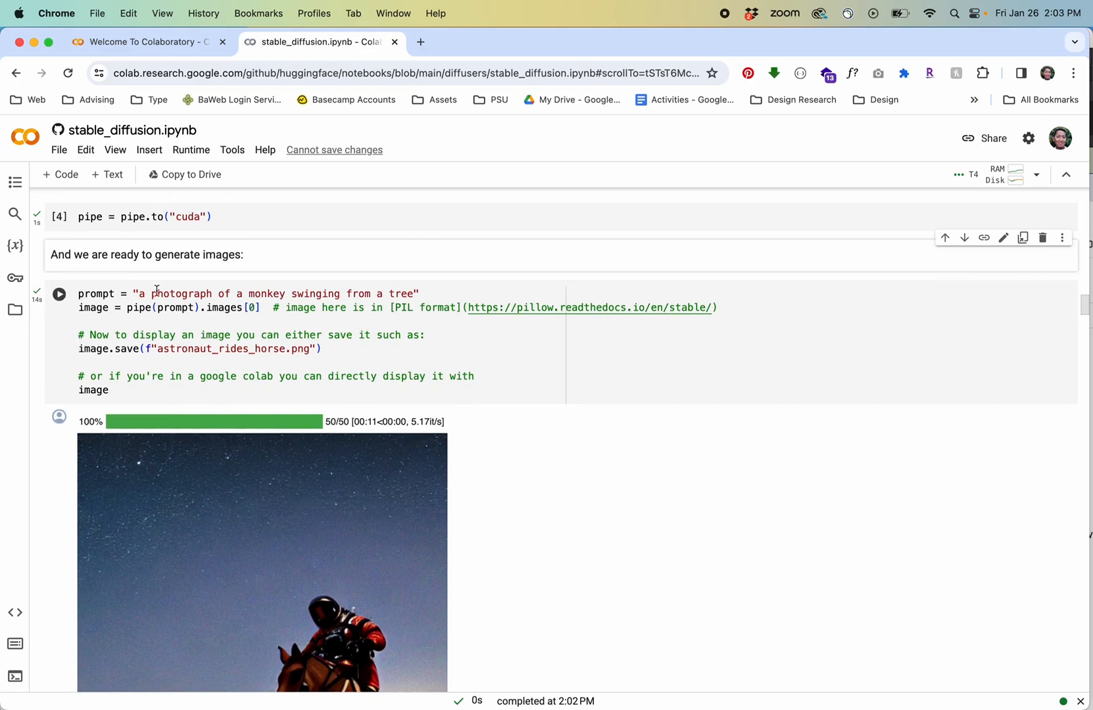
- Rerun the generation cell so the monkey prompt replaces the astronaut image
{"action": "double_click", "coordinate": [401, 294]}
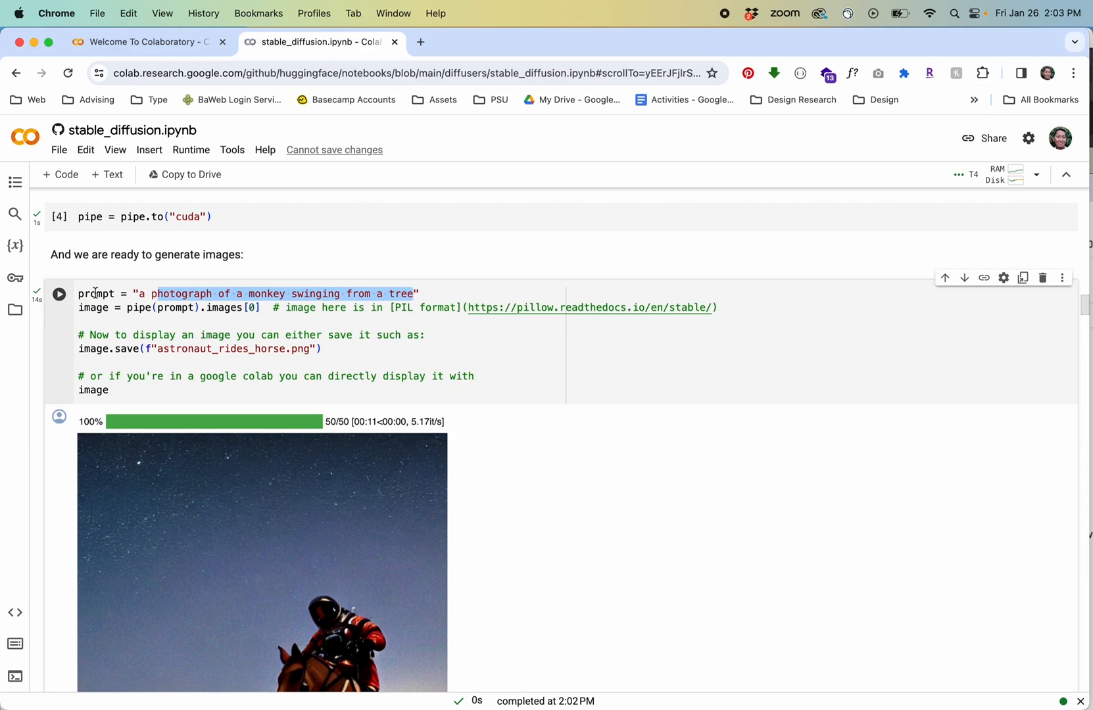
{"action": "left_click", "coordinate": [133, 308]}
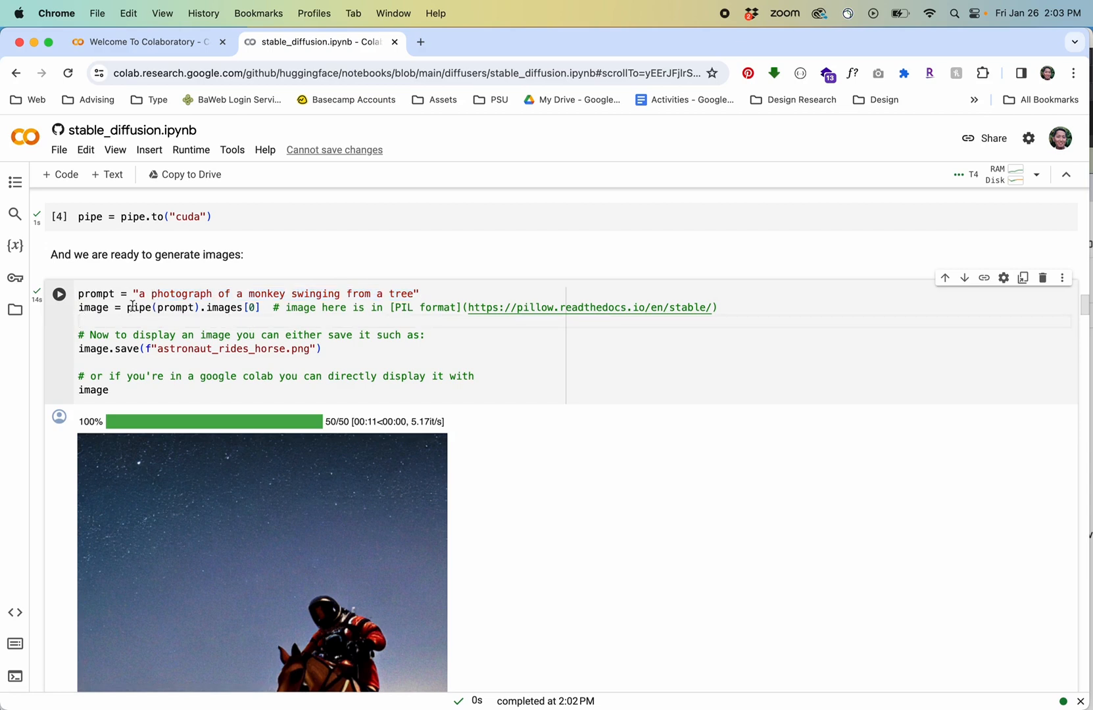
{"action": "left_click", "coordinate": [60, 294]}
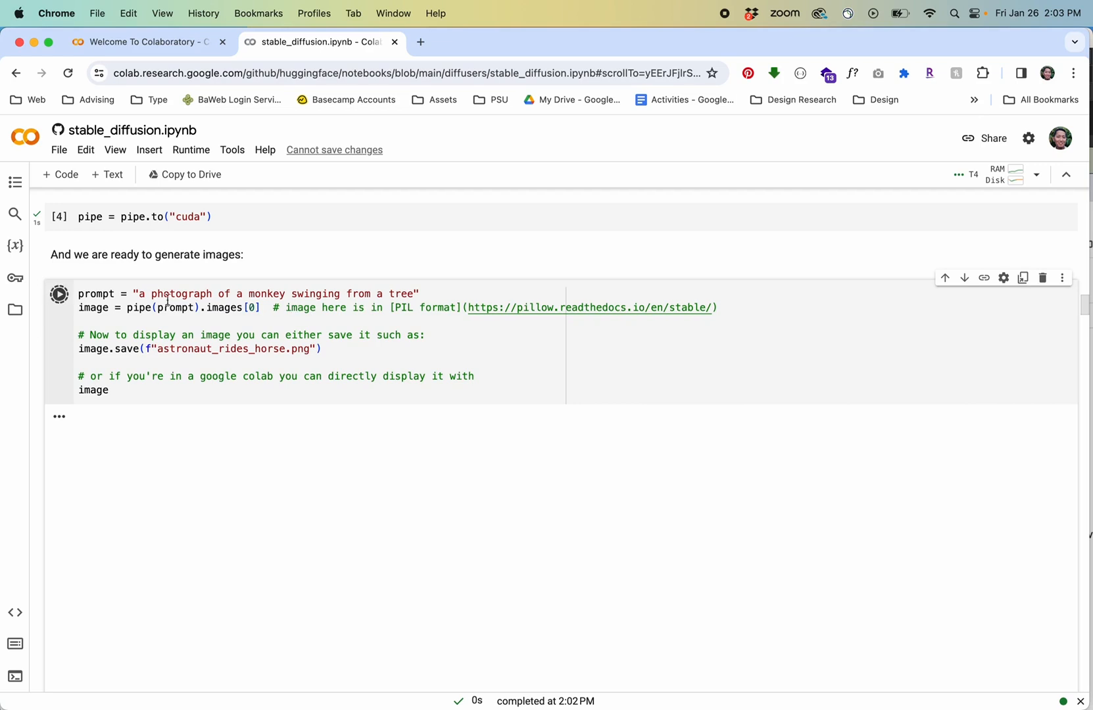
{"action": "mouse_move", "coordinate": [362, 494]}
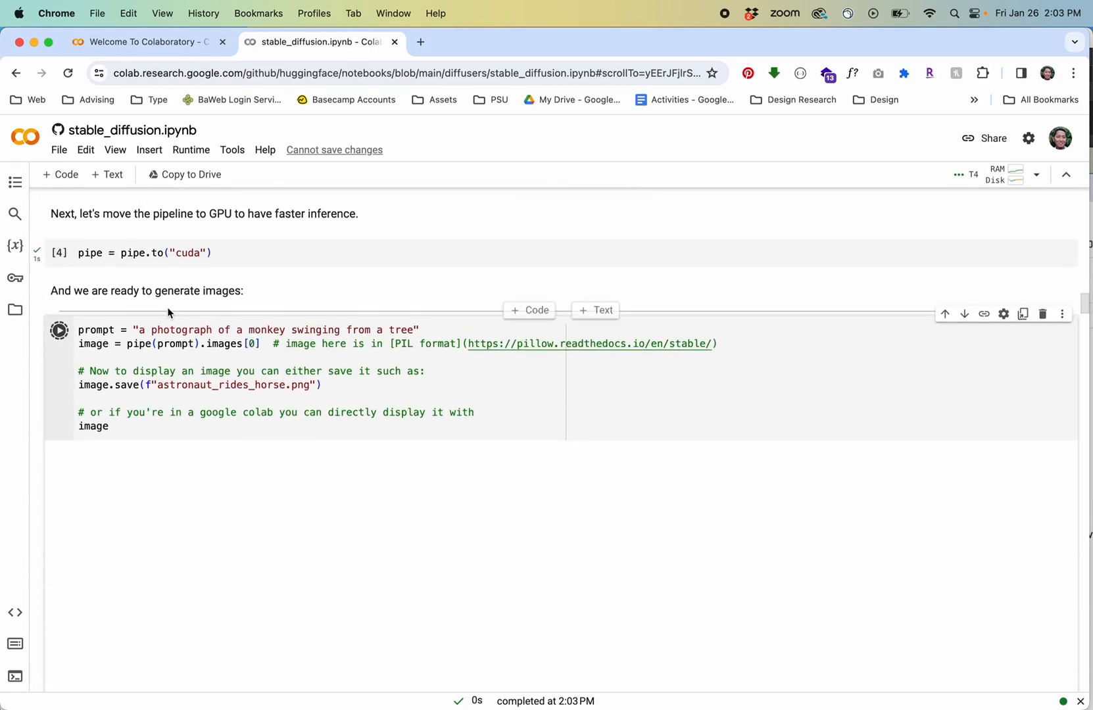
{"action": "scroll", "scroll_direction": "down", "scroll_amount": 3}
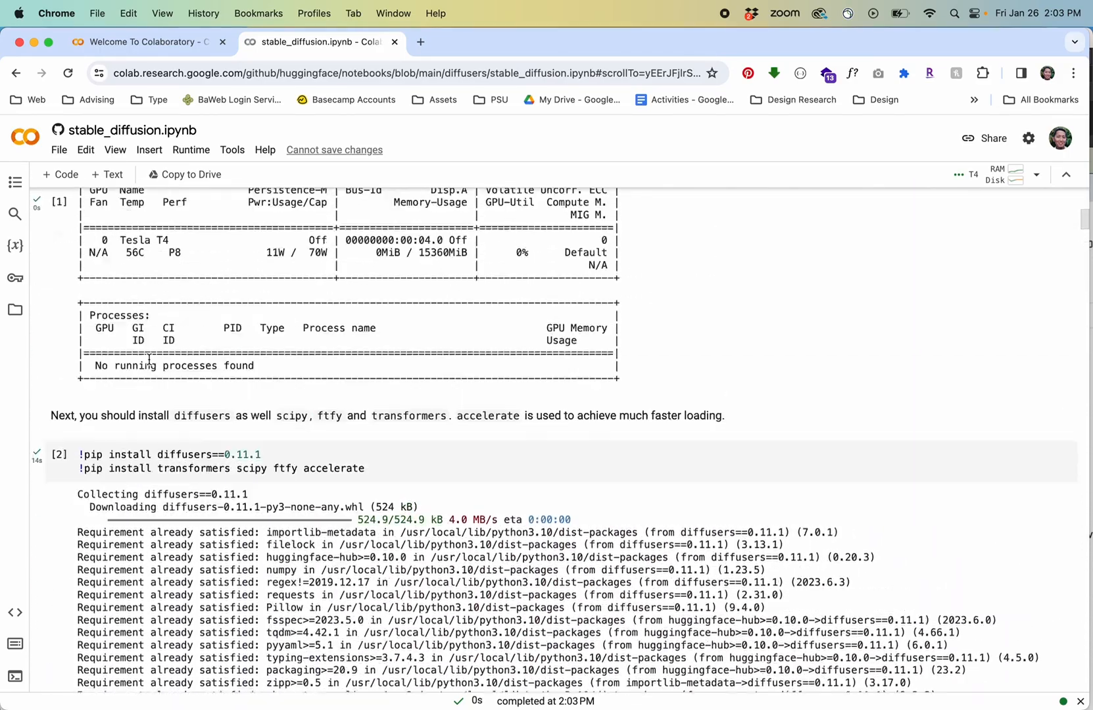
{"action": "scroll", "scroll_direction": "down", "scroll_amount": 3}
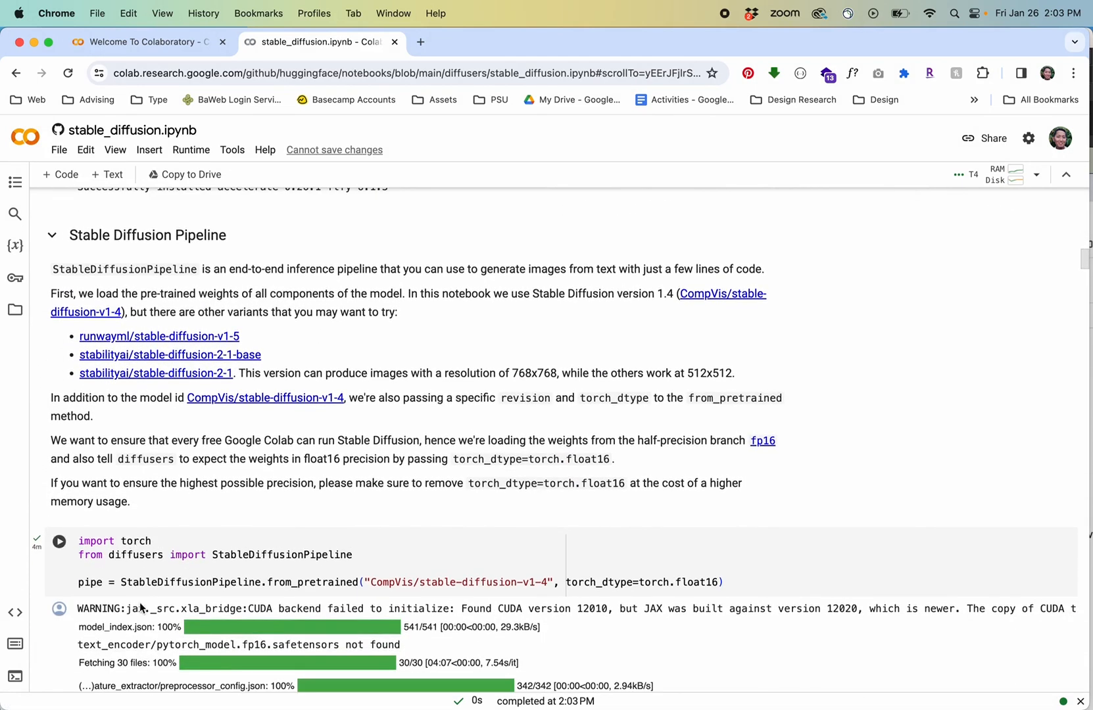
{"action": "scroll", "scroll_direction": "down", "scroll_amount": 3}
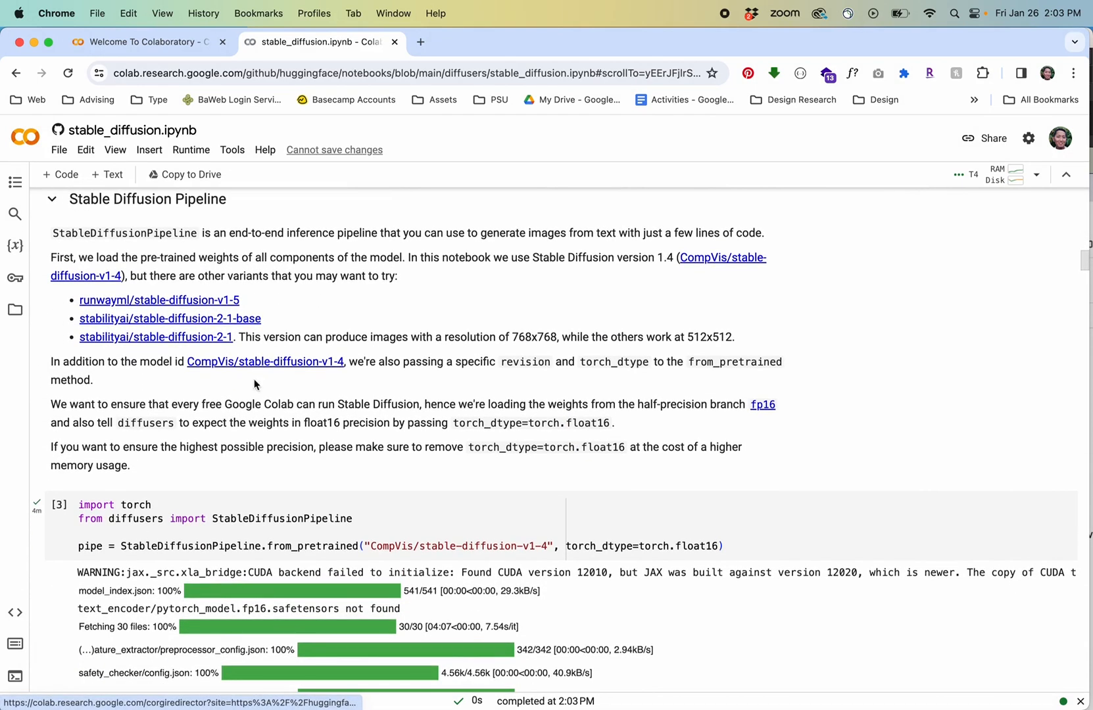
{"action": "scroll", "scroll_direction": "down", "scroll_amount": 3}
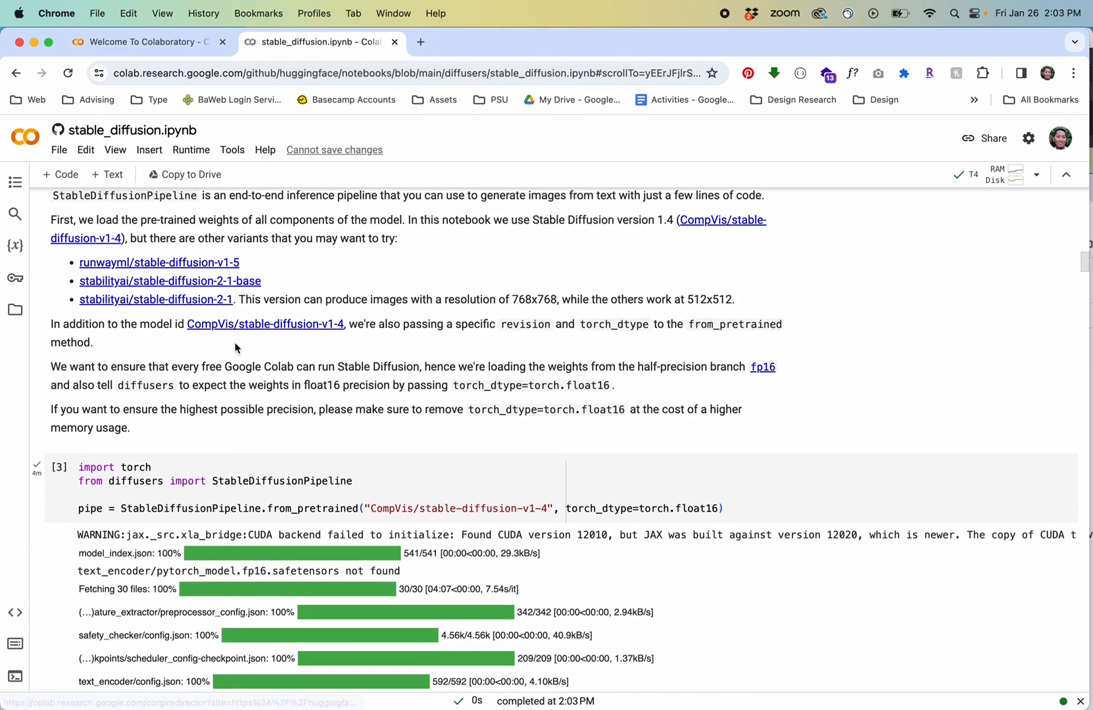
{"action": "scroll", "scroll_direction": "down", "scroll_amount": 3}
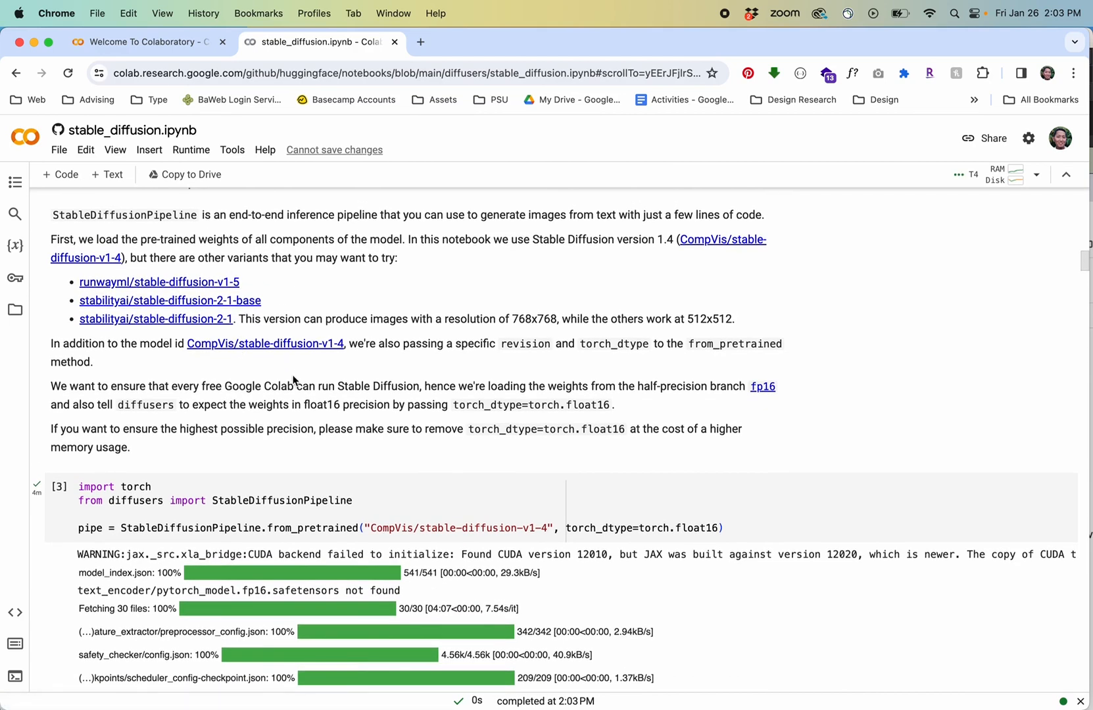
{"action": "scroll", "scroll_direction": "down", "scroll_amount": 3}
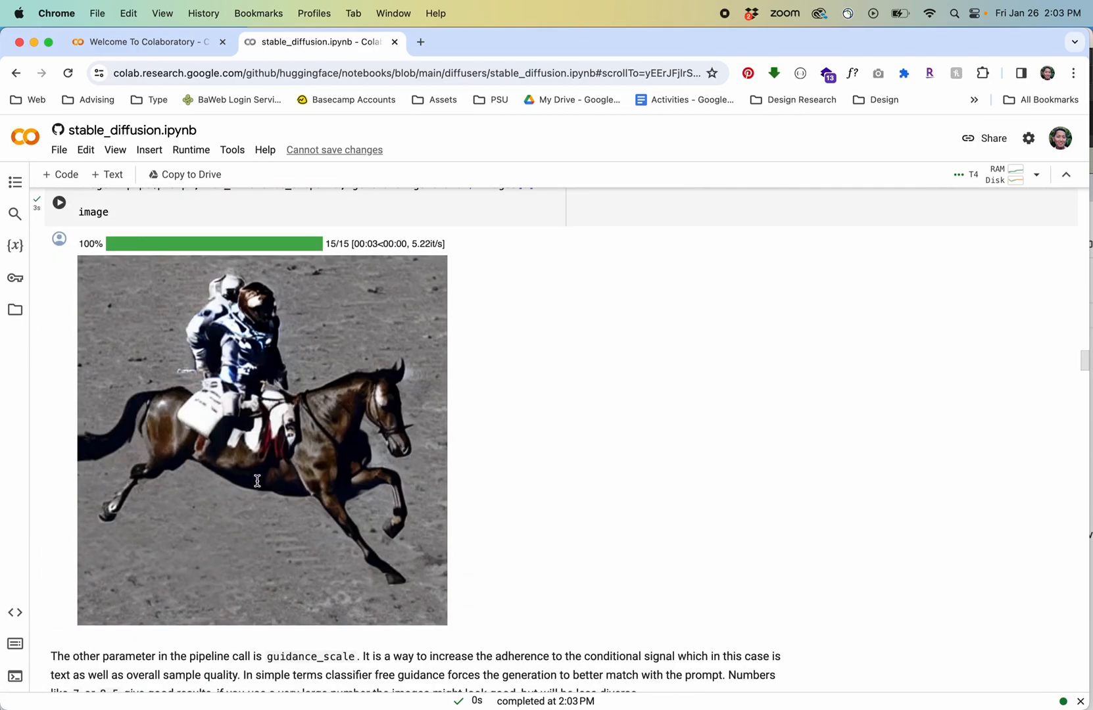
{"action": "scroll", "scroll_direction": "down", "scroll_amount": 3}
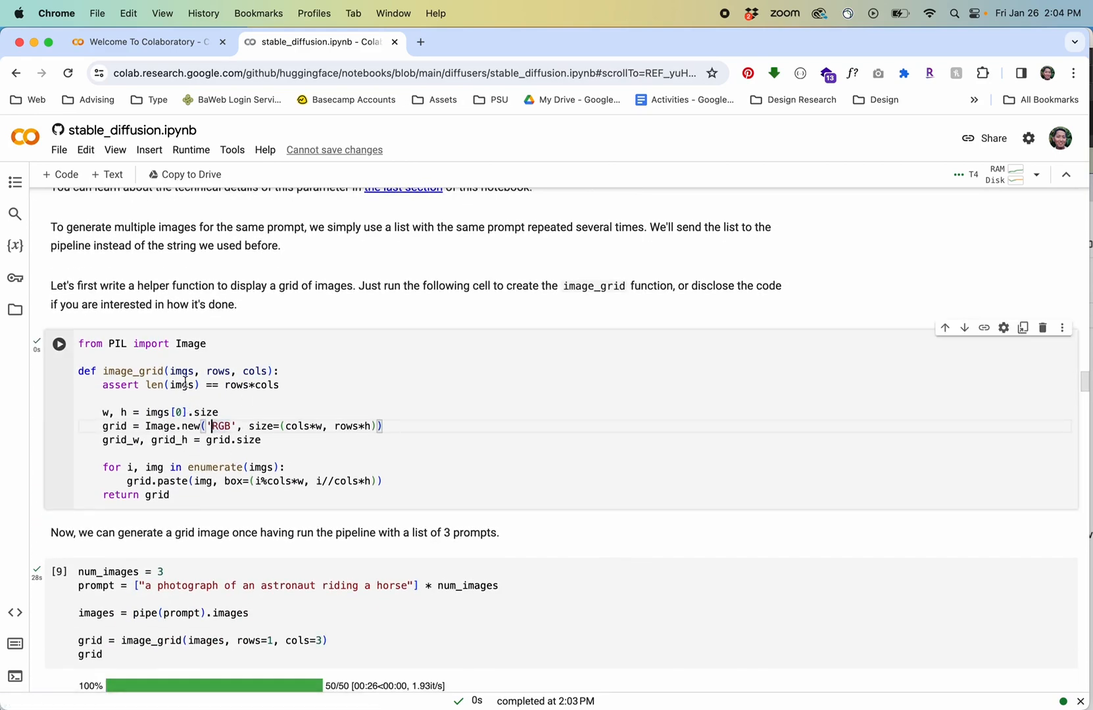
{"action": "scroll", "scroll_direction": "down", "scroll_amount": 3}
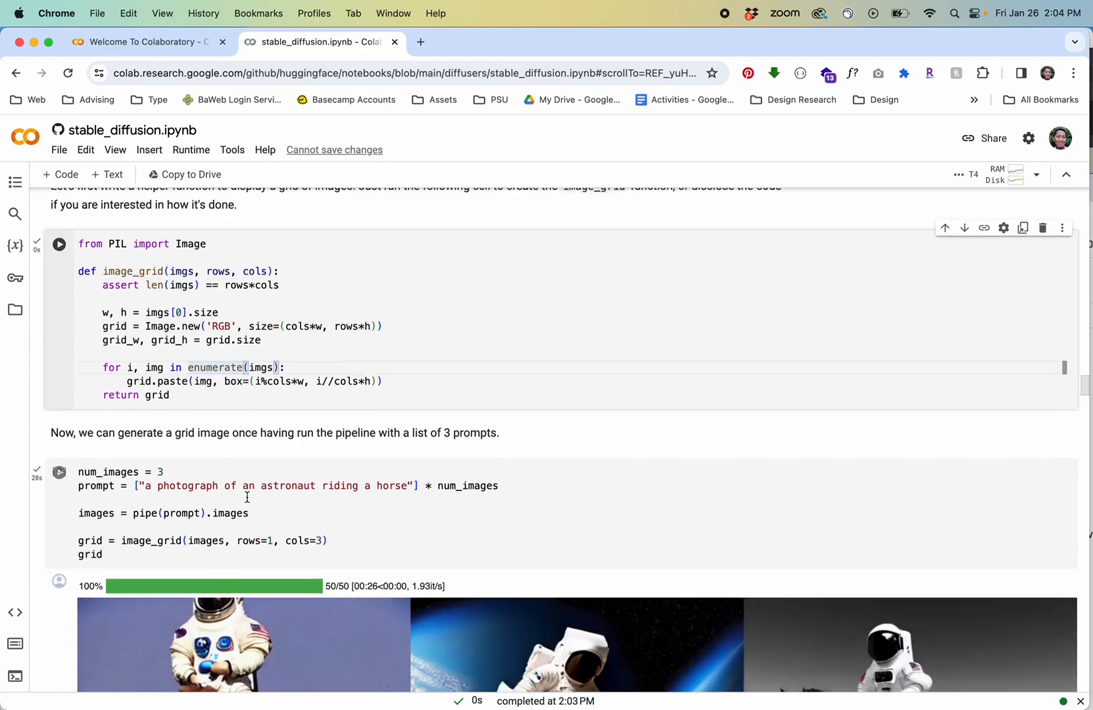
{"action": "scroll", "scroll_direction": "down", "scroll_amount": 3}
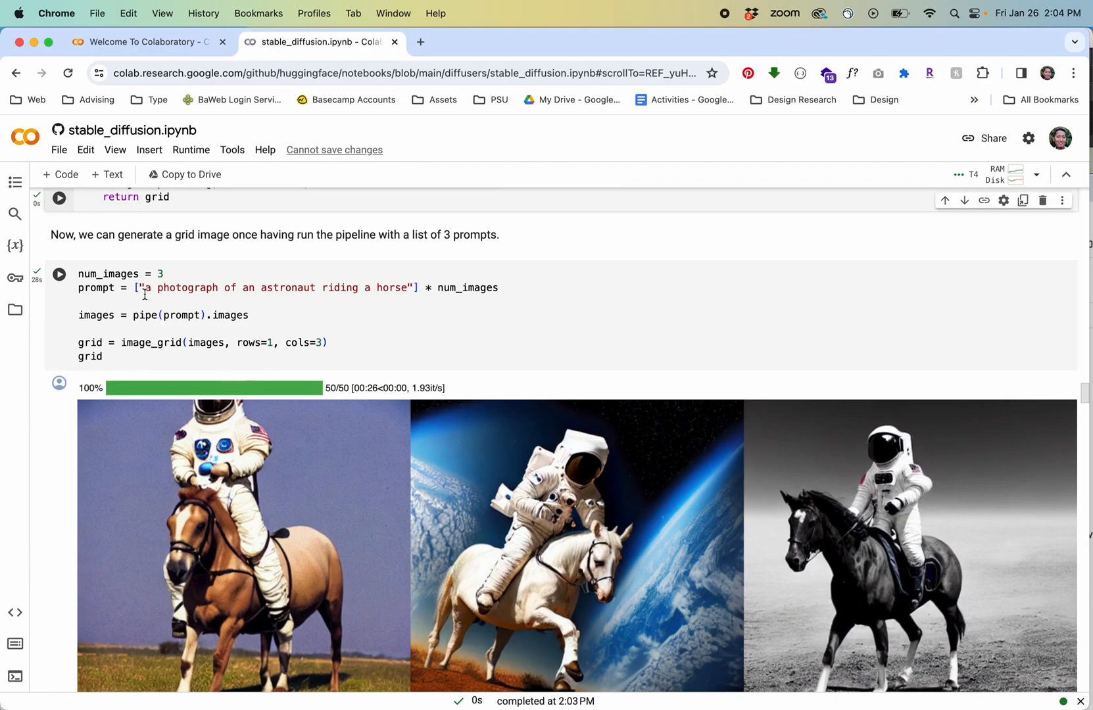
{"action": "scroll", "scroll_direction": "down", "scroll_amount": 3}
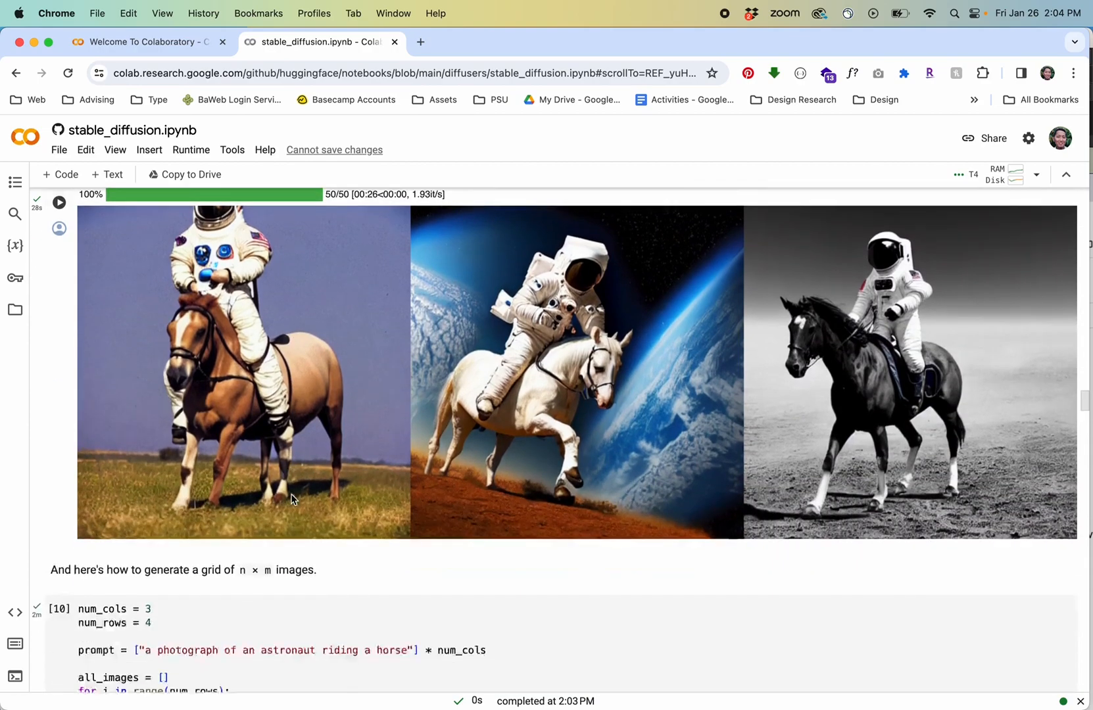
{"action": "scroll", "scroll_direction": "down", "scroll_amount": 3}
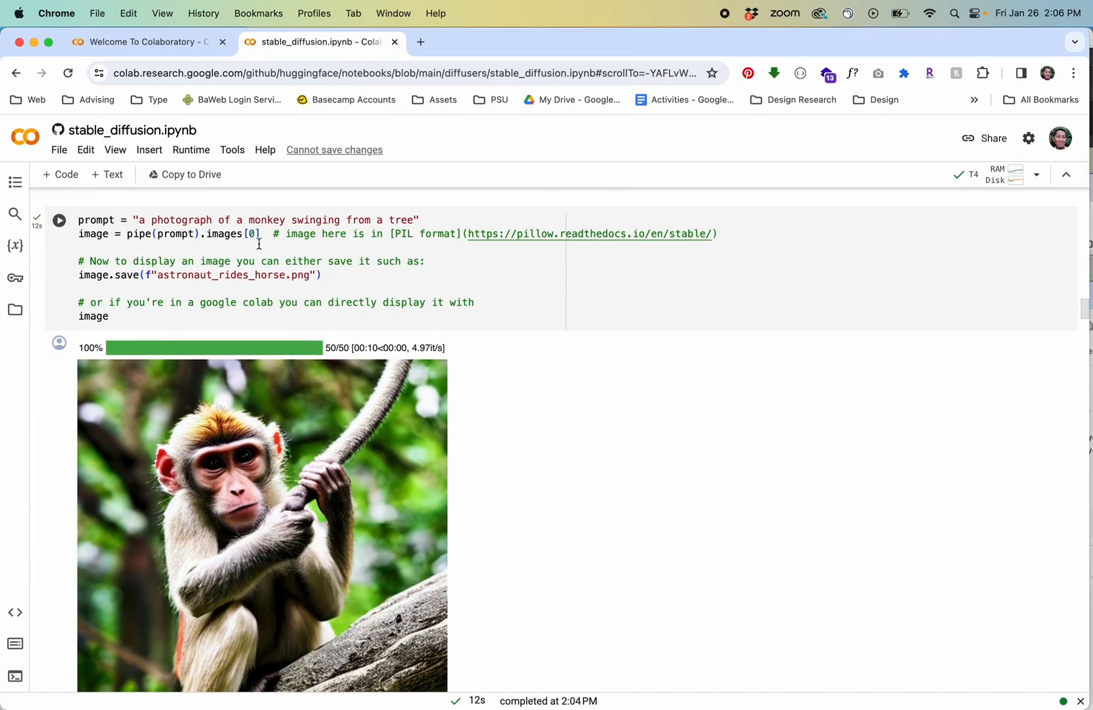
- Re-execute the manual_seed(1024) cell to get a monkey climbing a tree
{"action": "scroll", "scroll_direction": "down", "scroll_amount": 3}
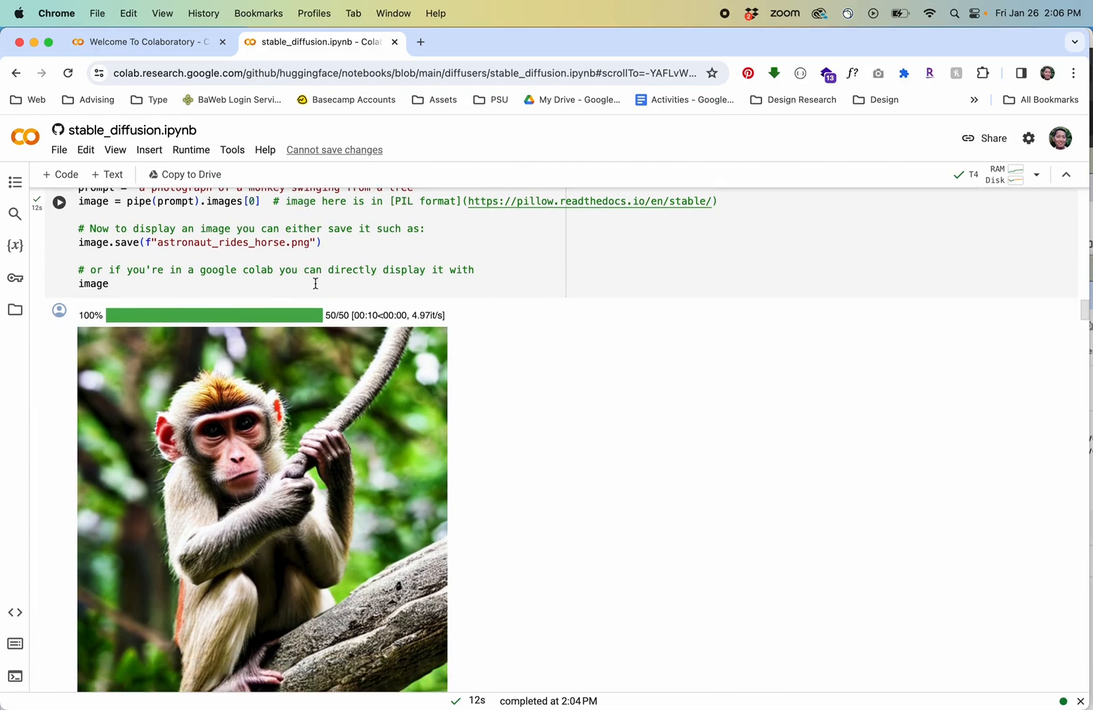
{"action": "scroll", "scroll_direction": "down", "scroll_amount": 3}
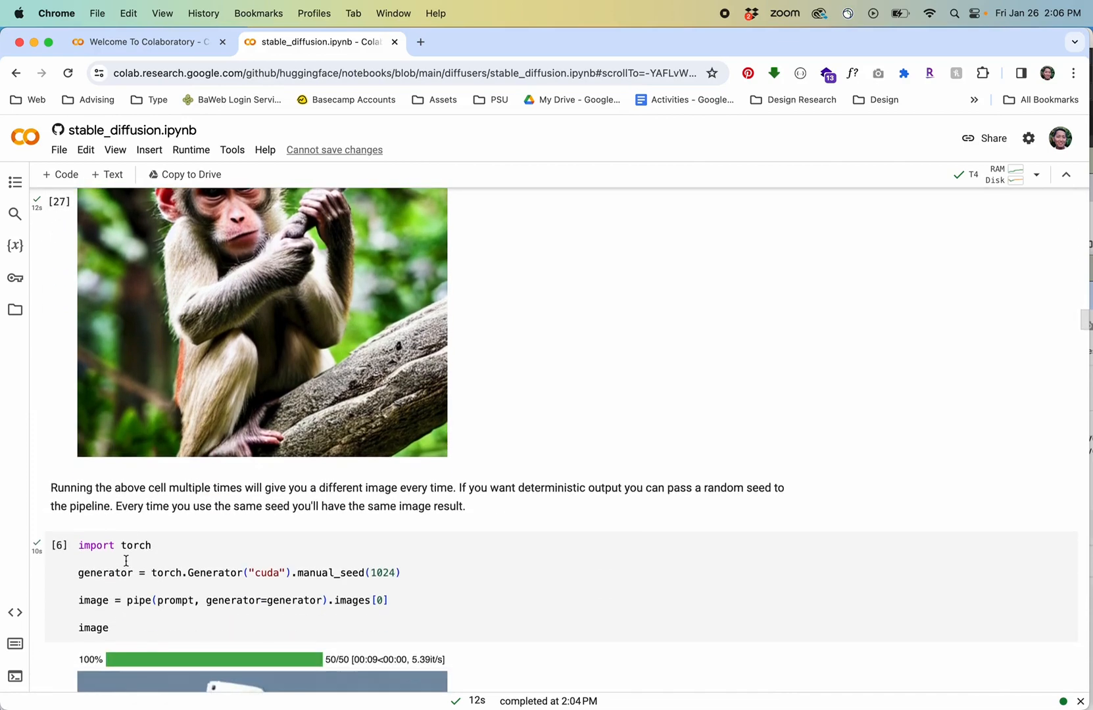
{"action": "scroll", "scroll_direction": "down", "scroll_amount": 3}
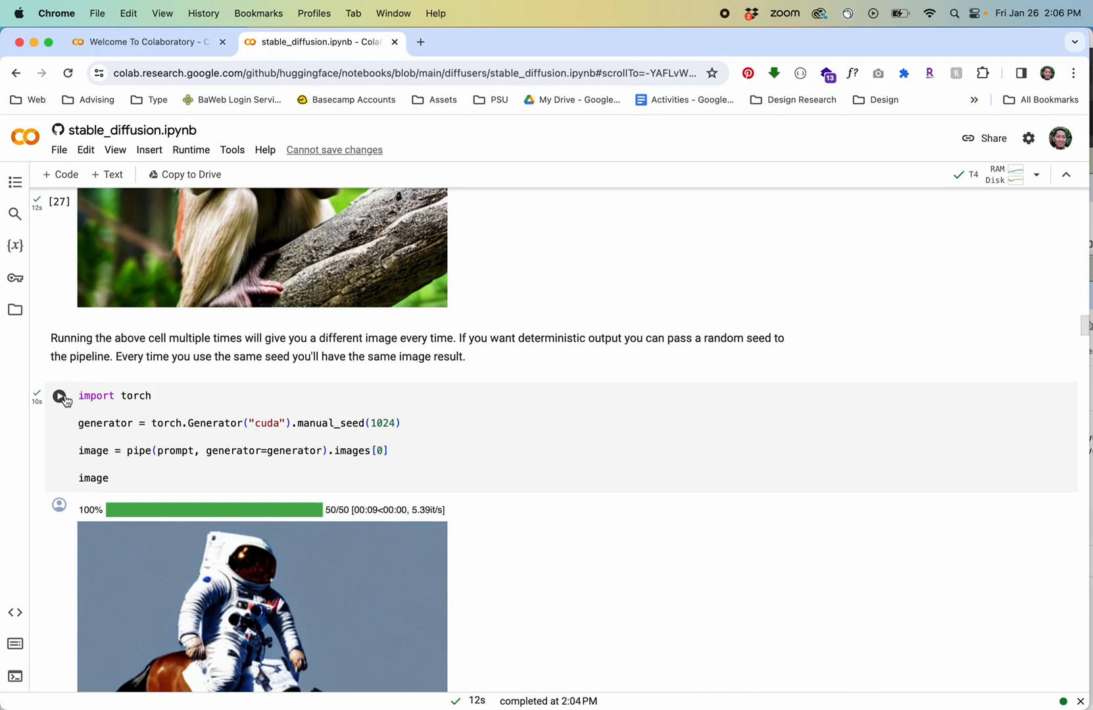
{"action": "left_click", "coordinate": [59, 396]}
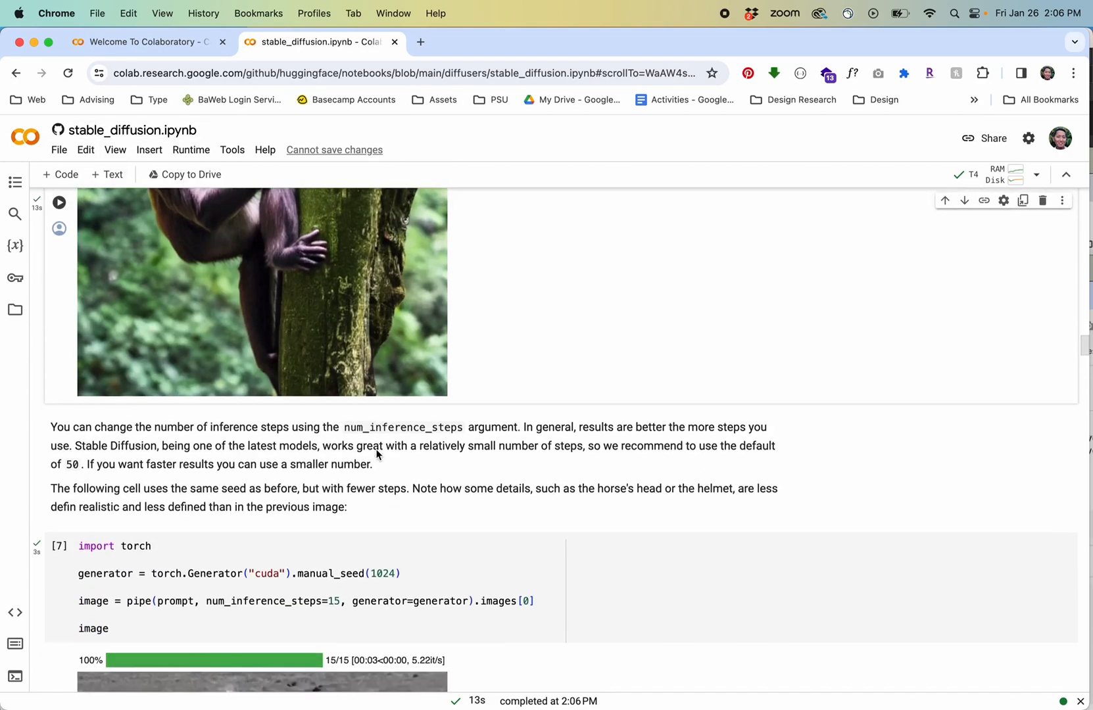
- Run the num_images = 3 cell to generate three dolphins flipping in the ocean
{"action": "scroll", "scroll_direction": "down", "scroll_amount": 3}
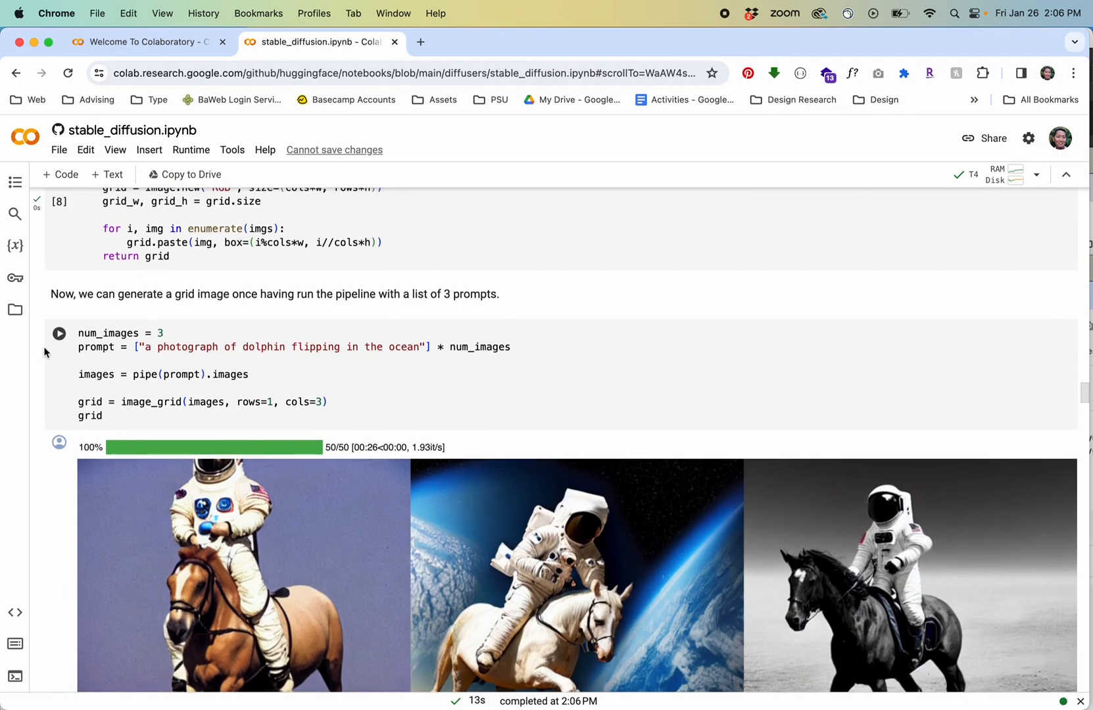
{"action": "left_click", "coordinate": [59, 333]}
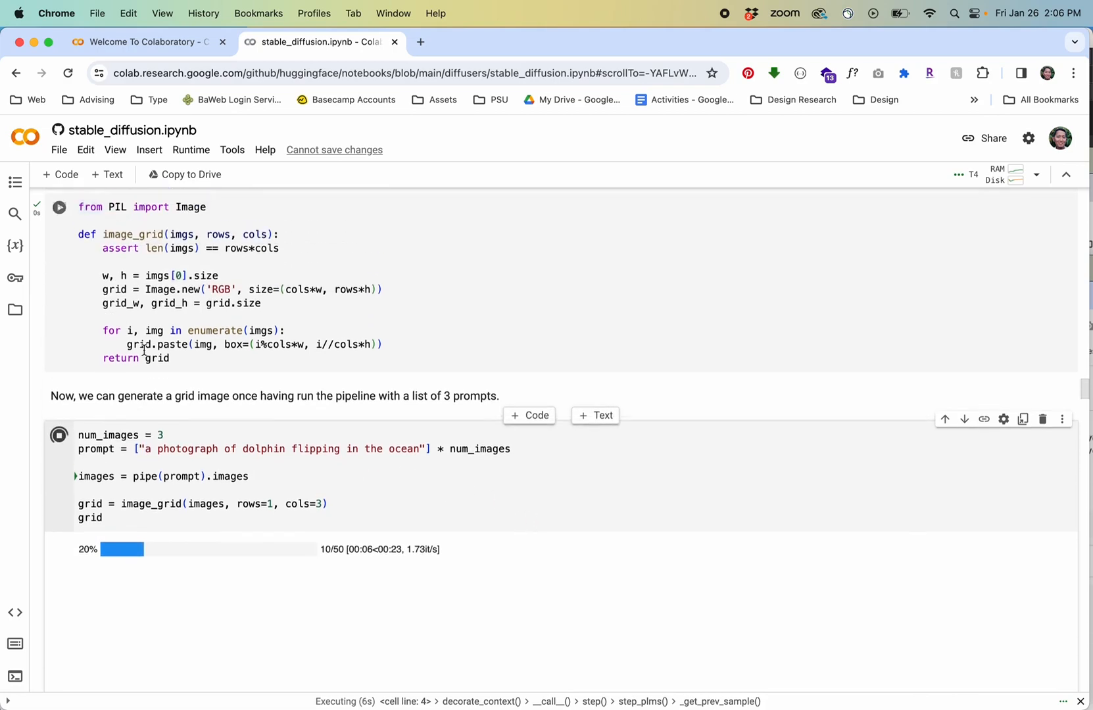
{"action": "scroll", "scroll_direction": "down", "scroll_amount": 3}
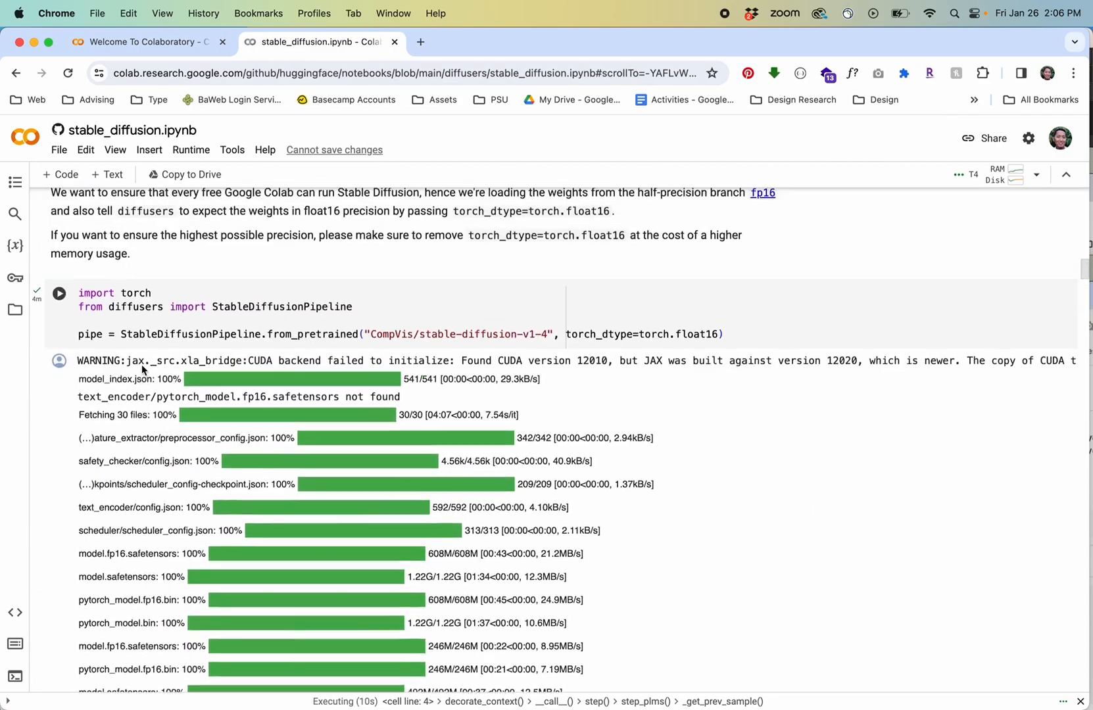
{"action": "scroll", "scroll_direction": "down", "scroll_amount": 3}
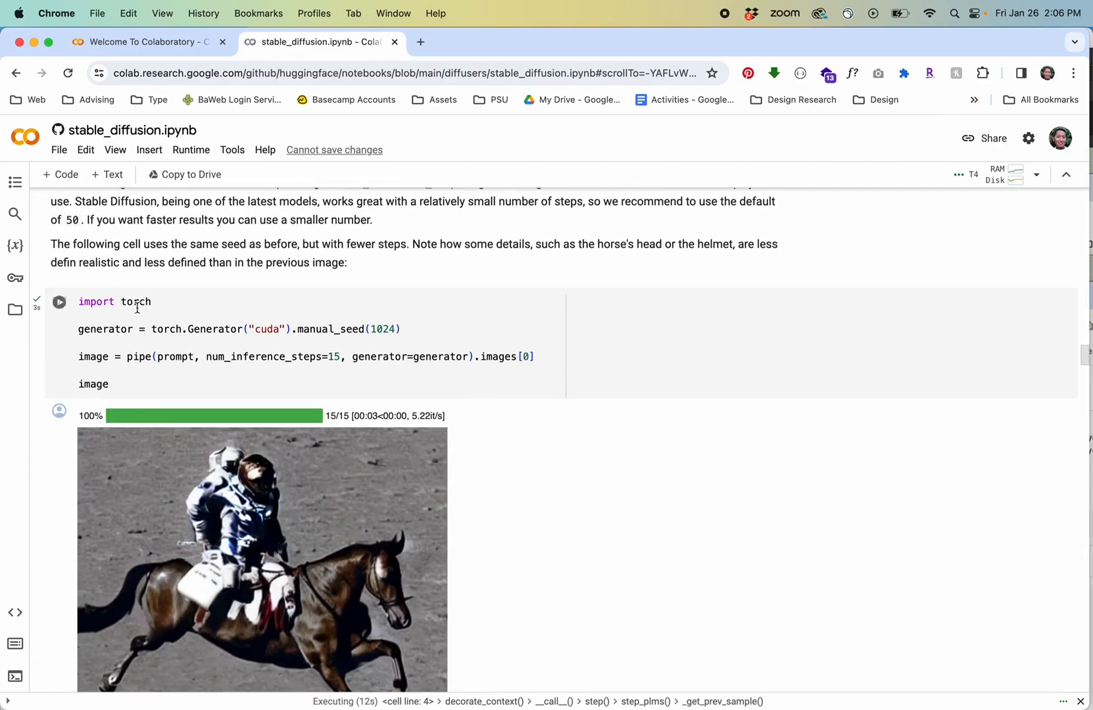
{"action": "scroll", "scroll_direction": "down", "scroll_amount": 3}
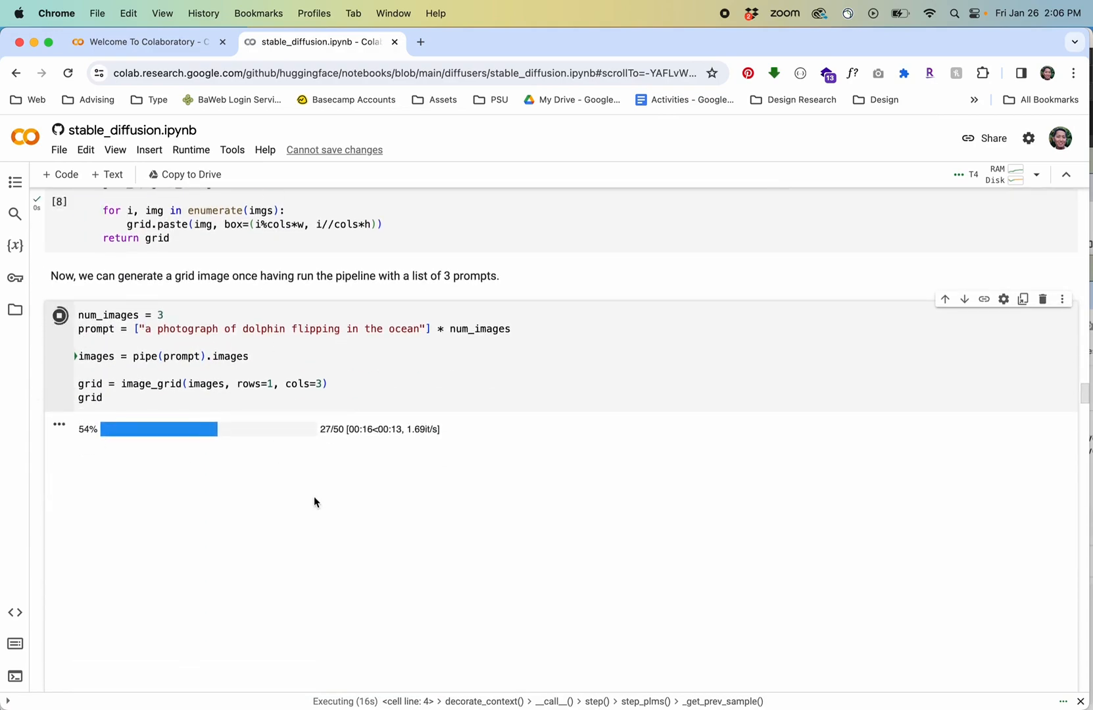
{"action": "right_click", "coordinate": [262, 313]}
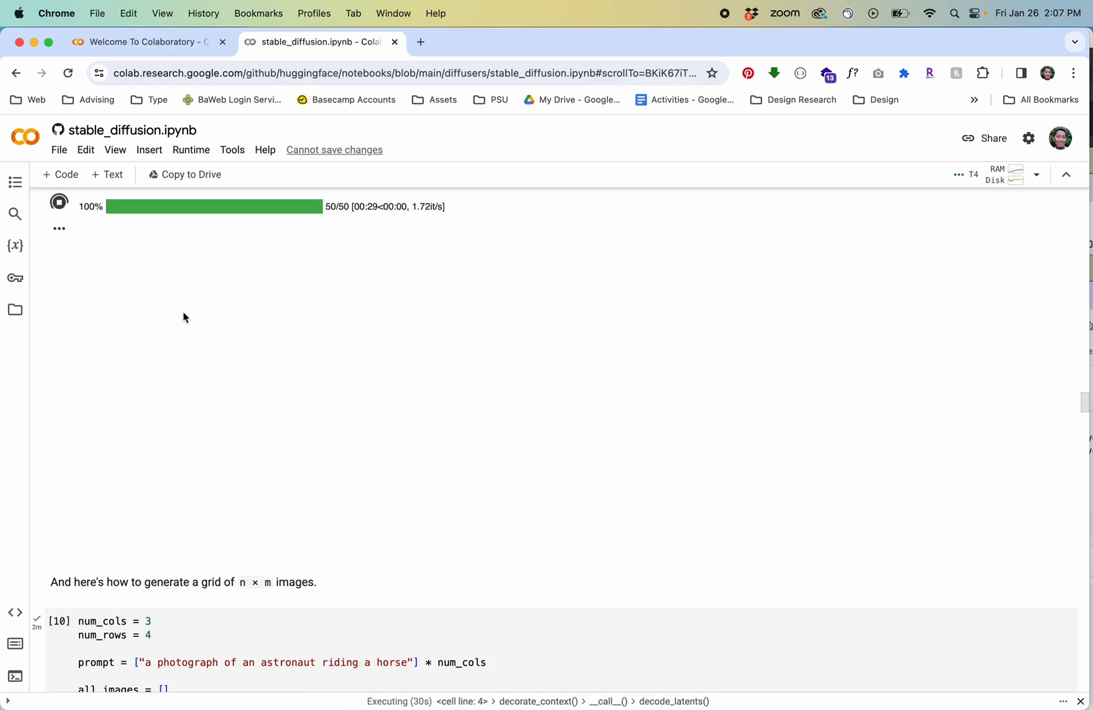
{"action": "scroll", "scroll_direction": "down", "scroll_amount": 3}
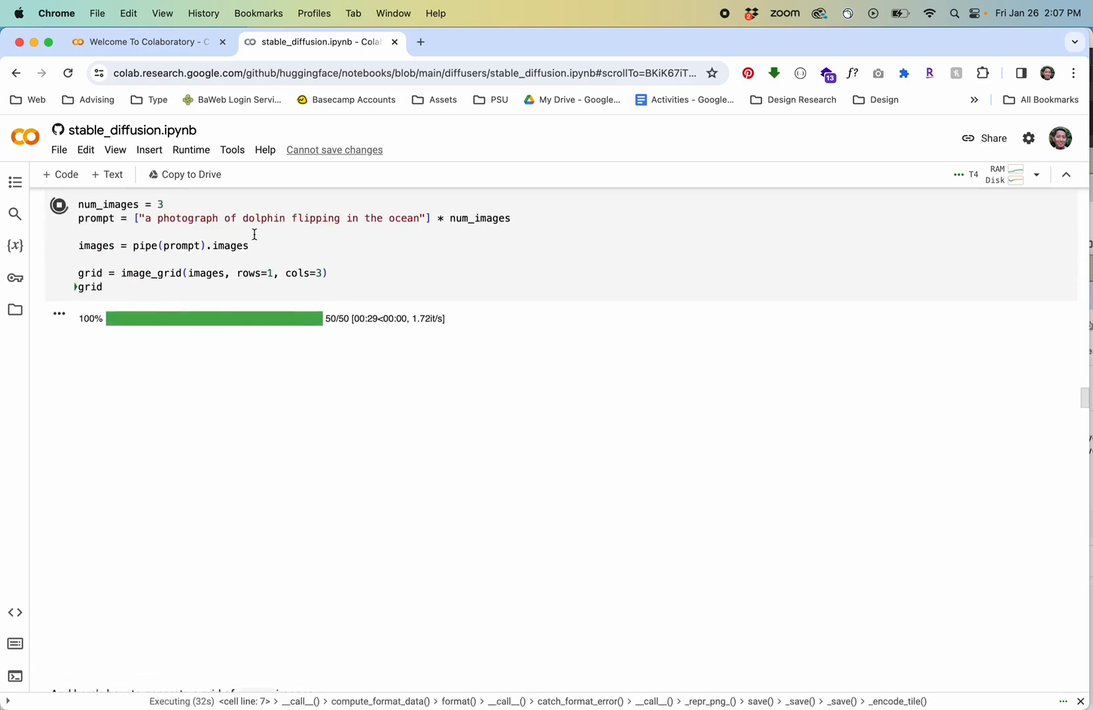
{"action": "mouse_move", "coordinate": [363, 361]}
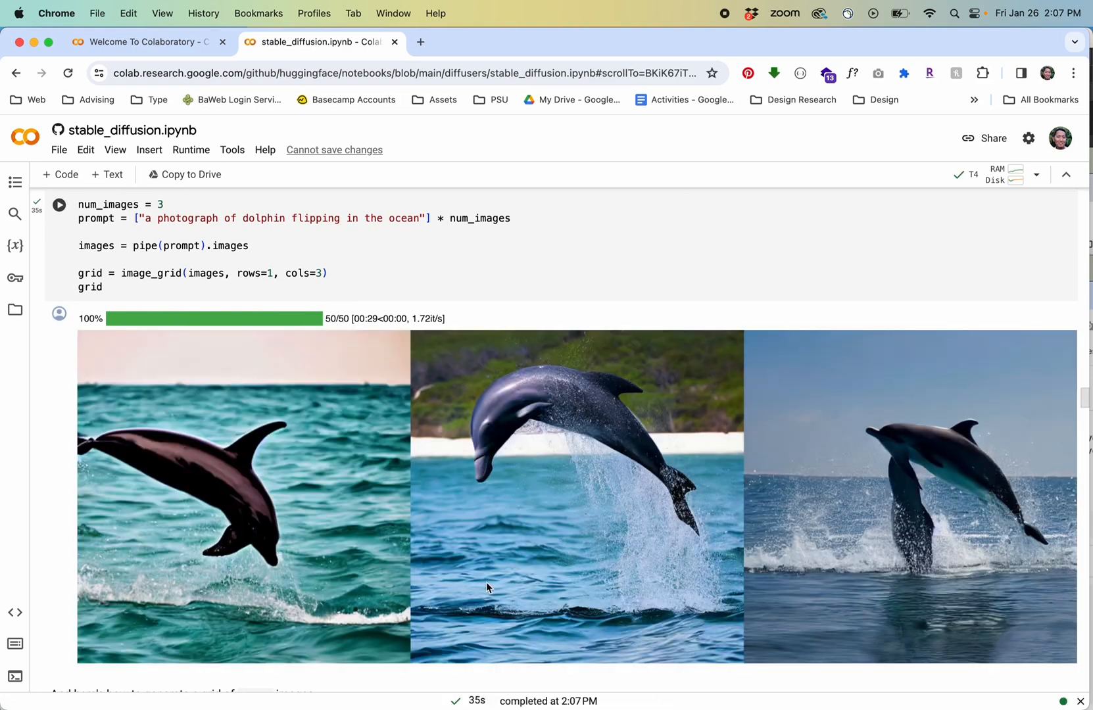
{"action": "scroll", "scroll_direction": "down", "scroll_amount": 3}
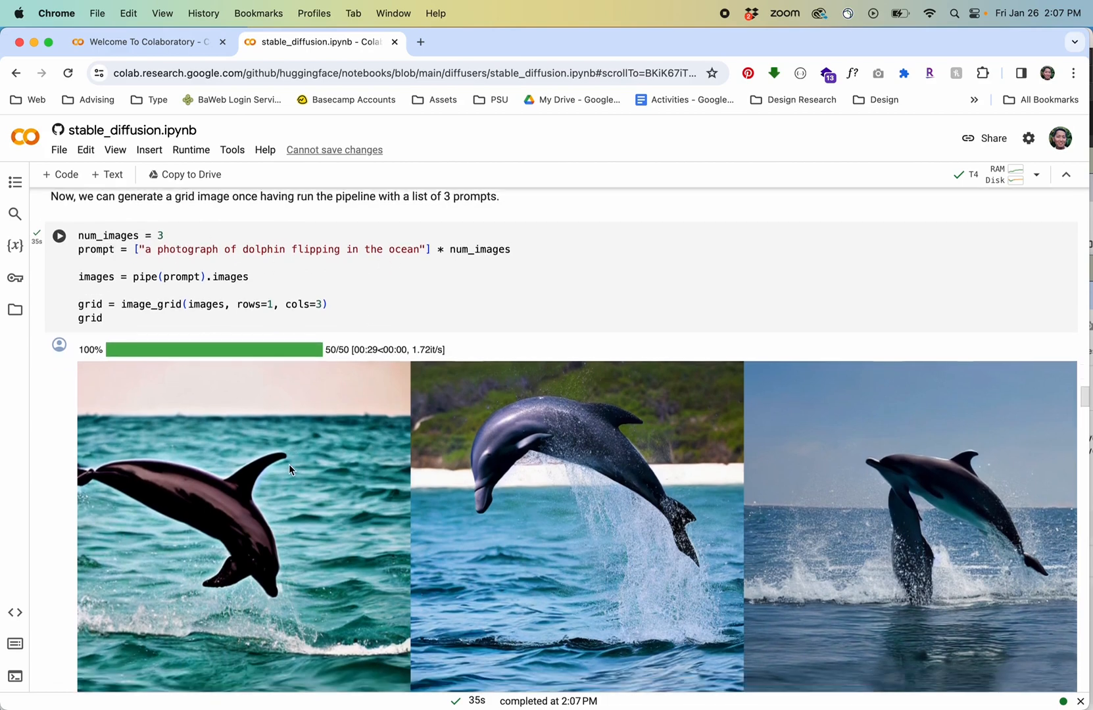
{"action": "scroll", "scroll_direction": "down", "scroll_amount": 3}
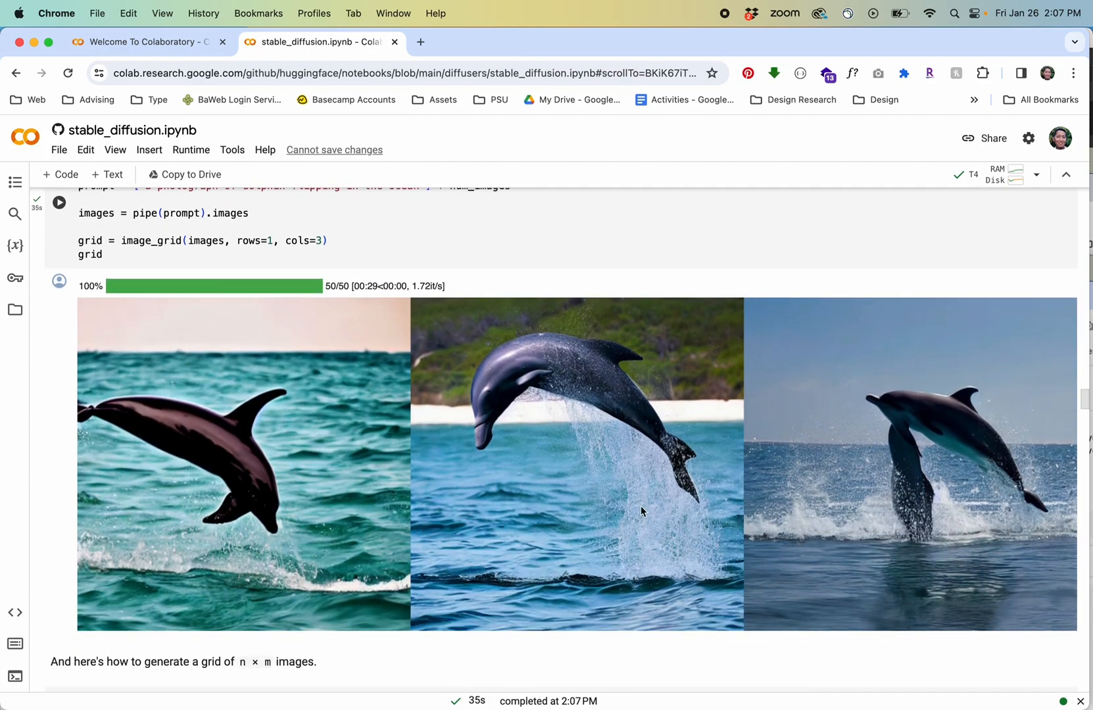
{"action": "scroll", "scroll_direction": "down", "scroll_amount": 3}
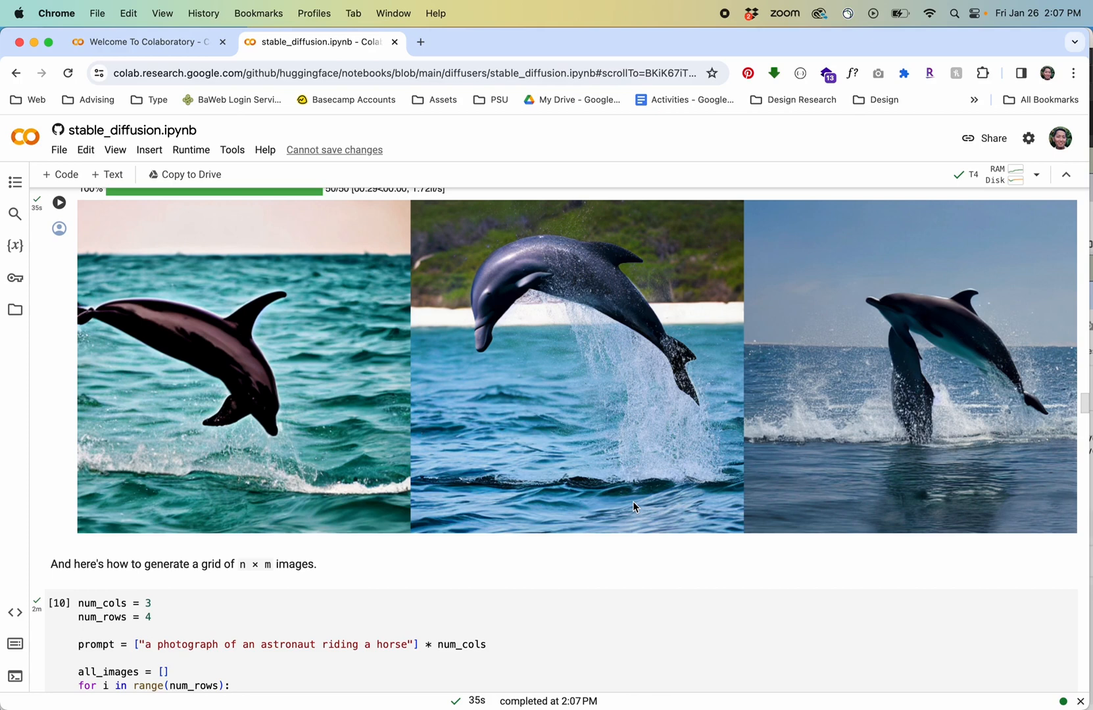
{"action": "scroll", "scroll_direction": "down", "scroll_amount": 3}
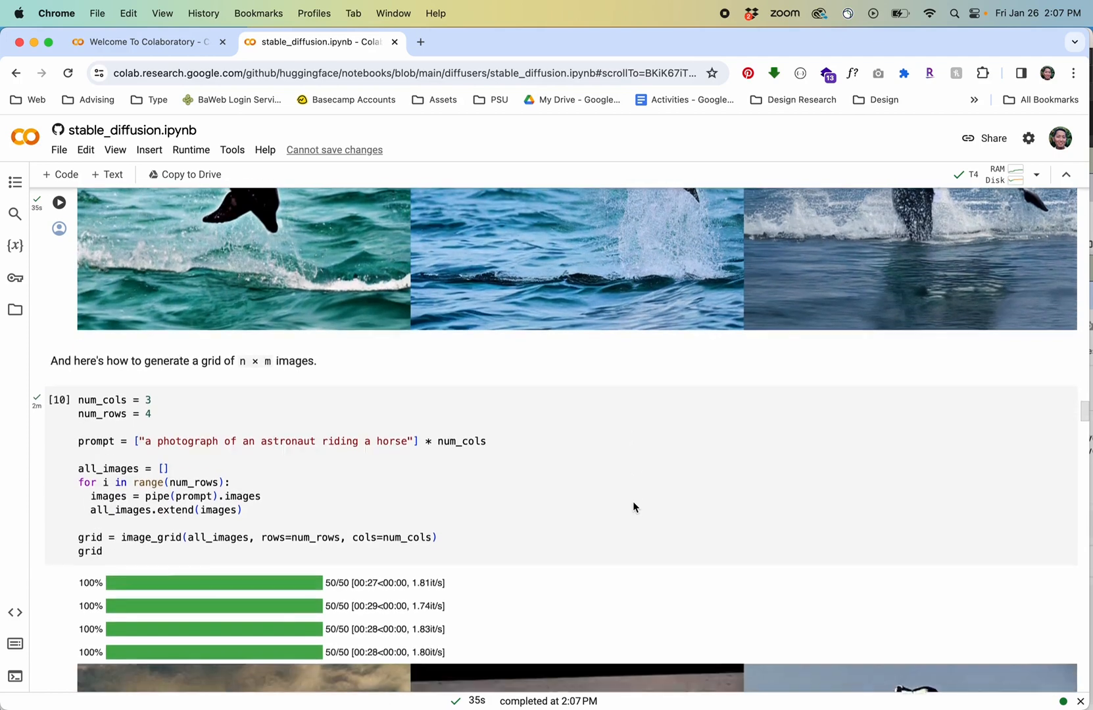
{"action": "scroll", "scroll_direction": "down", "scroll_amount": 3}
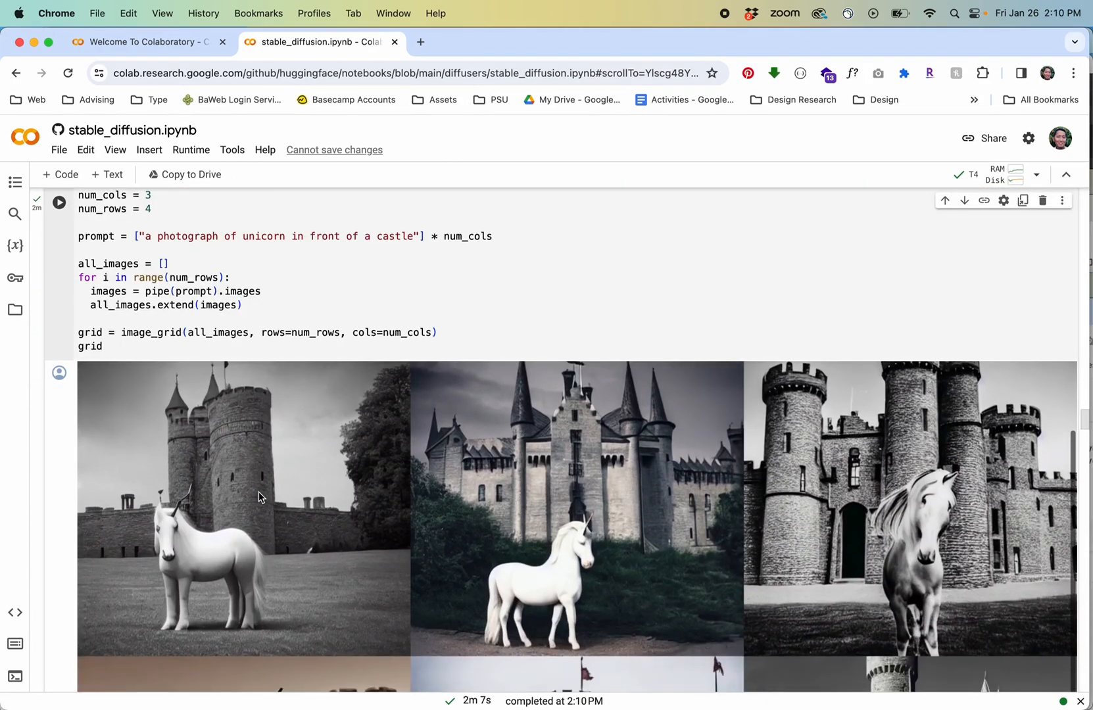
- Scroll through the 4x3 unicorn-castle grid and pricing page, then return to the notebook
{"action": "scroll", "scroll_direction": "down", "scroll_amount": 3}
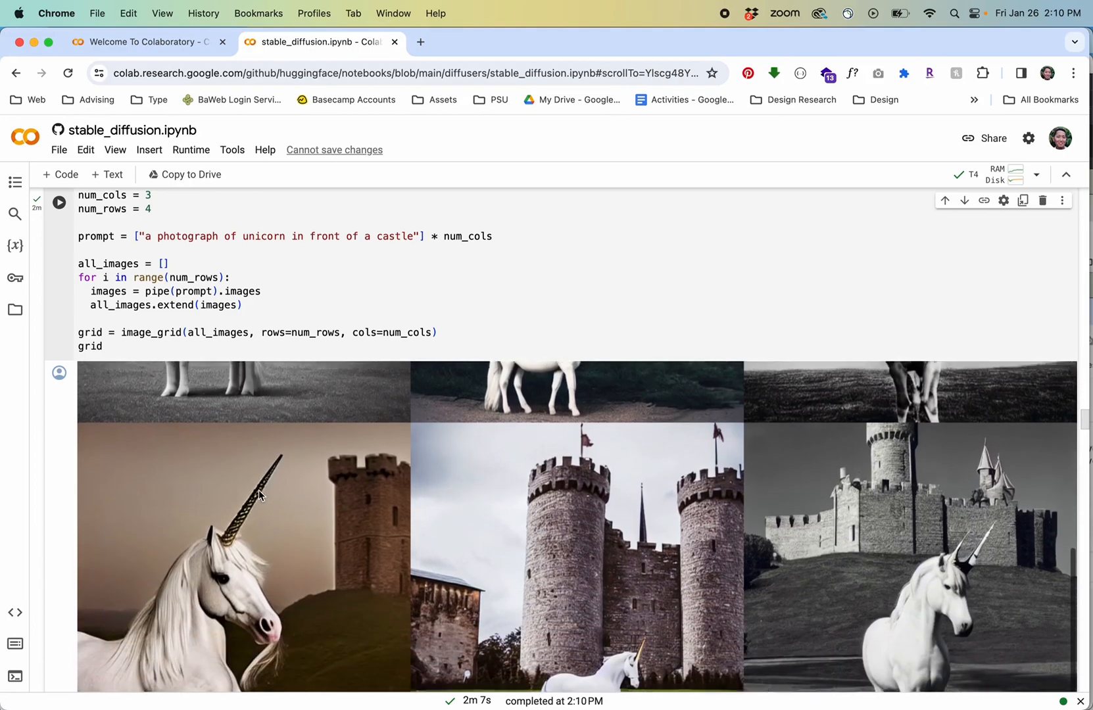
{"action": "scroll", "scroll_direction": "down", "scroll_amount": 3}
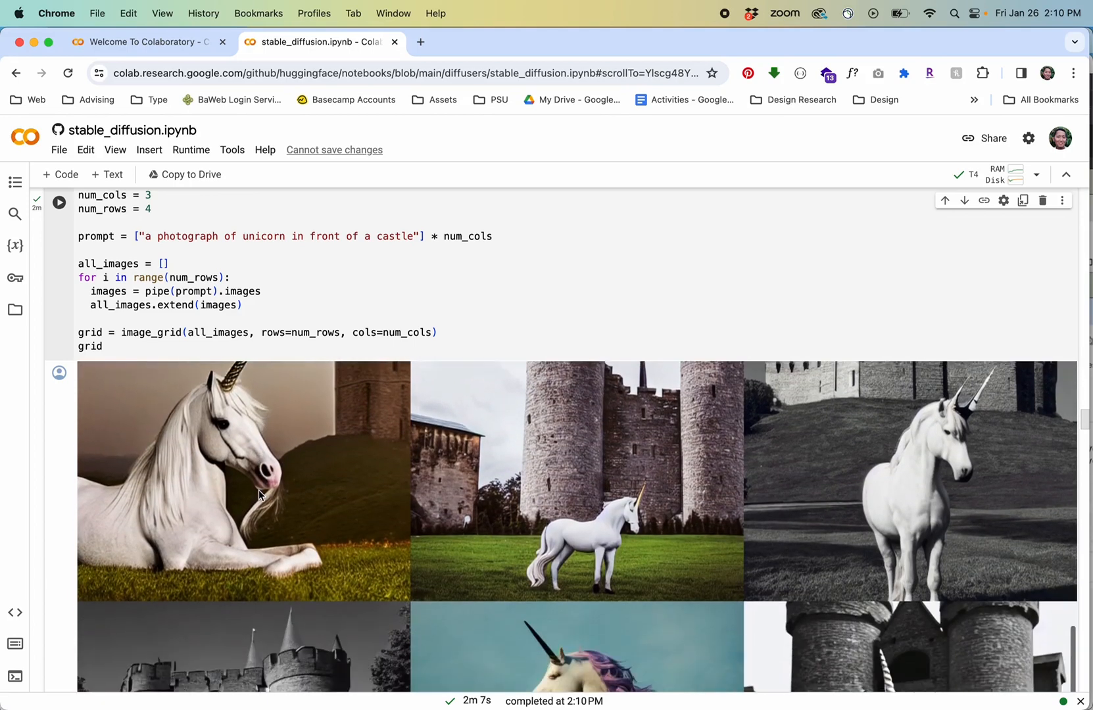
{"action": "scroll", "scroll_direction": "down", "scroll_amount": 3}
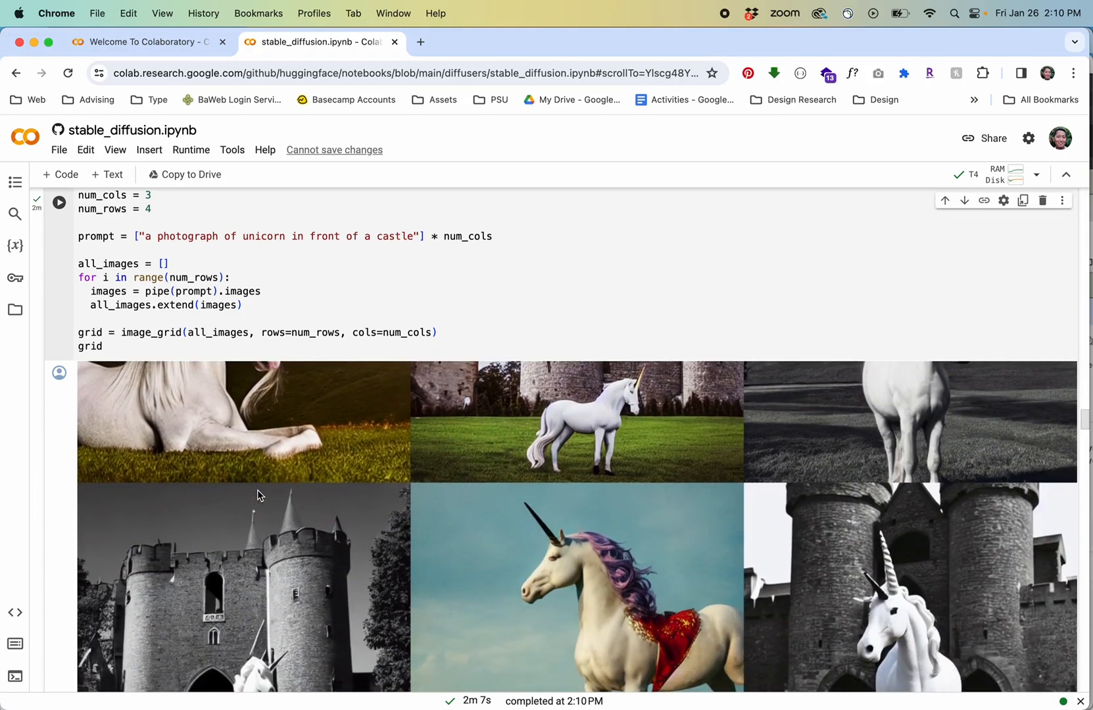
{"action": "scroll", "scroll_direction": "down", "scroll_amount": 3}
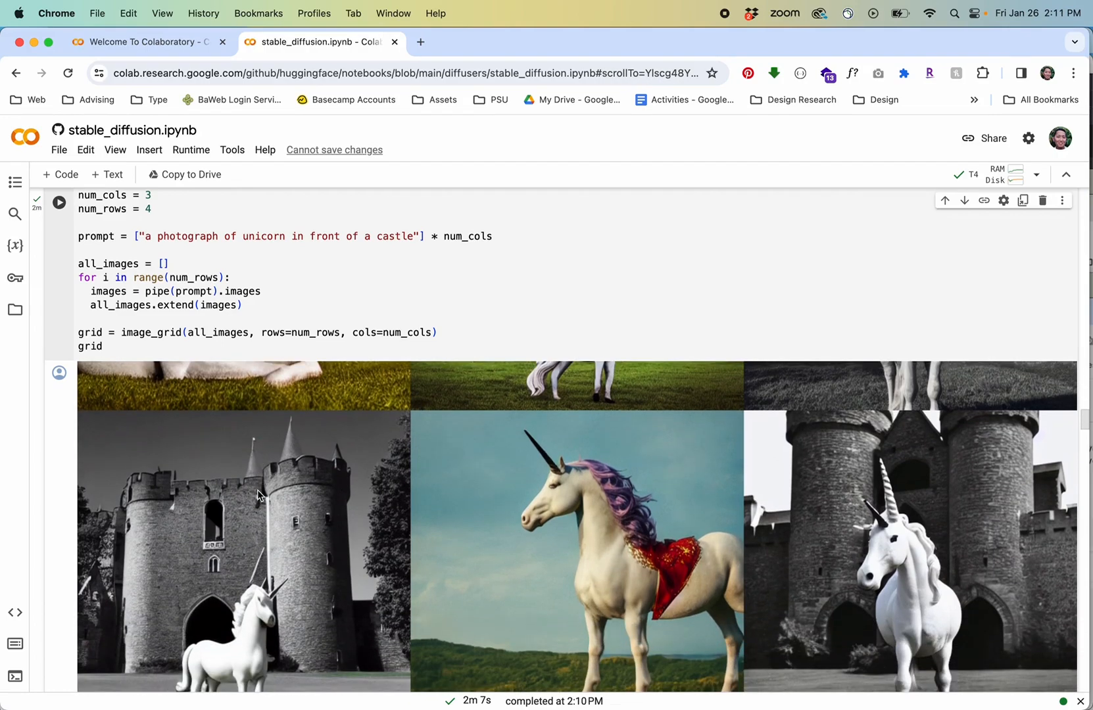
{"action": "scroll", "scroll_direction": "down", "scroll_amount": 3}
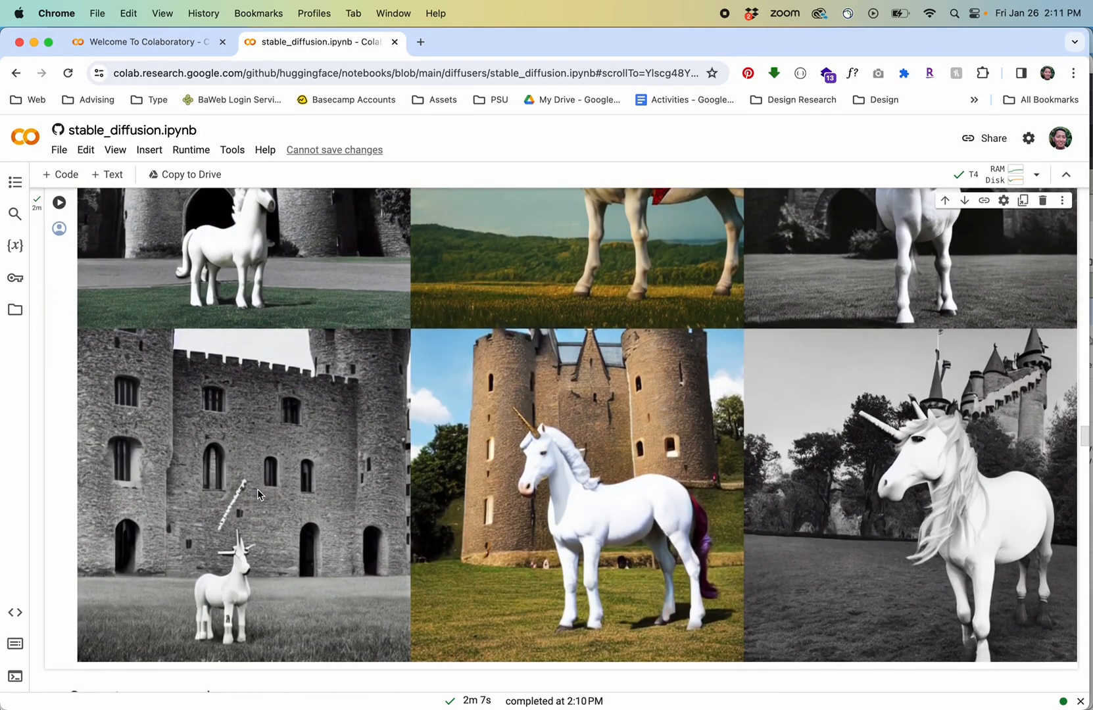
{"action": "scroll", "scroll_direction": "down", "scroll_amount": 3}
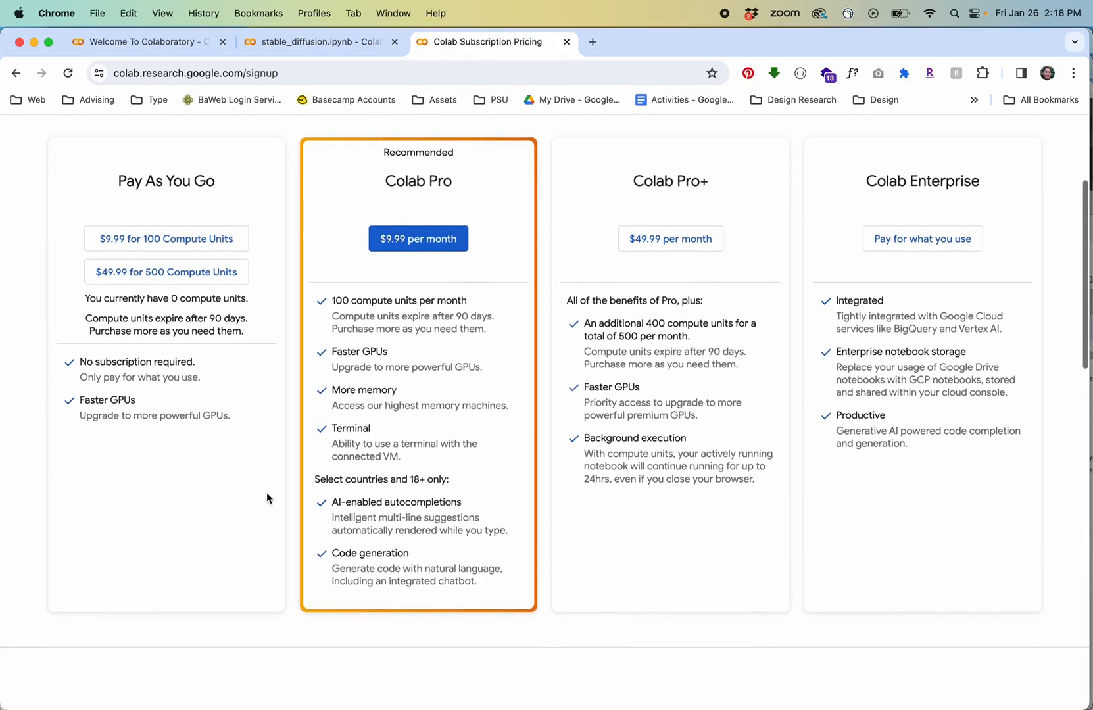
{"action": "scroll", "scroll_direction": "down", "scroll_amount": 3}
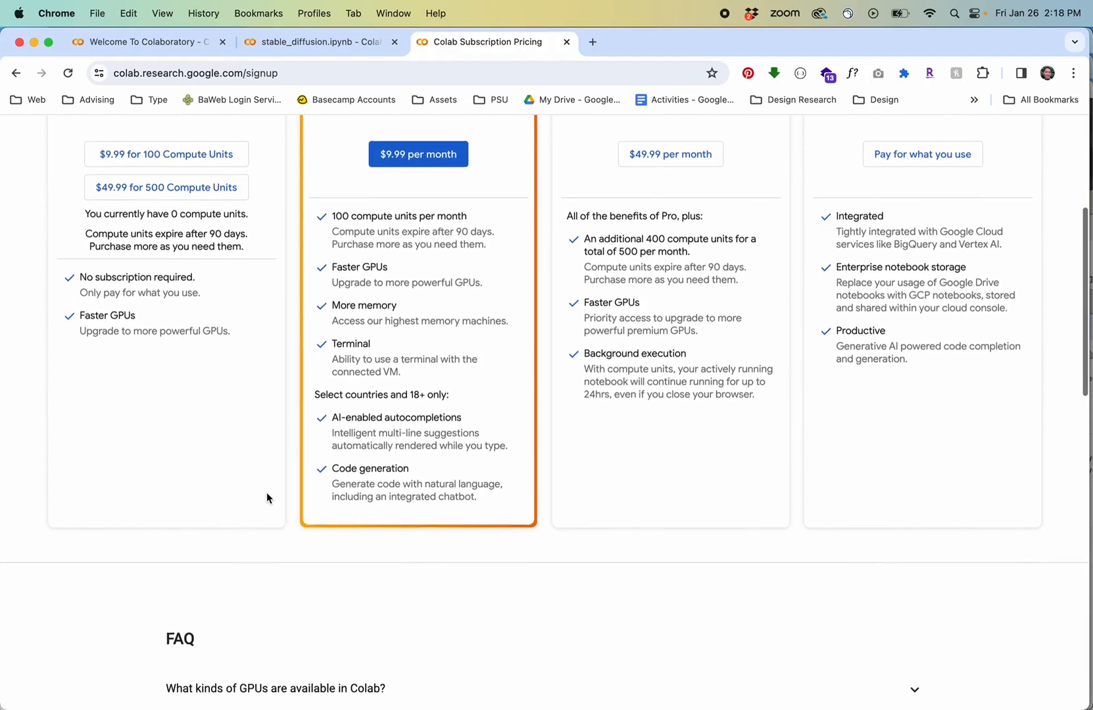
{"action": "scroll", "scroll_direction": "down", "scroll_amount": 3}
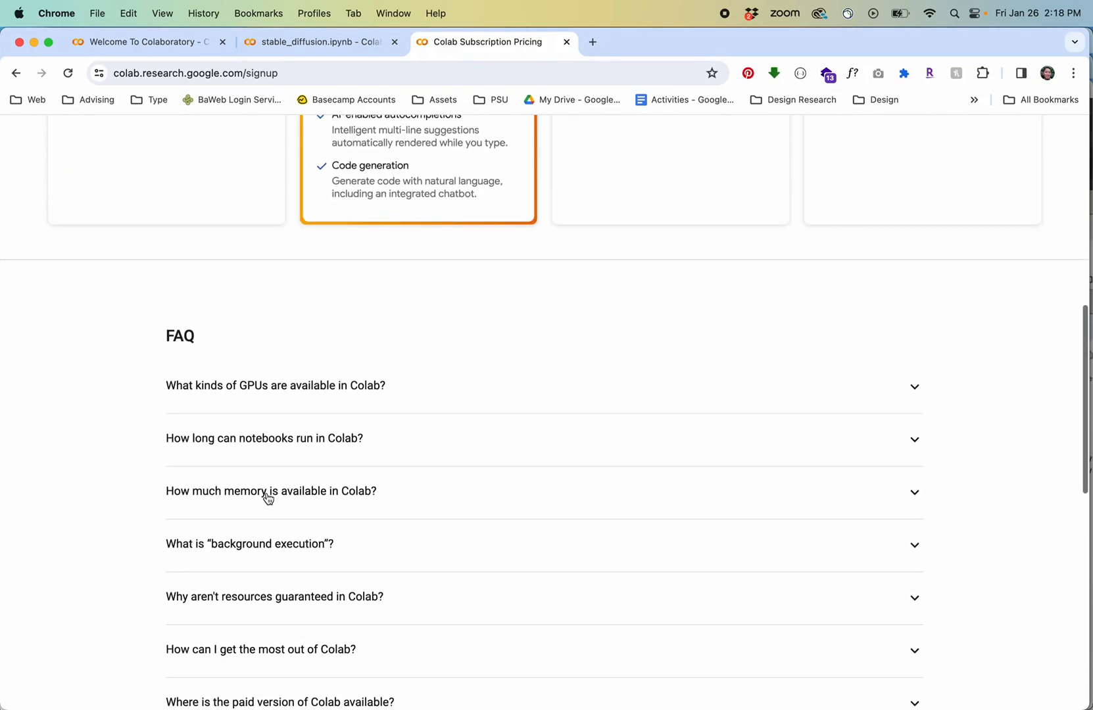
{"action": "left_click", "coordinate": [321, 42]}
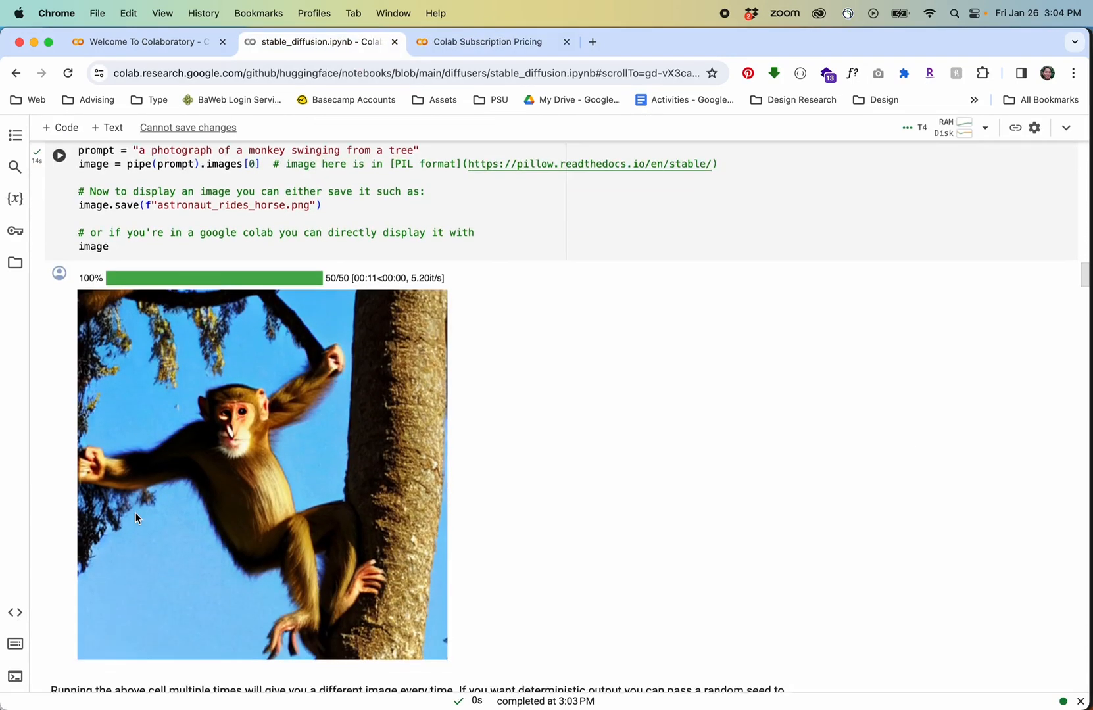
{"action": "scroll", "scroll_direction": "down", "scroll_amount": 3}
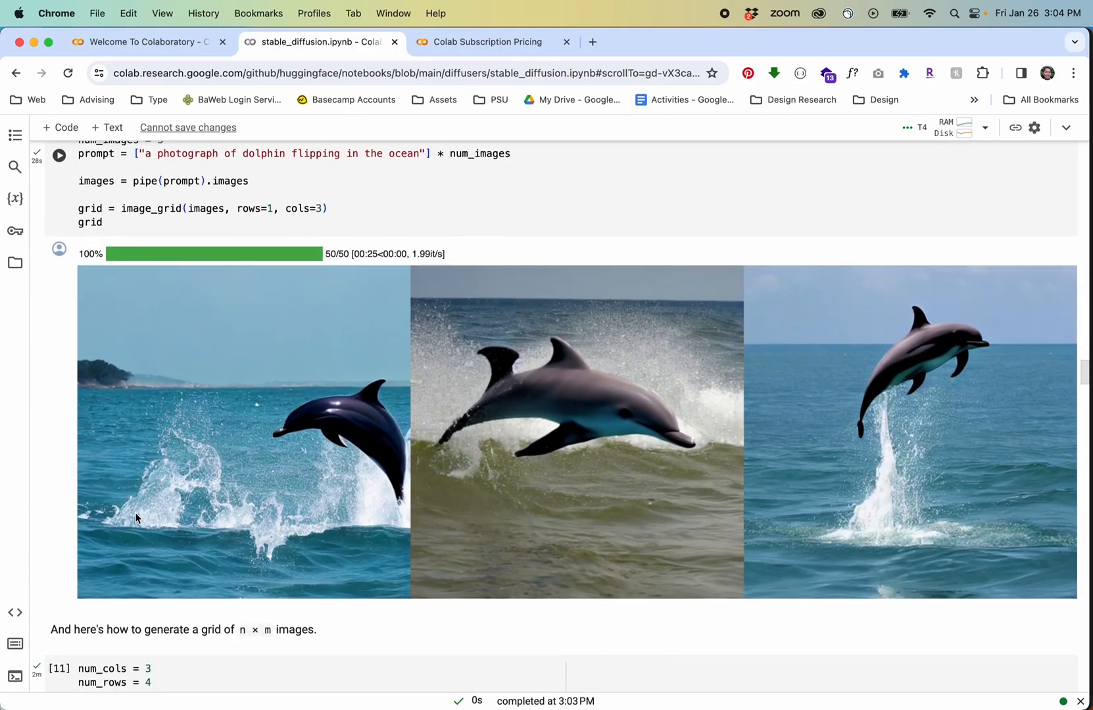
{"action": "scroll", "scroll_direction": "down", "scroll_amount": 3}
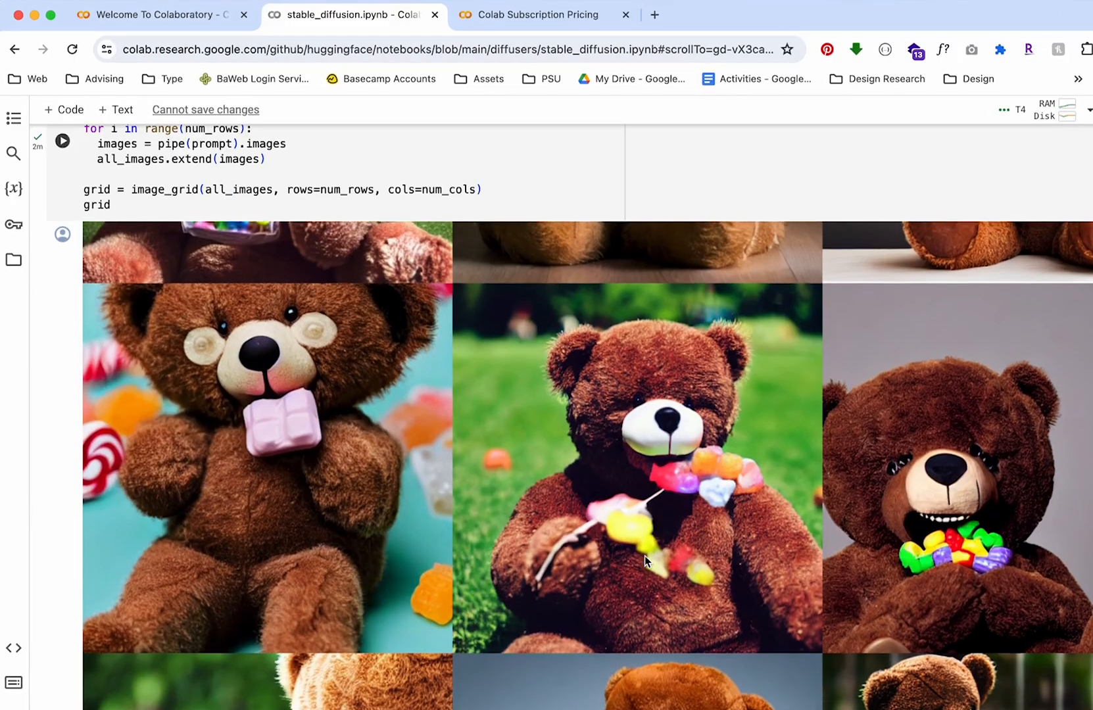
{"action": "scroll", "scroll_direction": "down", "scroll_amount": 3}
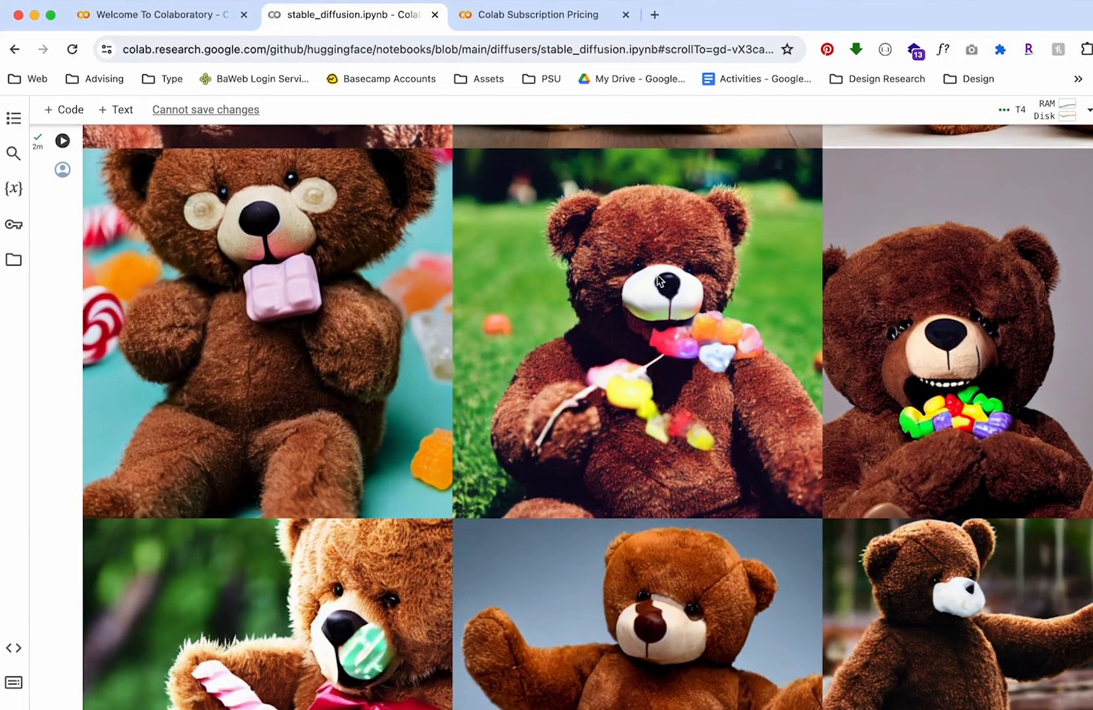
{"action": "scroll", "scroll_direction": "down", "scroll_amount": 3}
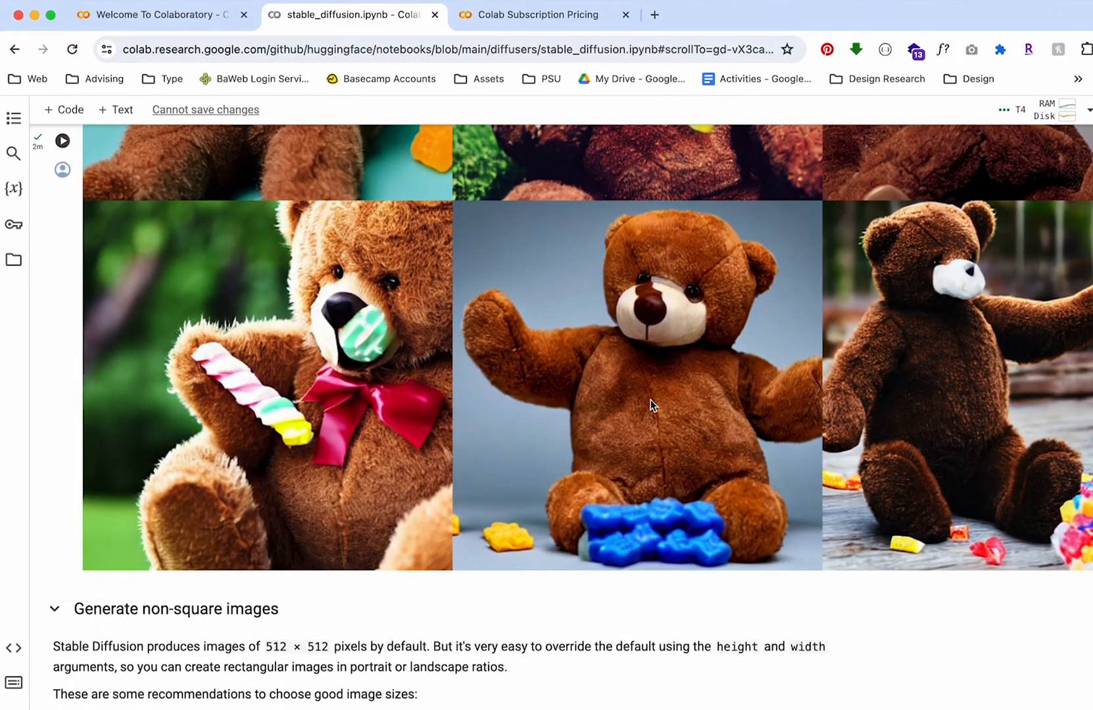